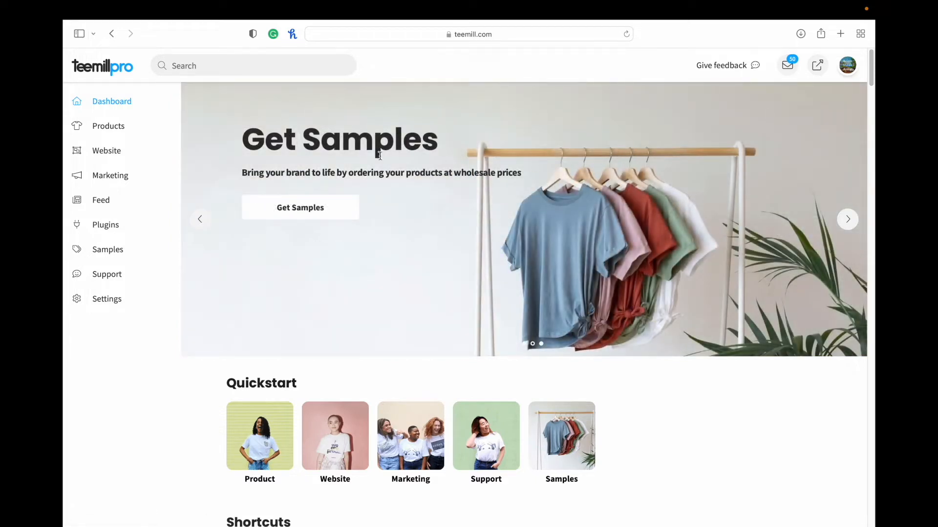
mouse_move(108, 126)
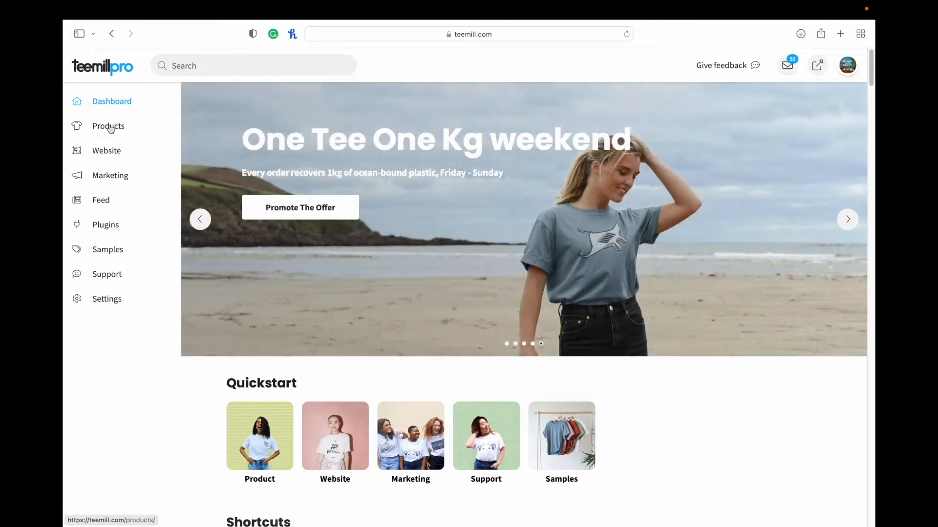
mouse_move(106, 150)
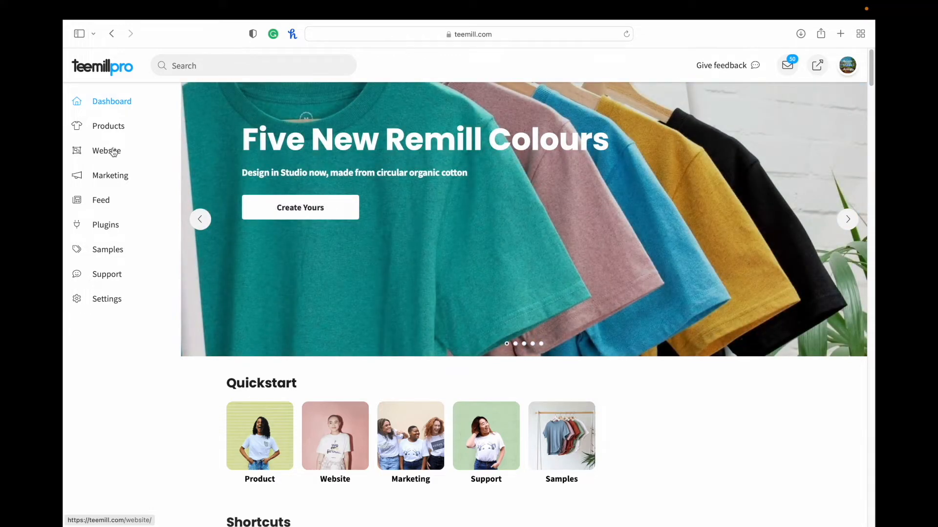
Step: Go to the Website section and scroll through My Store tiles and the tutorials
left_click(106, 150)
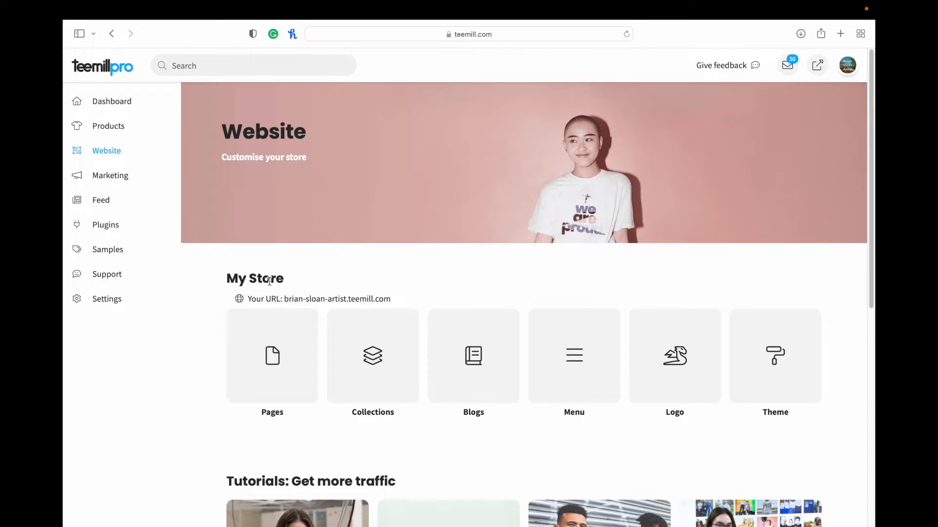
mouse_move(428, 294)
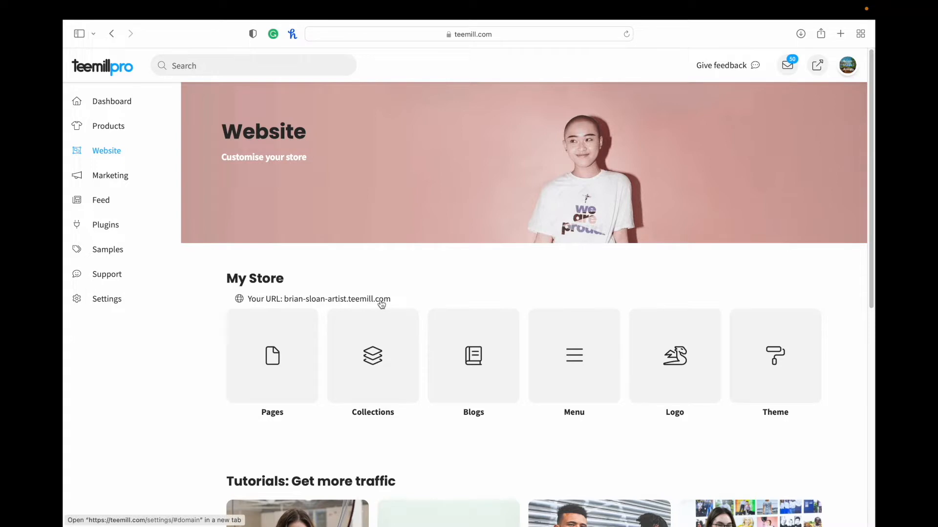
mouse_move(333, 307)
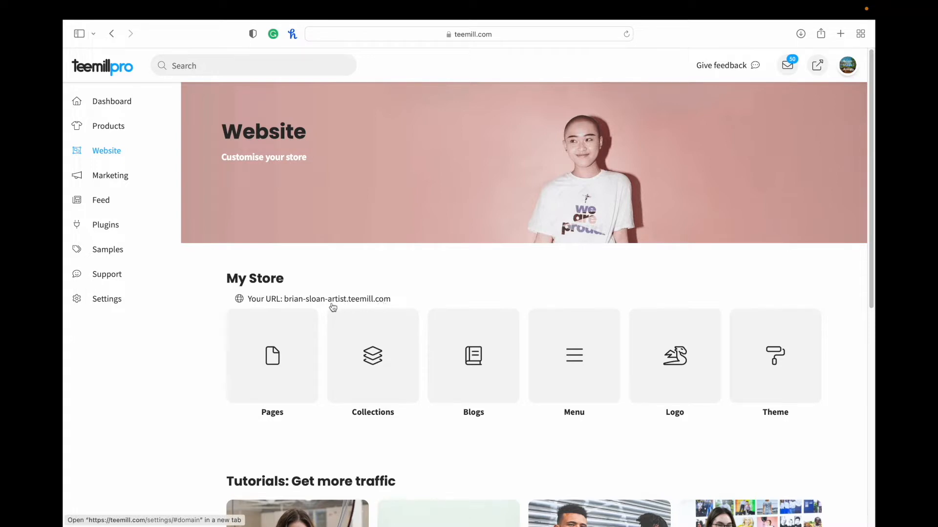
mouse_move(364, 307)
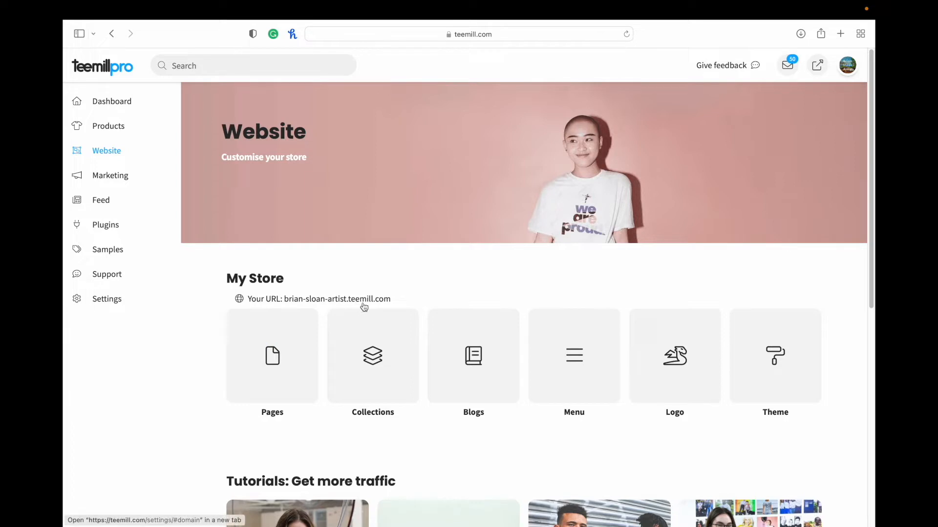
mouse_move(358, 307)
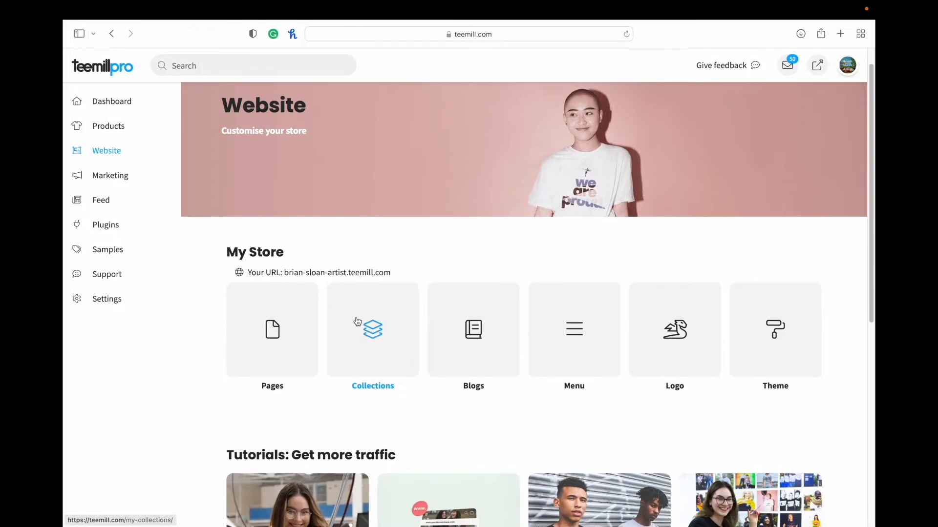
scroll("down", 3)
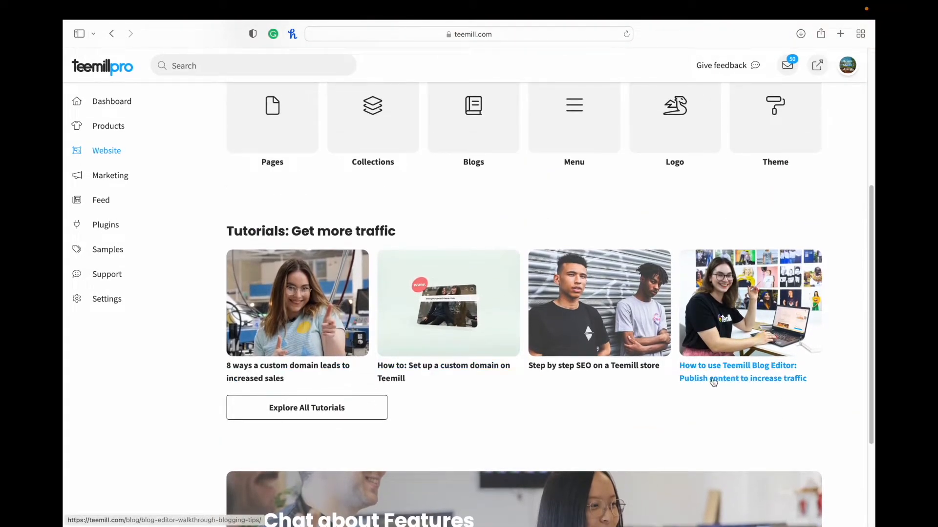
scroll("down", 3)
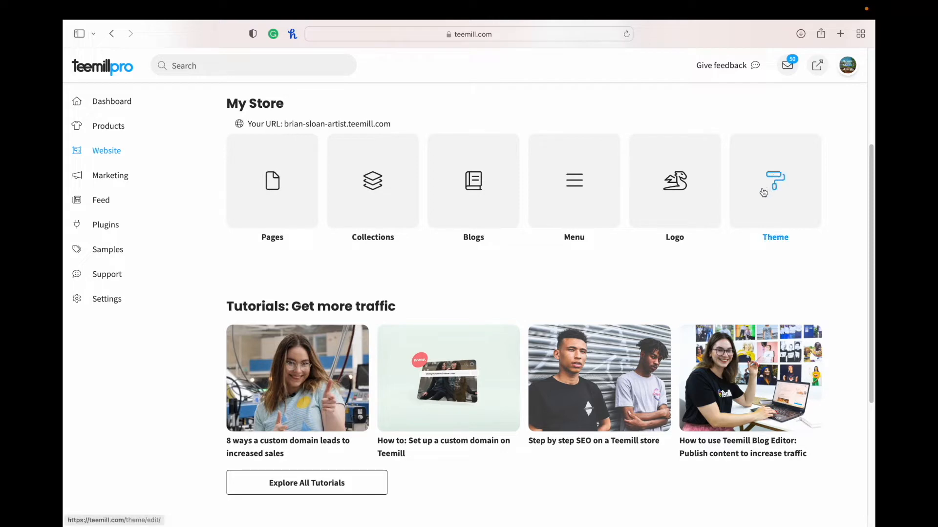
Step: Enter the Theme editor and review its menu and page font and colour settings
left_click(775, 182)
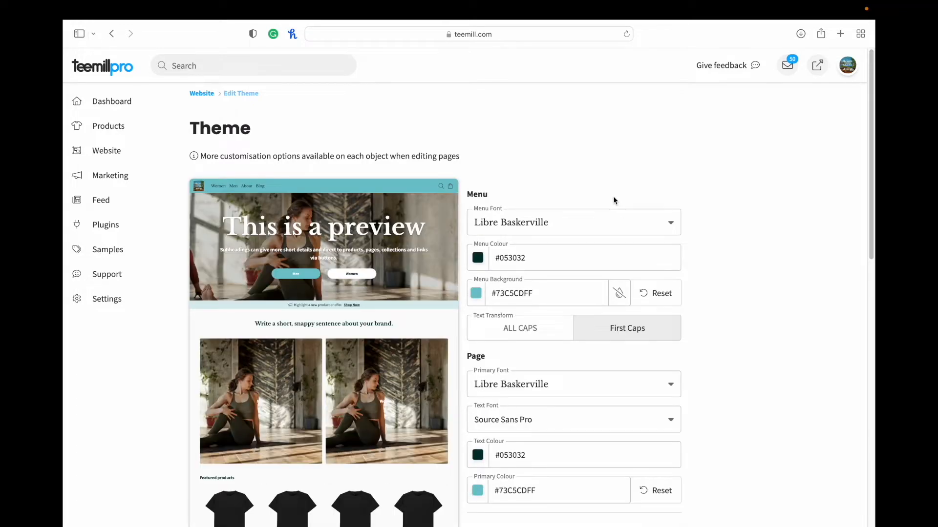
scroll("down", 3)
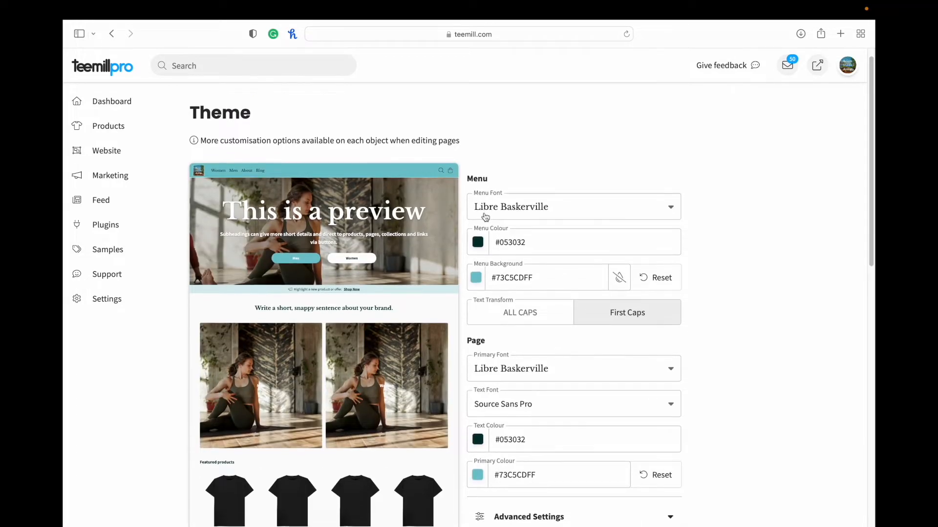
scroll("down", 3)
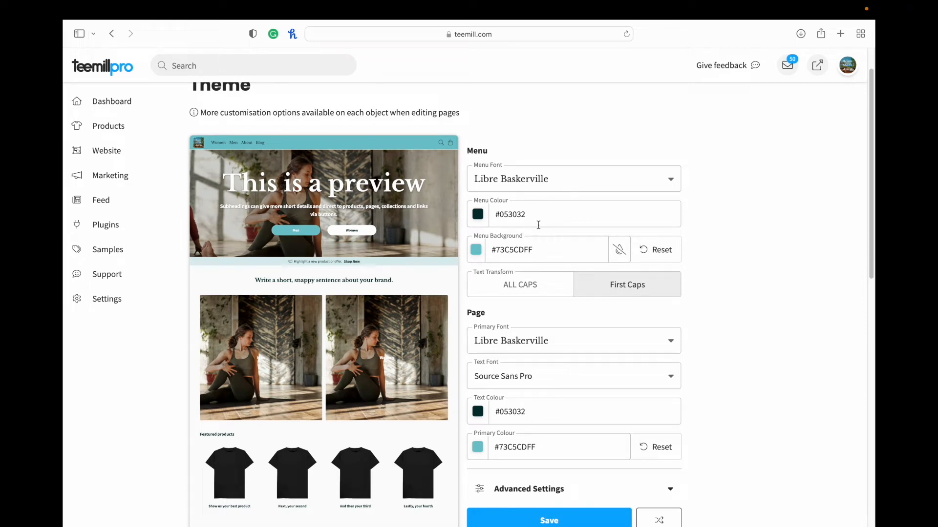
scroll("down", 3)
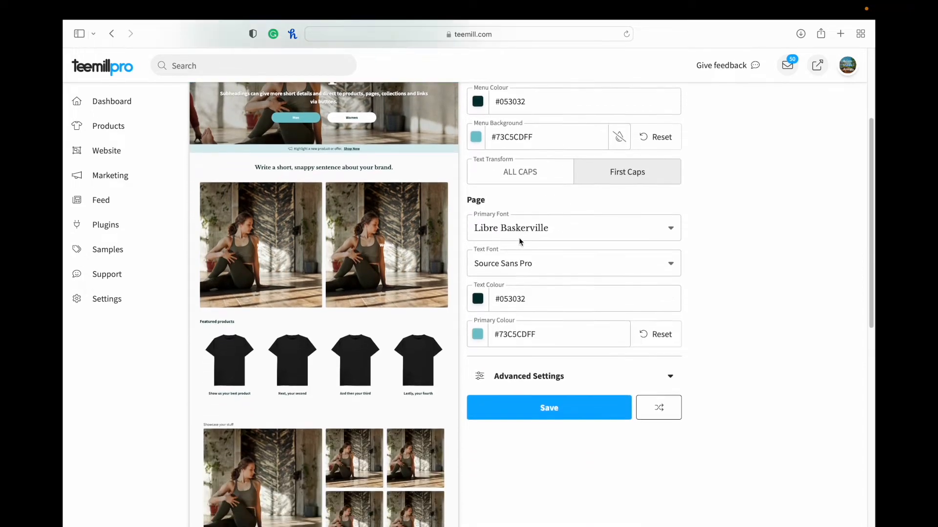
Step: Expand Advanced Settings and review quote, announcement and newsletter styling options
left_click(529, 376)
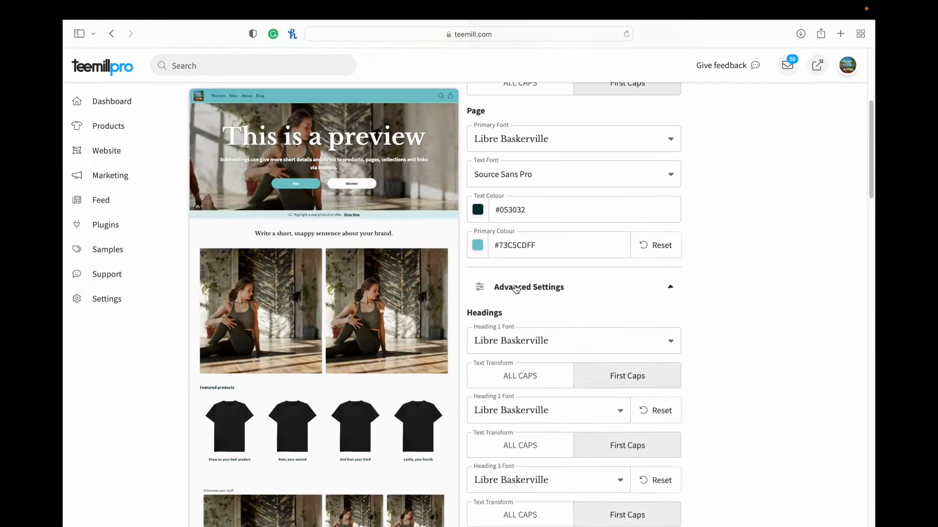
scroll("down", 3)
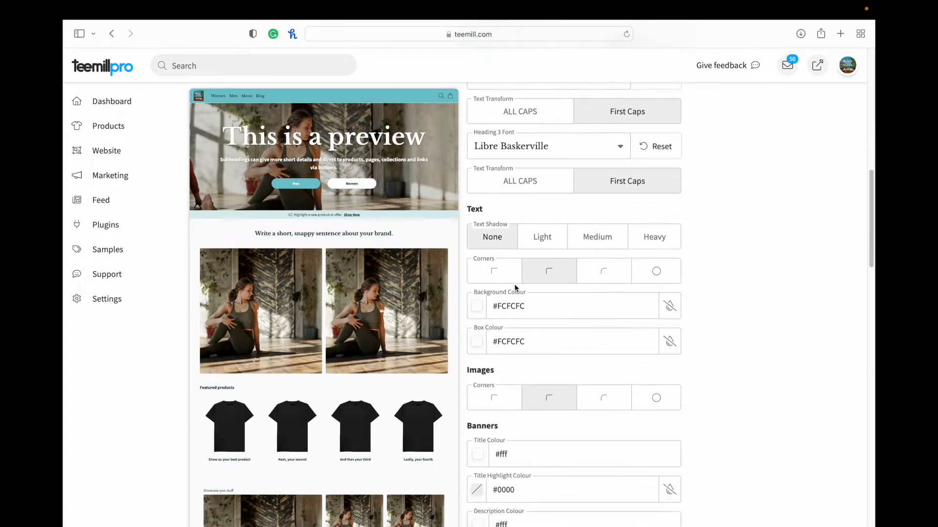
scroll("down", 3)
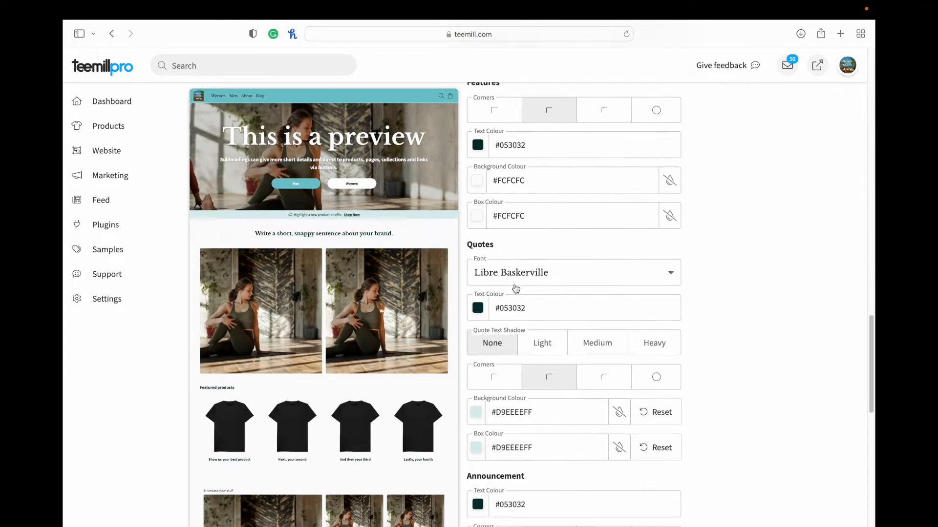
scroll("down", 3)
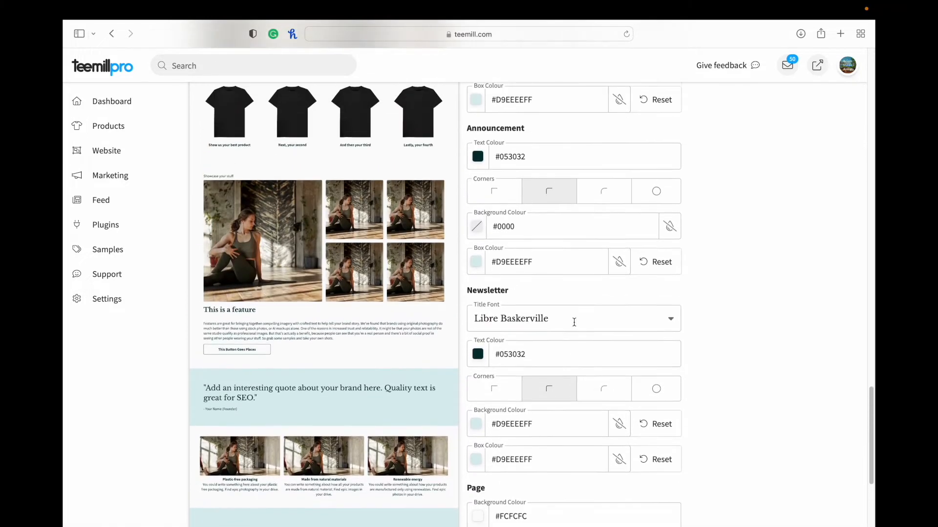
scroll("down", 3)
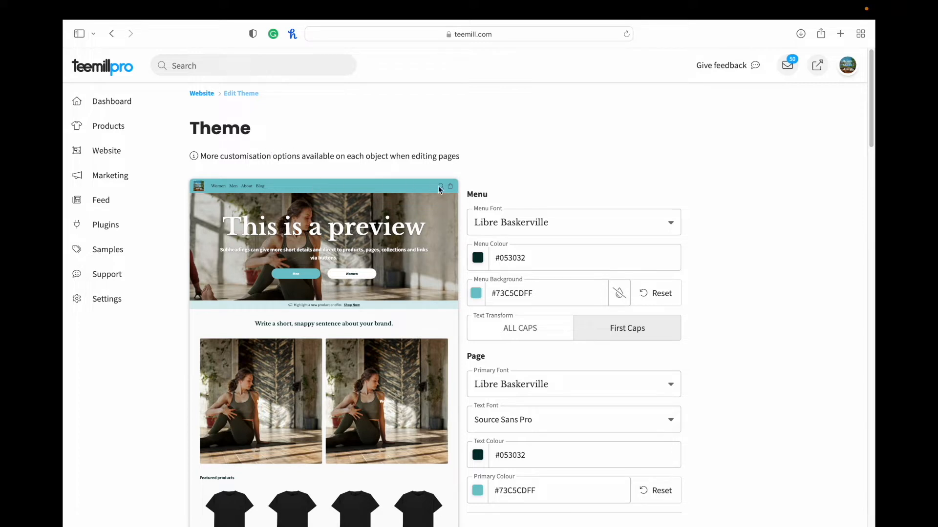
mouse_move(440, 193)
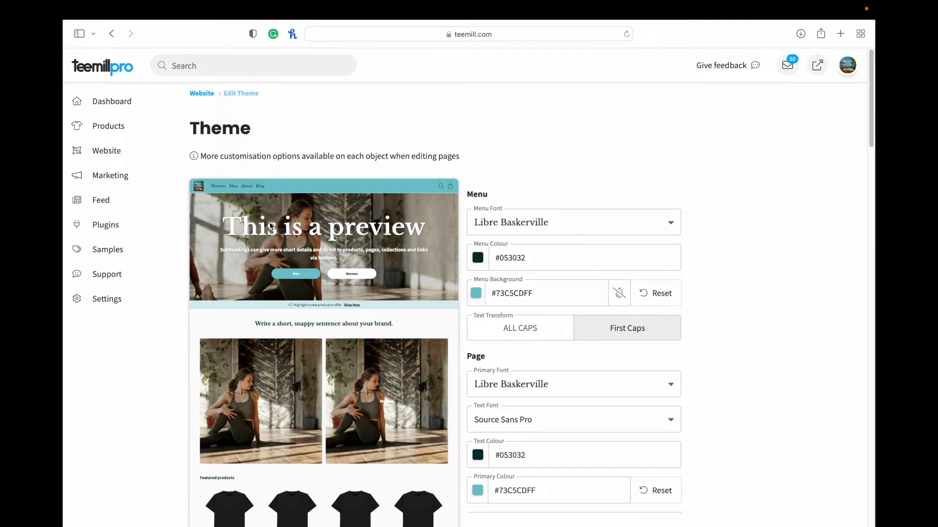
mouse_move(292, 251)
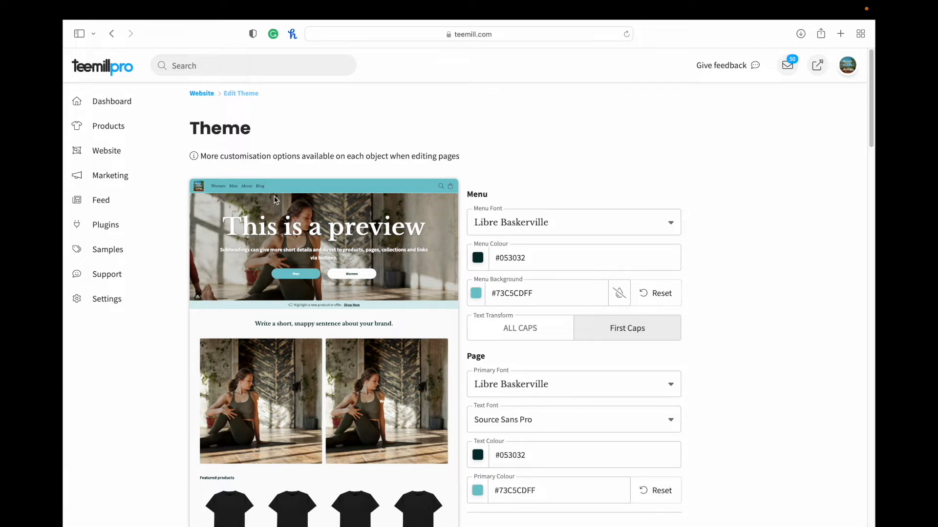
mouse_move(334, 198)
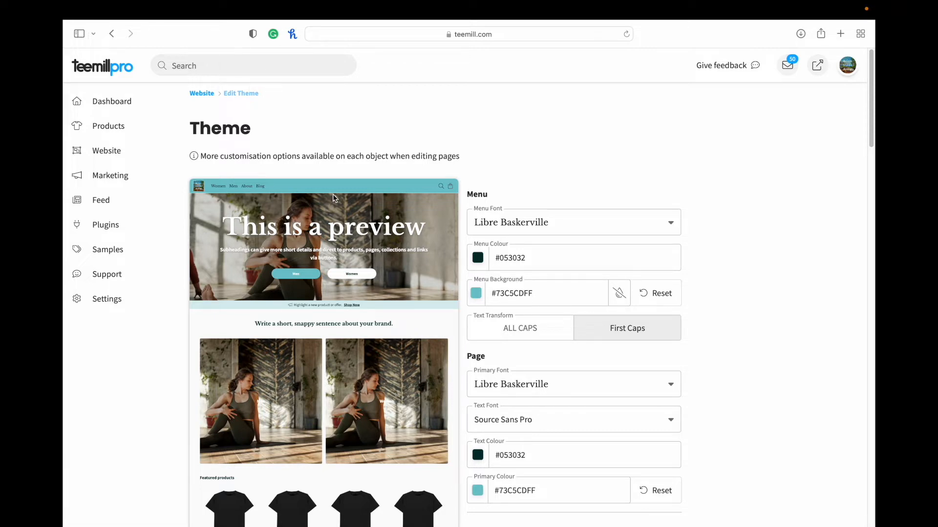
mouse_move(329, 316)
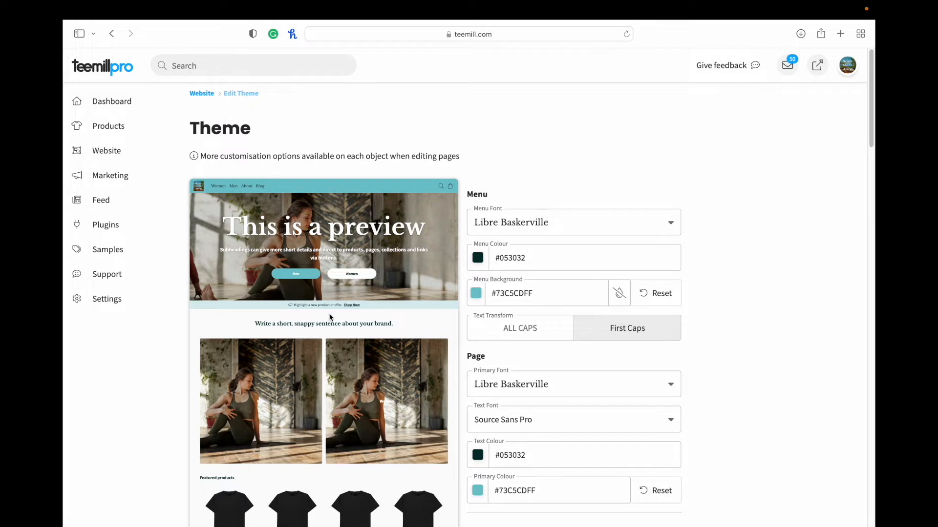
scroll("down", 3)
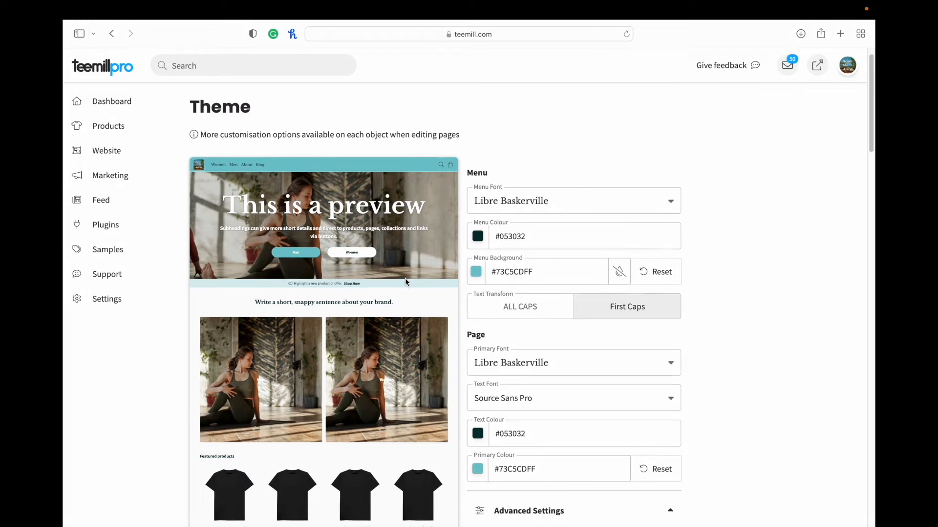
mouse_move(392, 280)
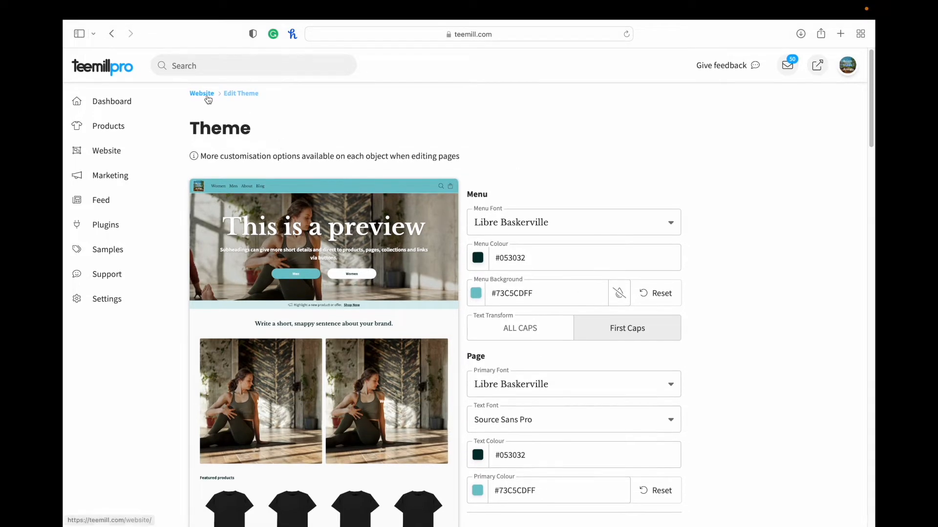
Step: Return to the Website overview and view the Brian Sloan Artist logo and favicon
left_click(201, 93)
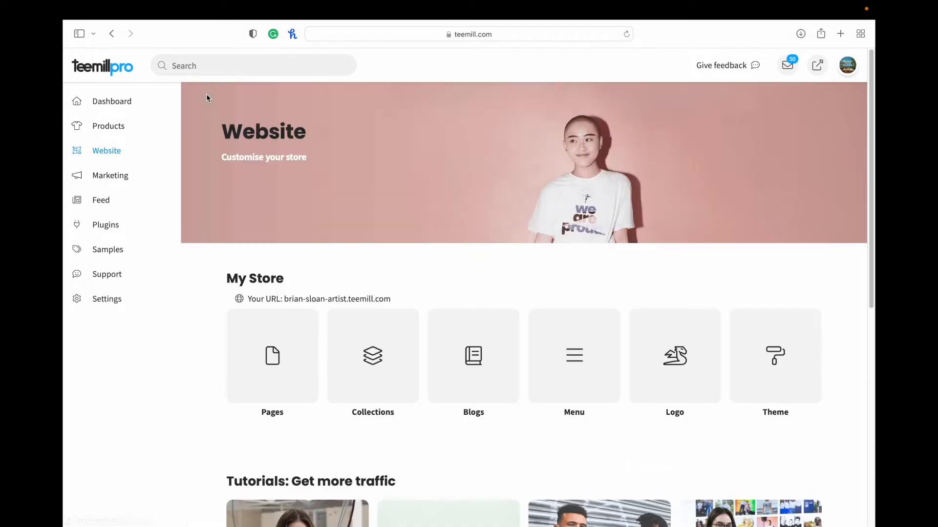
left_click(674, 356)
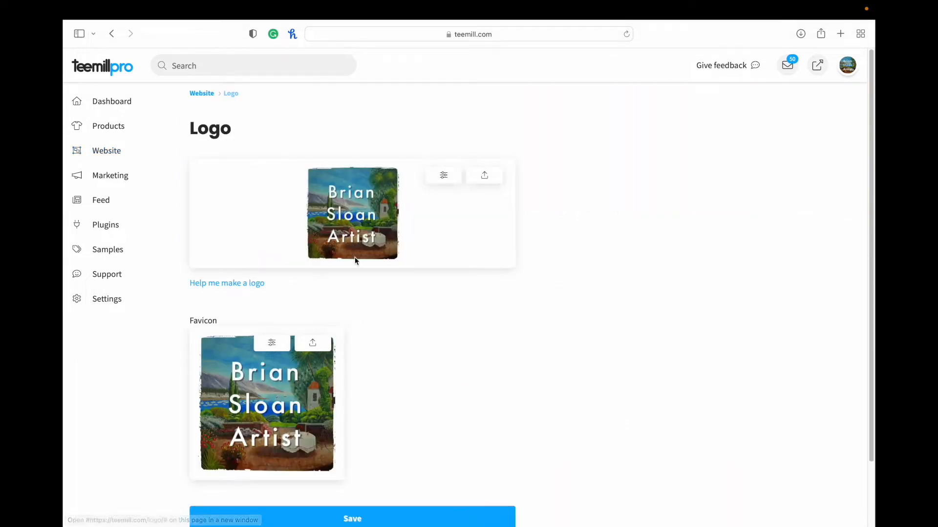
scroll("down", 3)
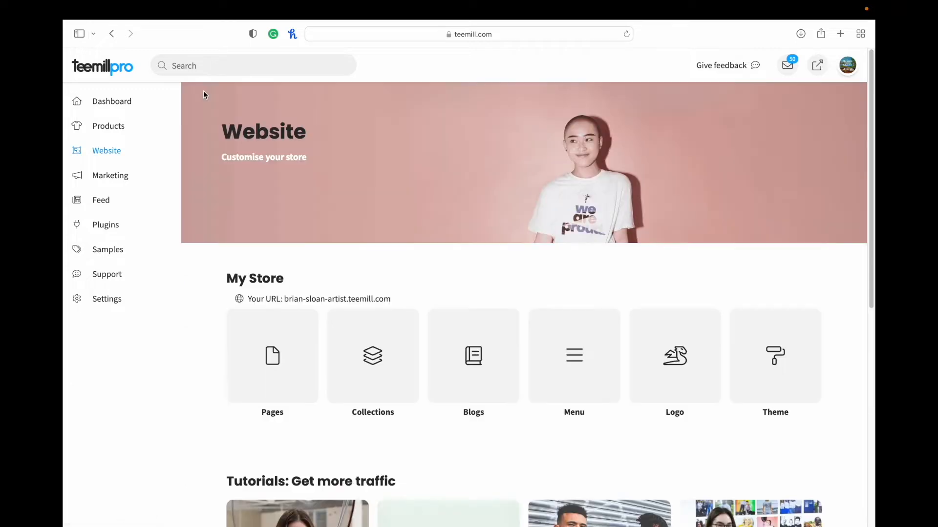
Step: In the Menu editor, move Art Prints above Clothing at the top of the menu
left_click(573, 355)
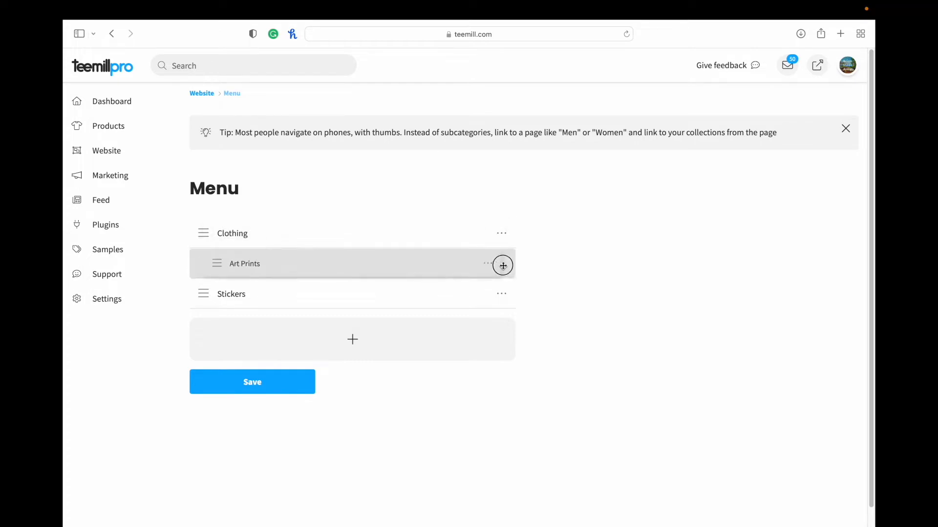
left_click_drag(244, 264, 233, 234)
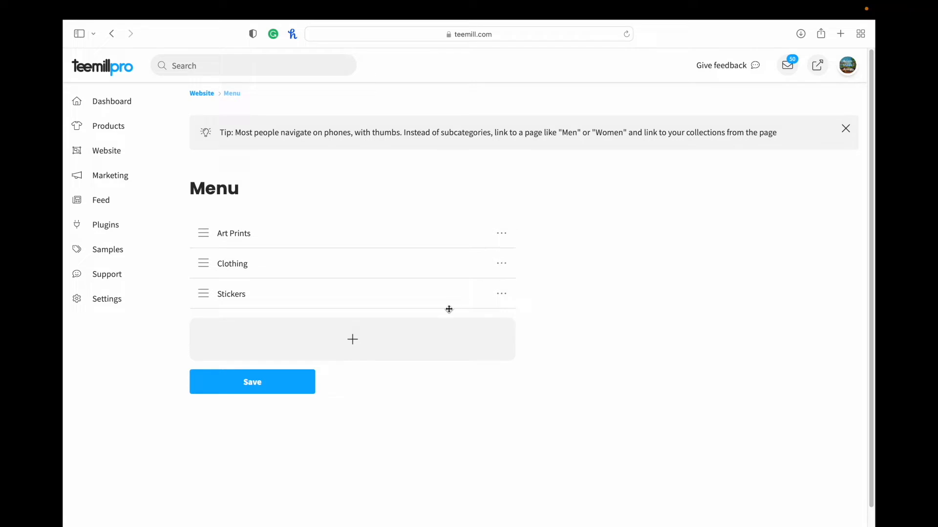
mouse_move(245, 233)
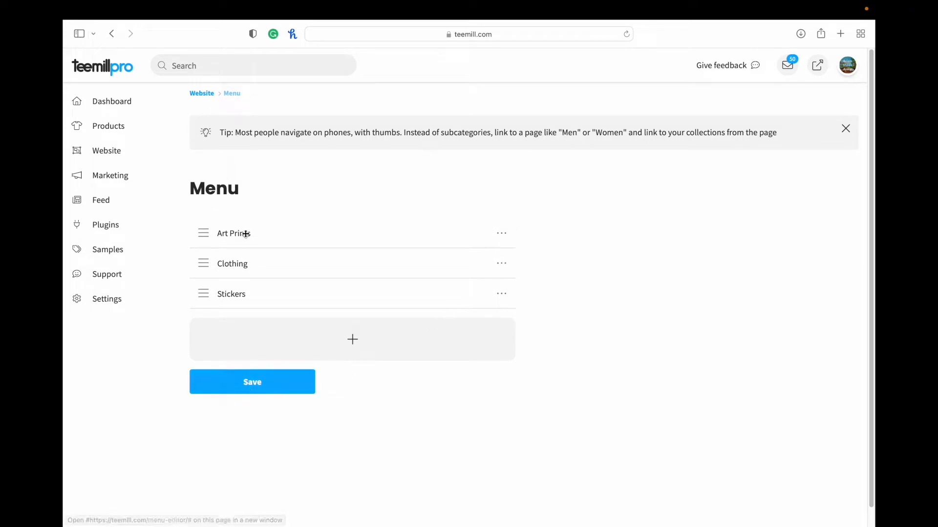
Step: Start a new menu item, preview the link type choices, then close without choosing one
left_click(501, 232)
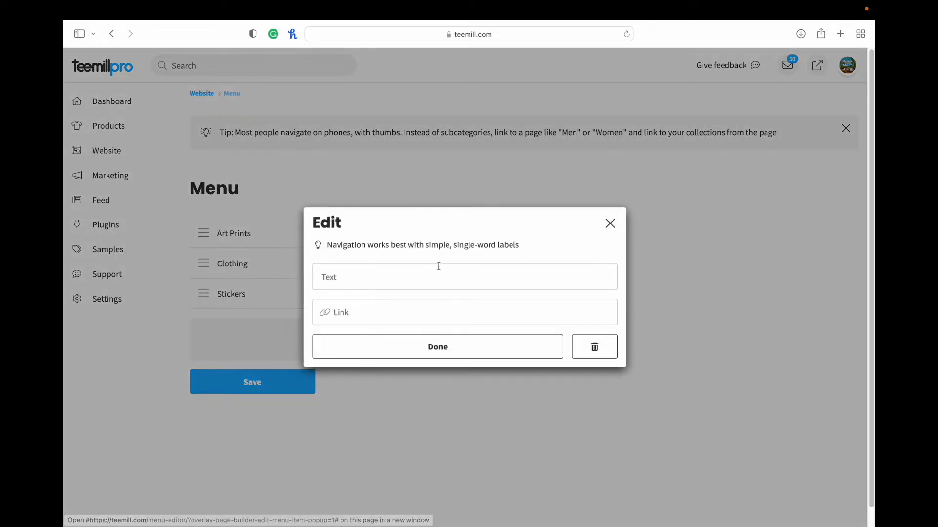
left_click(464, 276)
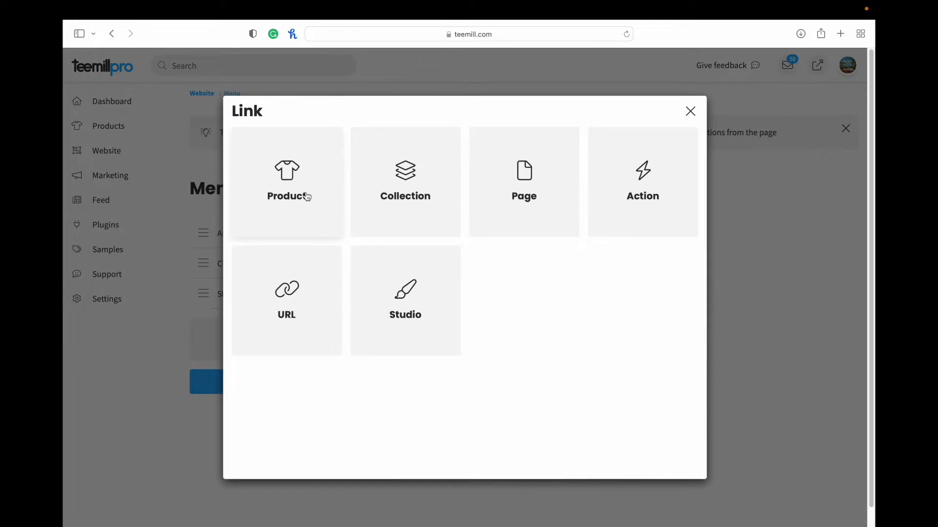
mouse_move(432, 203)
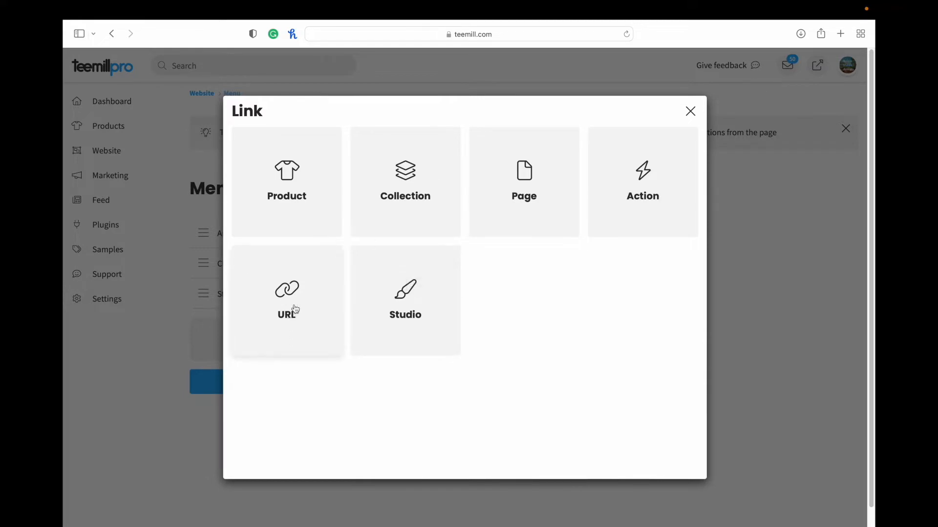
mouse_move(690, 111)
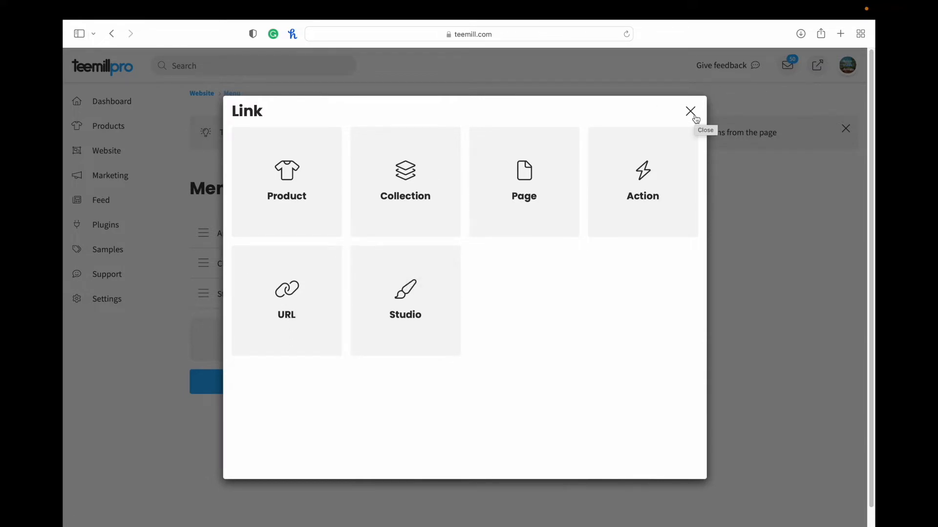
left_click(689, 112)
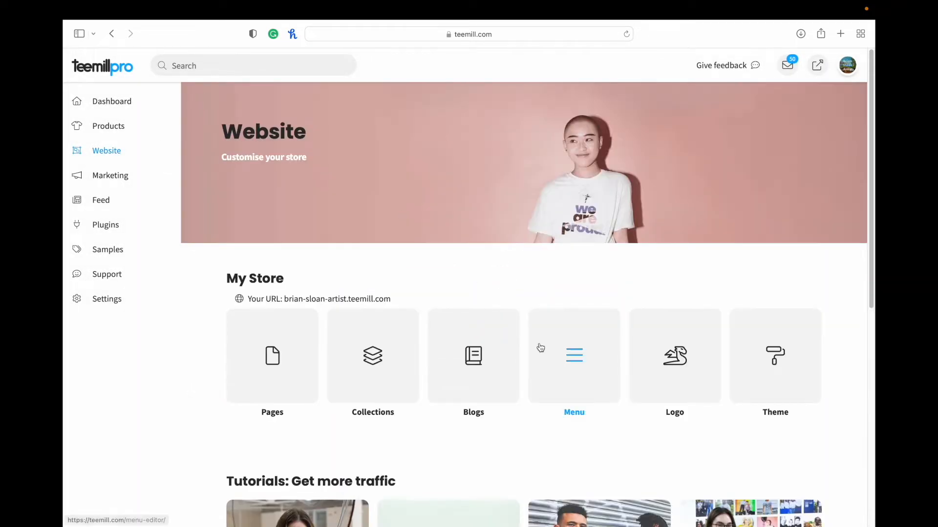
left_click(473, 356)
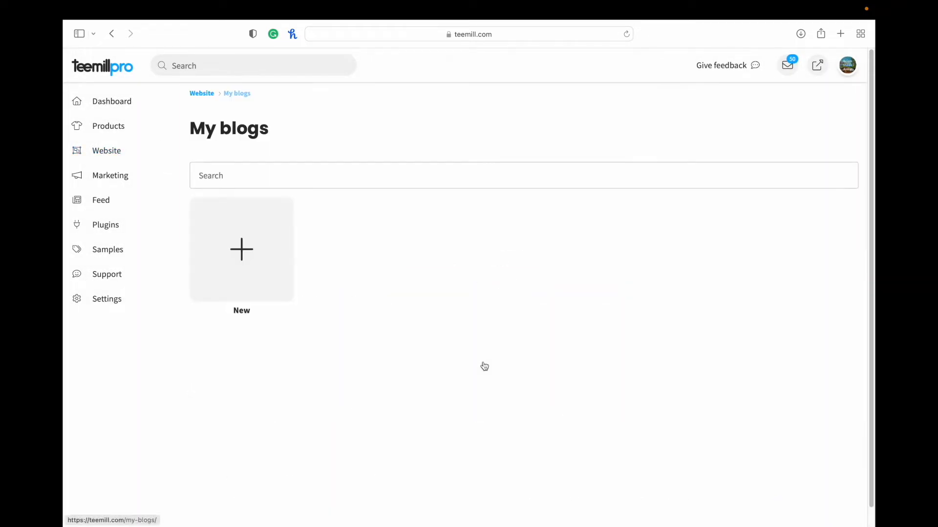
mouse_move(355, 240)
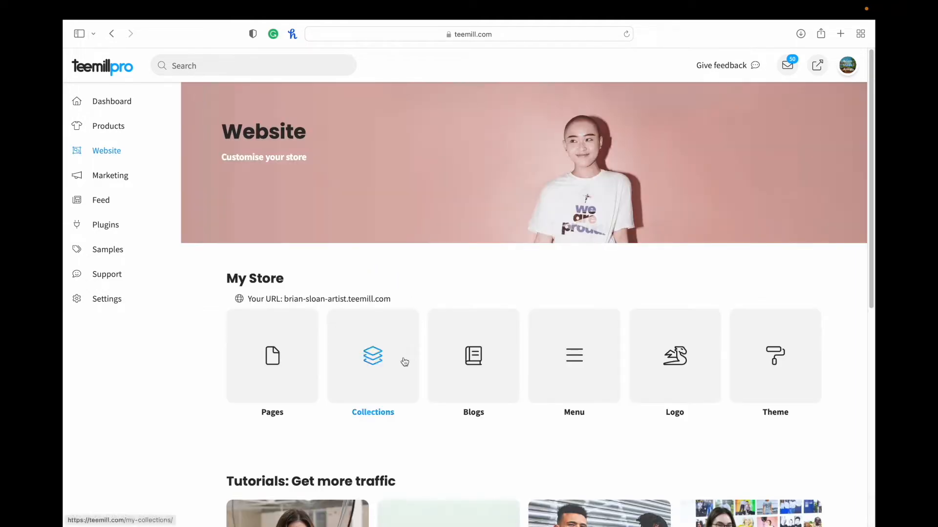
Step: View My Collections showing Clothing, Stickers, Art Prints, New and All Products
left_click(372, 356)
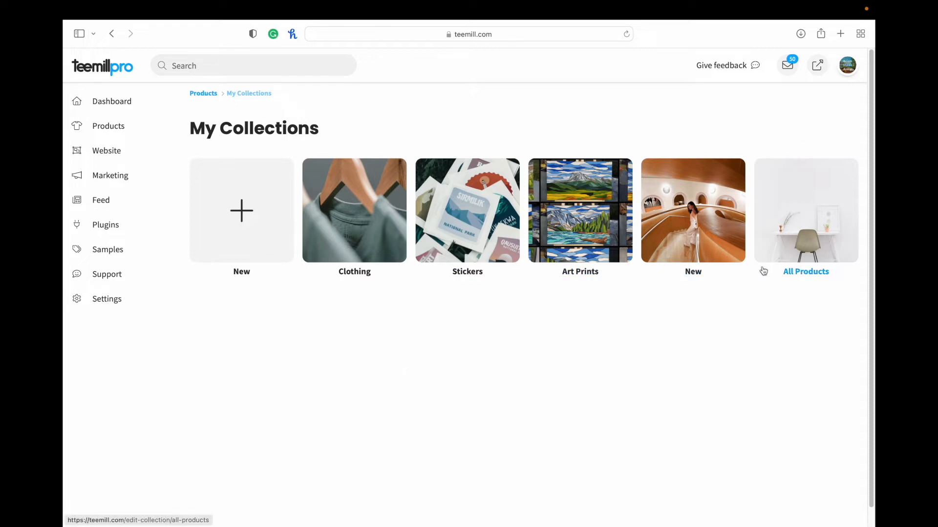
mouse_move(692, 271)
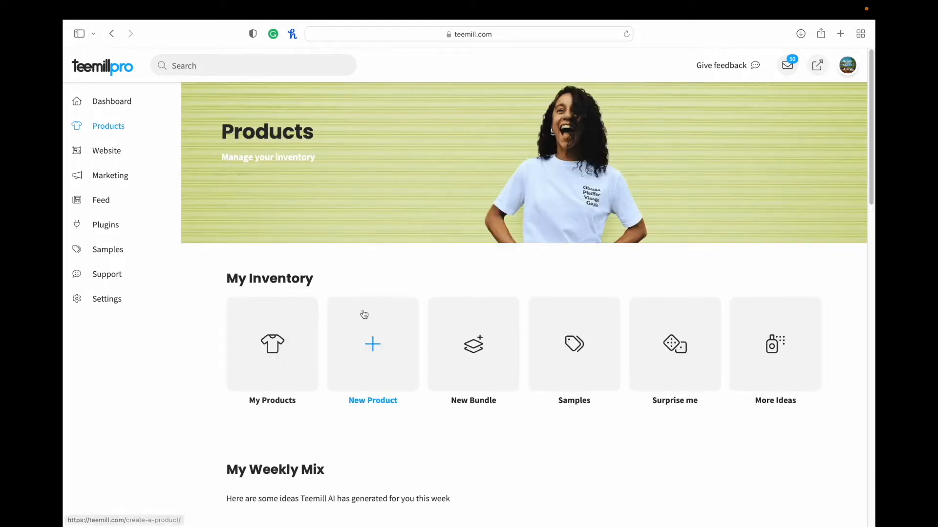
Step: From the Website section, bring up the My Pages list with Homepage, Art Prints and Clothing
left_click(105, 150)
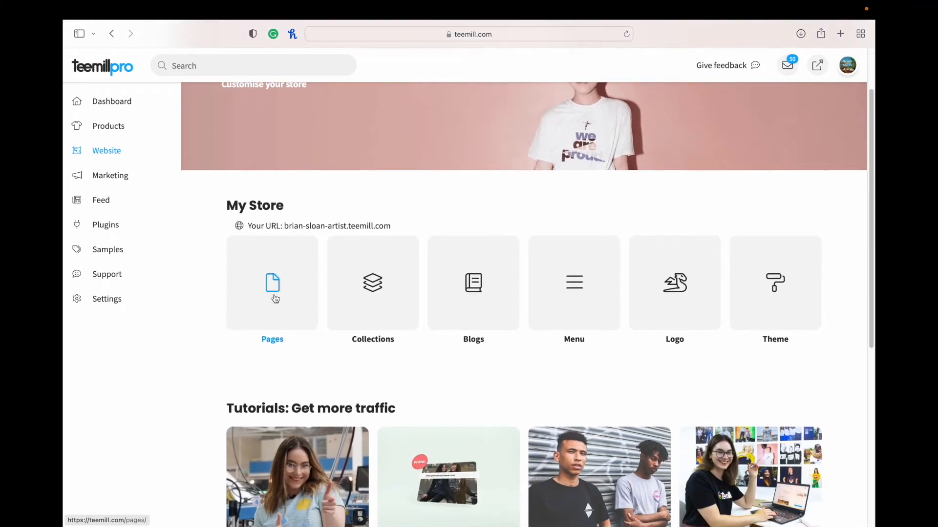
left_click(273, 283)
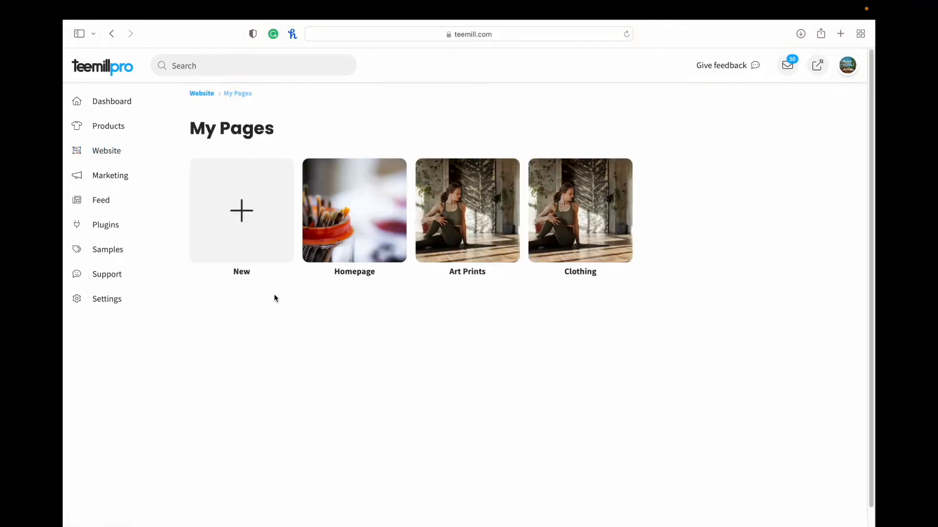
mouse_move(354, 257)
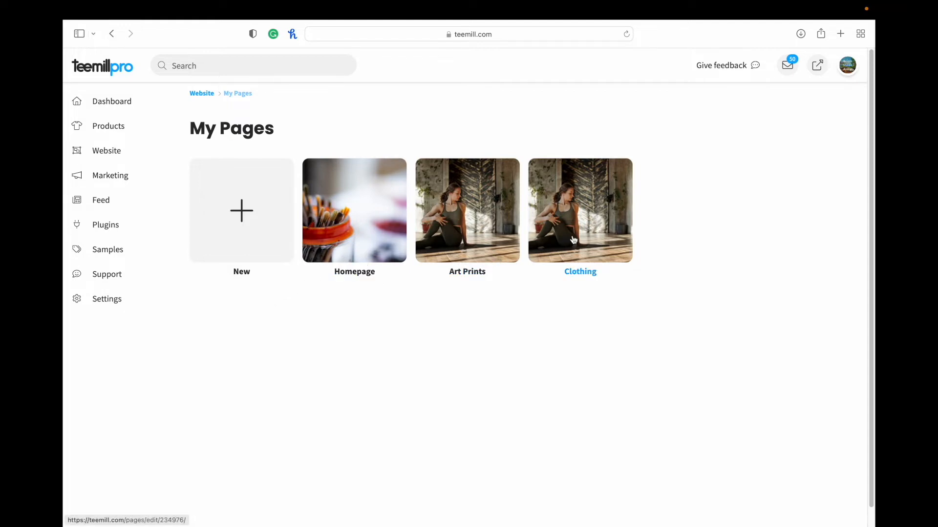
mouse_move(585, 247)
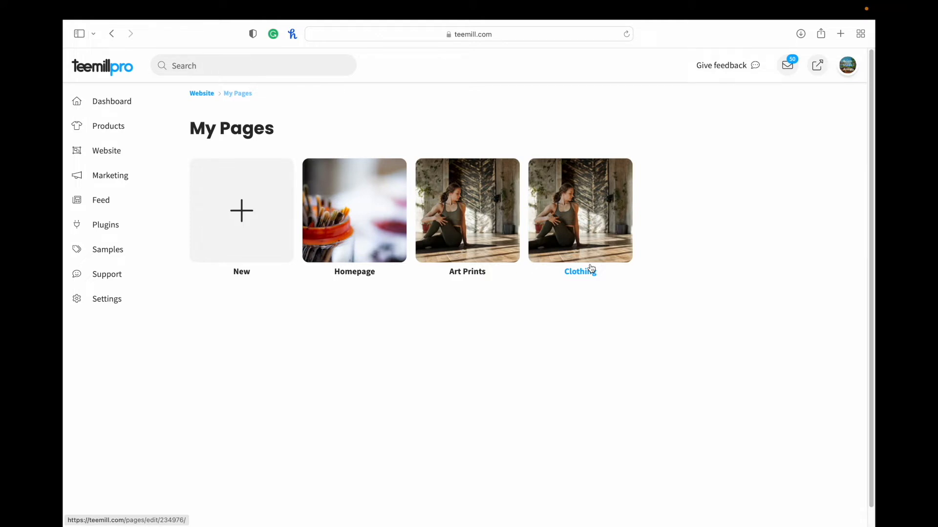
mouse_move(524, 325)
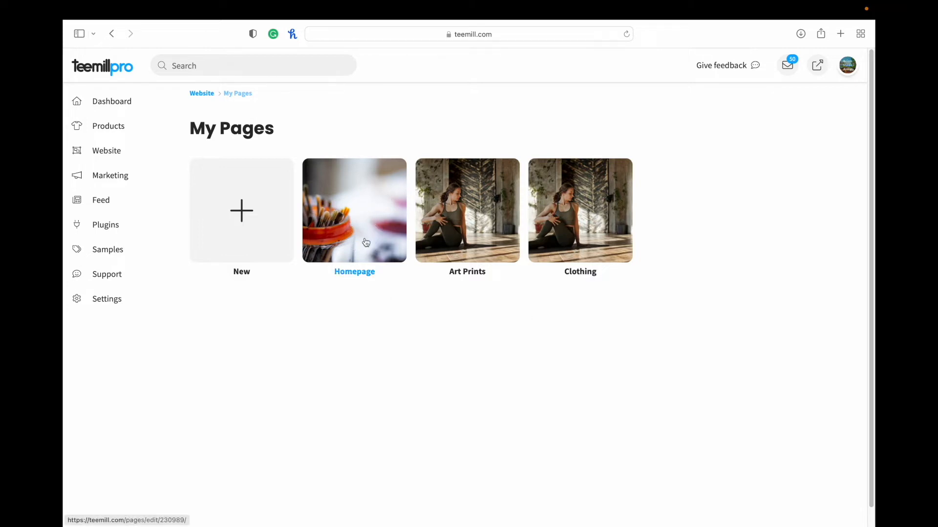
Step: Load the Homepage in the page editor and switch its preview to desktop width
left_click(353, 211)
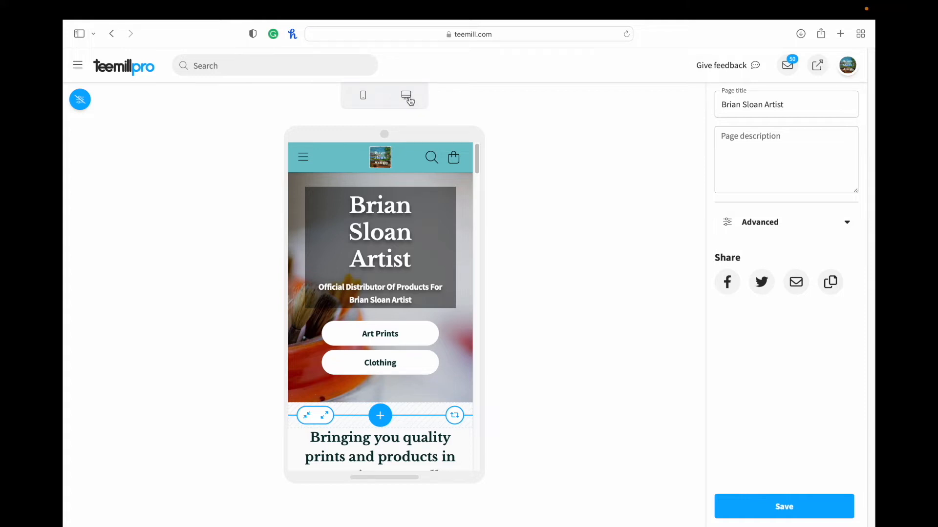
left_click(405, 95)
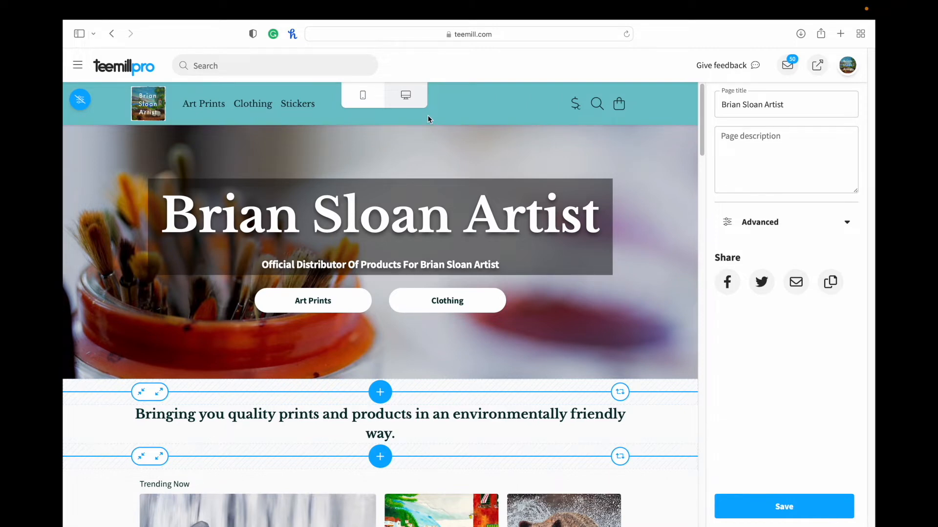
mouse_move(416, 277)
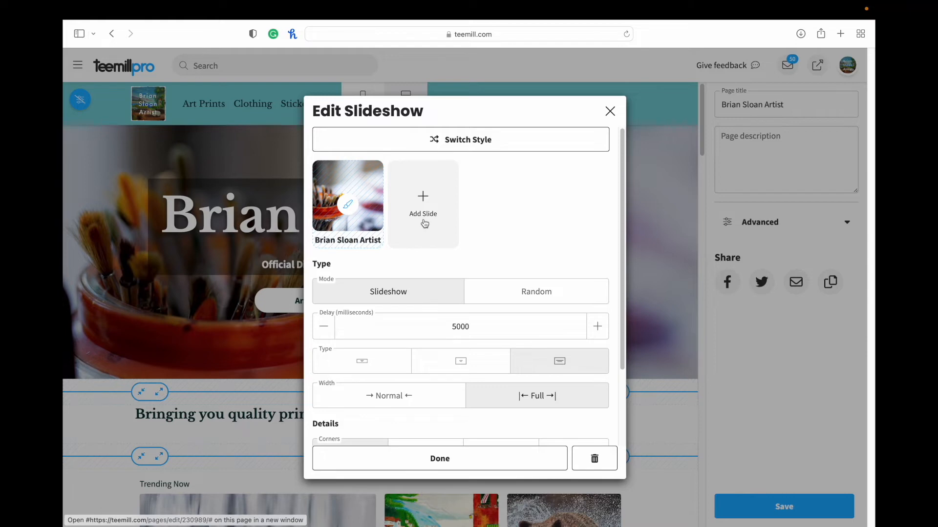
scroll("down", 3)
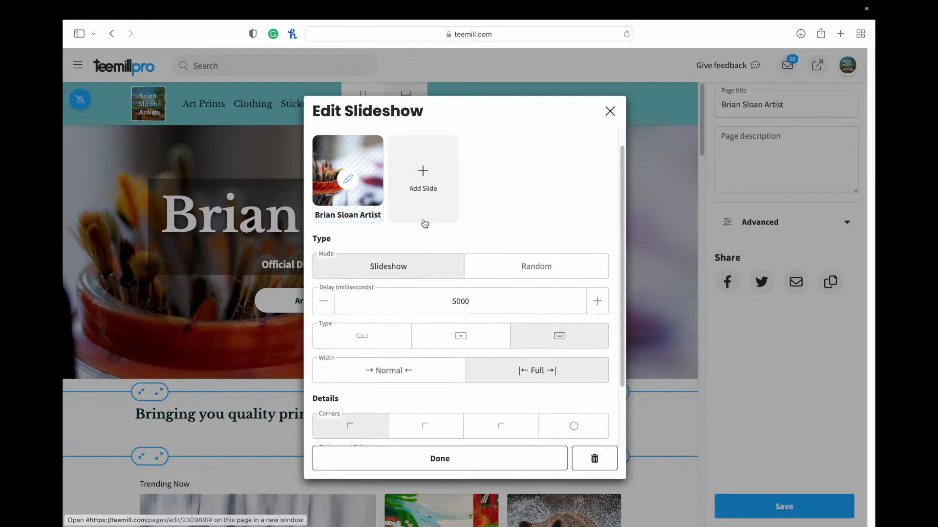
scroll("down", 3)
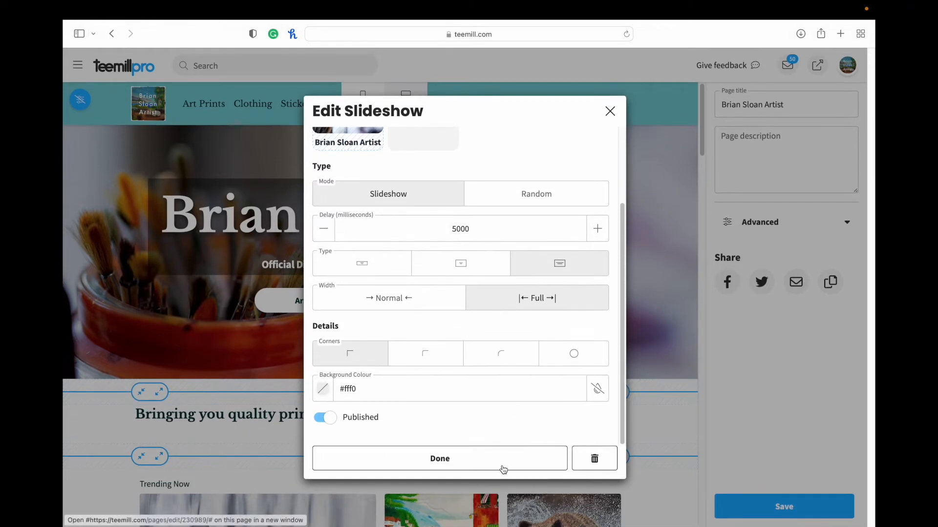
left_click(439, 459)
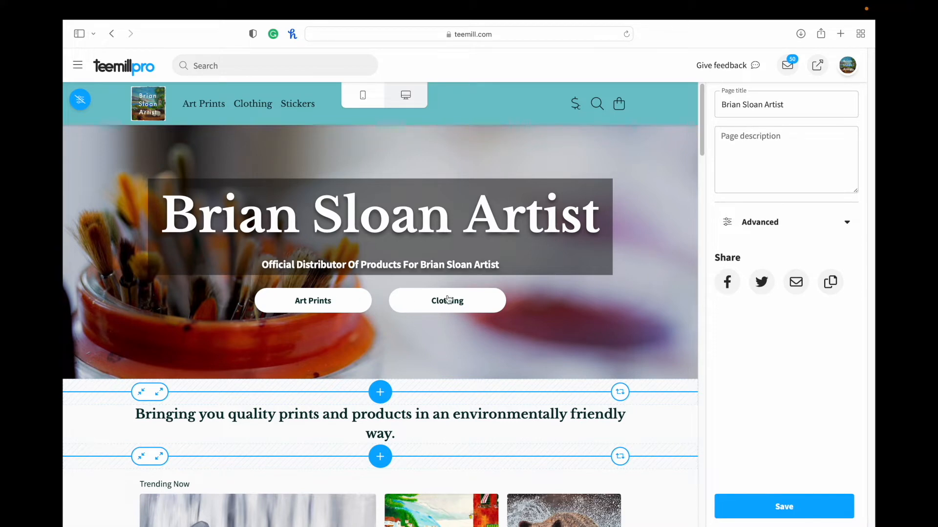
Step: Show the Homepage's search and social previews and scroll down to the tagline block
left_click(760, 221)
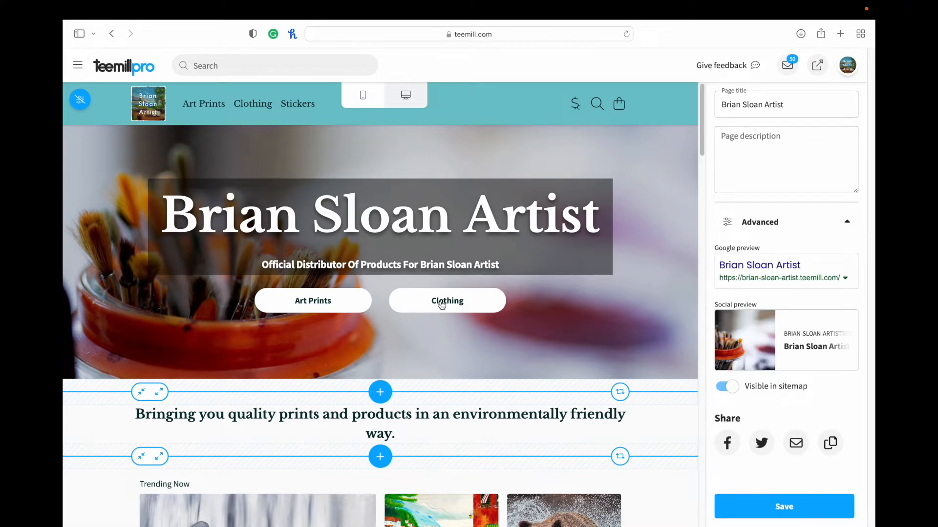
mouse_move(206, 129)
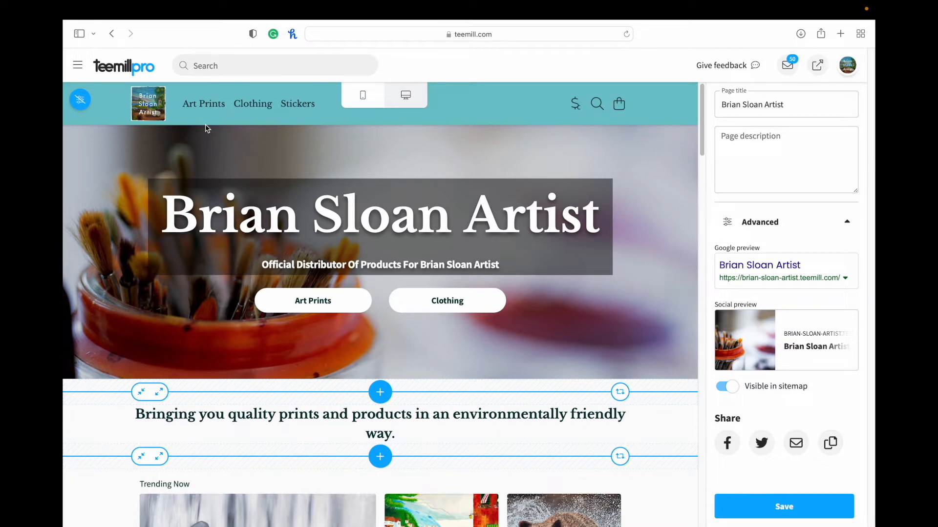
mouse_move(425, 380)
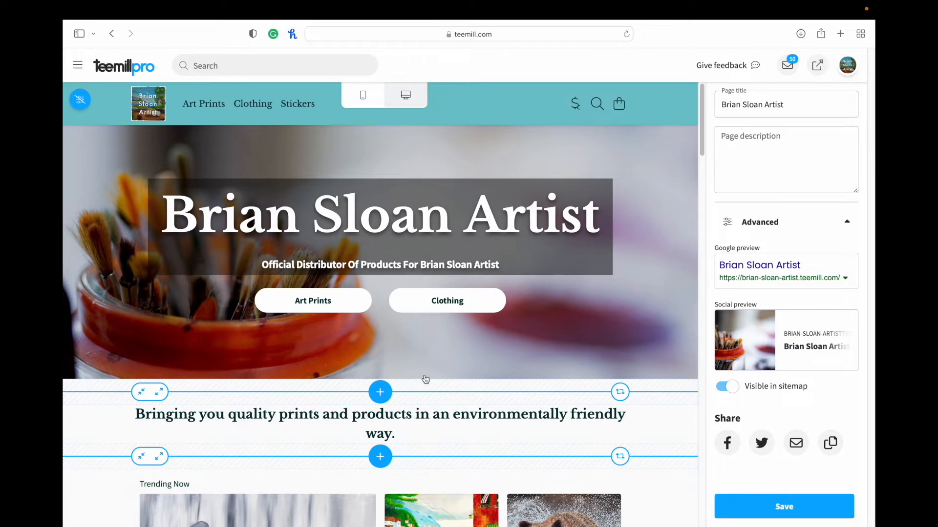
scroll("down", 3)
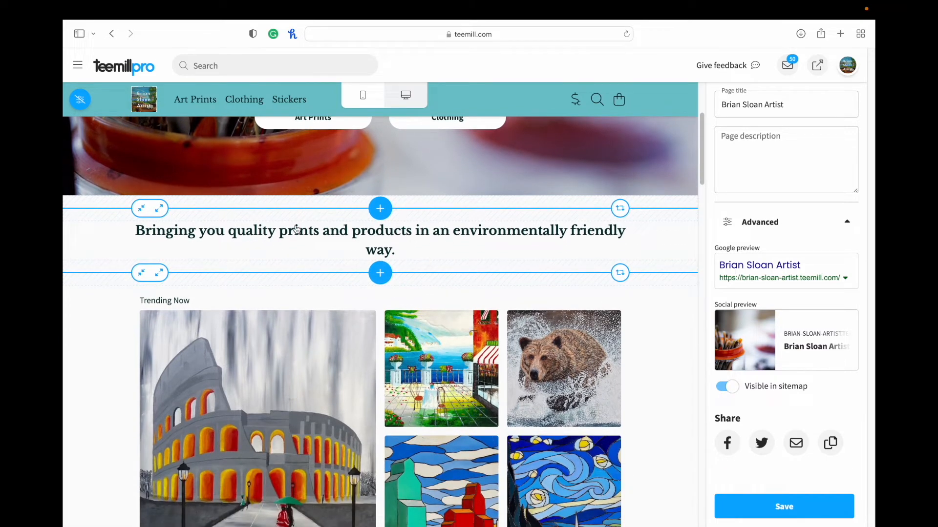
mouse_move(417, 245)
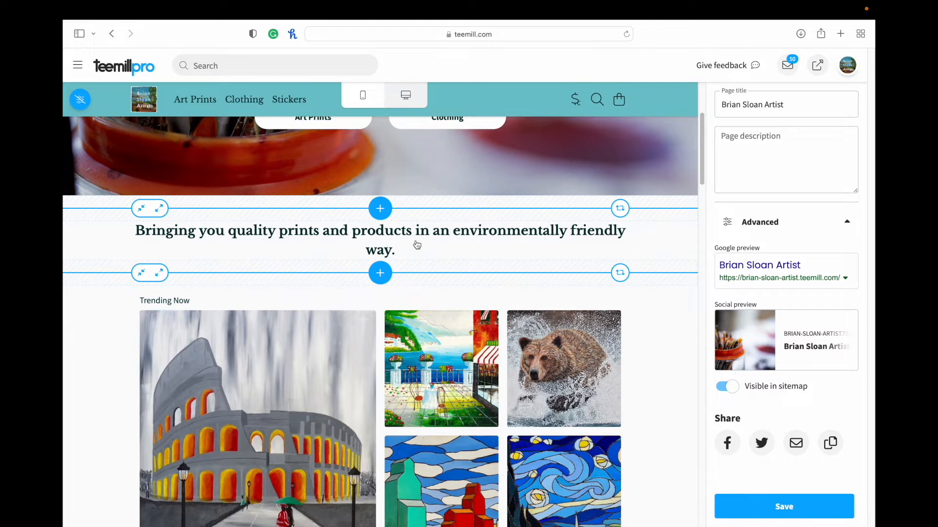
mouse_move(427, 262)
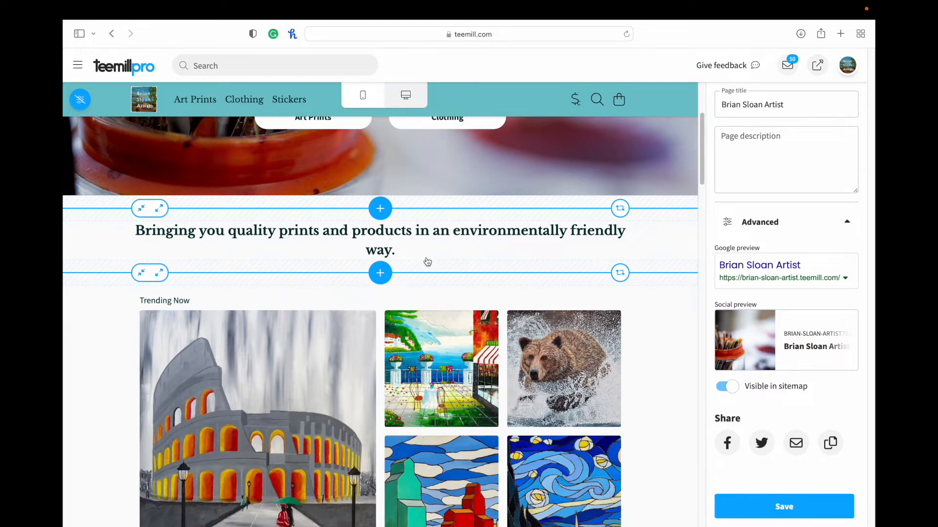
scroll("down", 3)
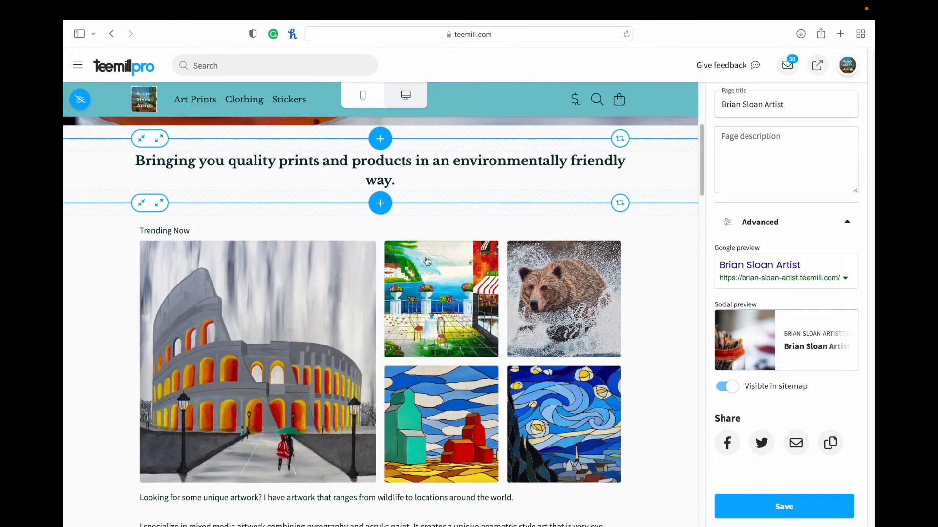
scroll("down", 3)
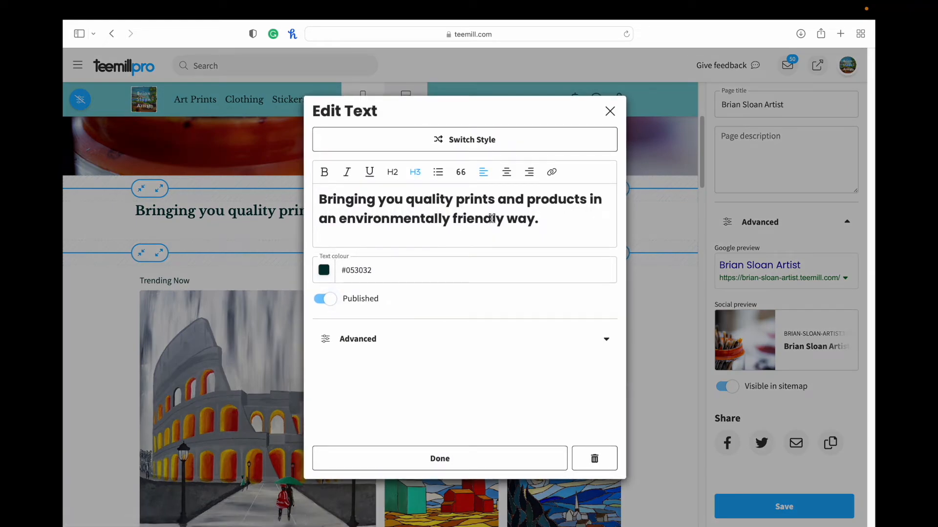
Step: Select the tagline text, review its extra styling options, and close the editor unchanged
triple_click(460, 200)
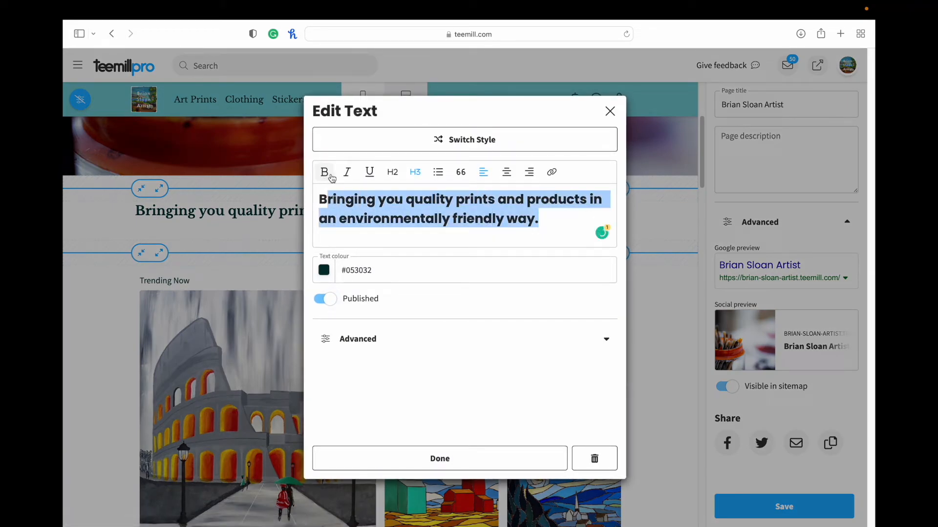
left_click(324, 172)
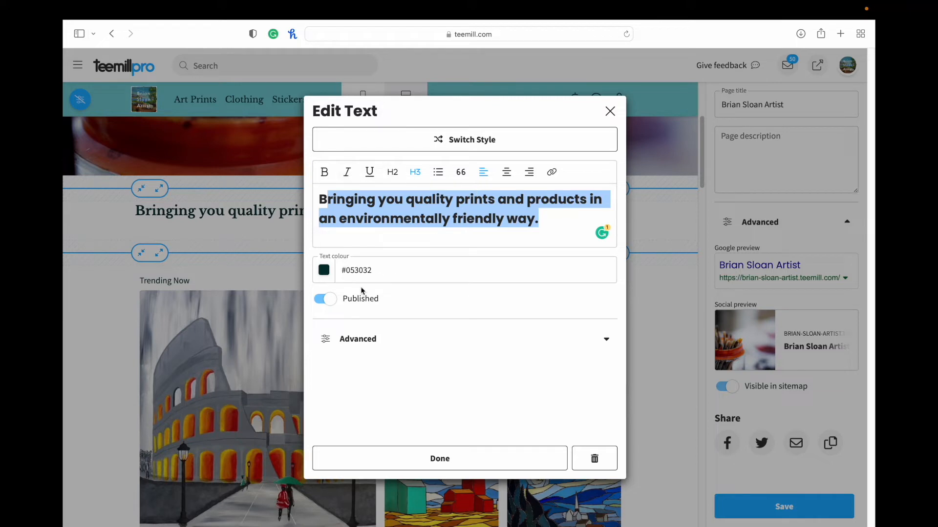
left_click(357, 338)
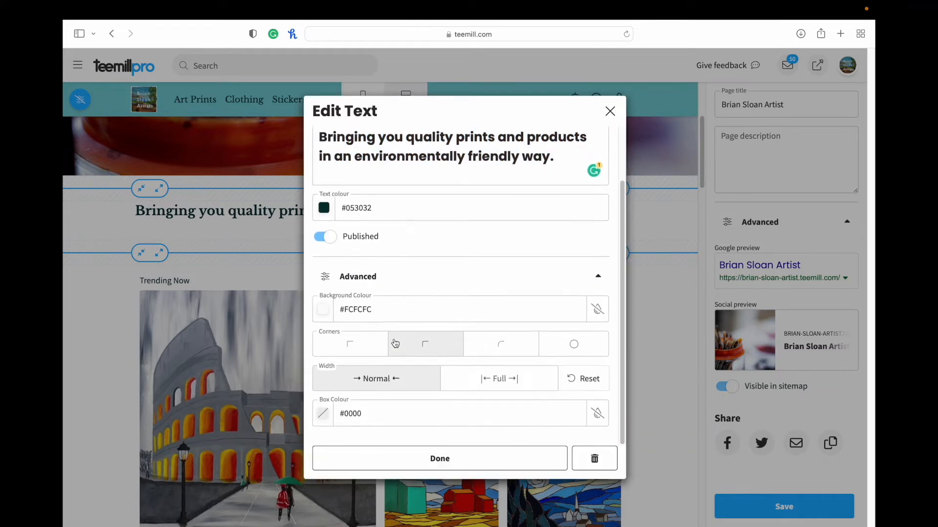
left_click(425, 344)
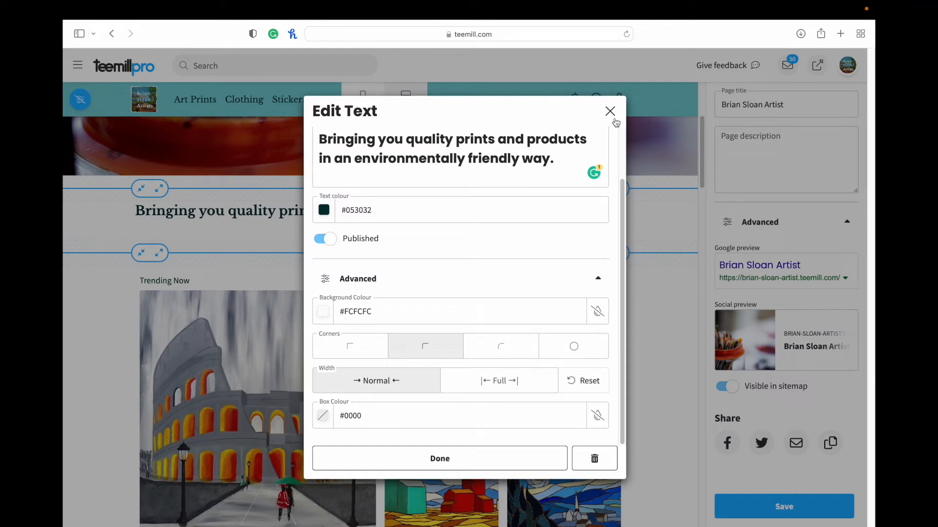
left_click(610, 112)
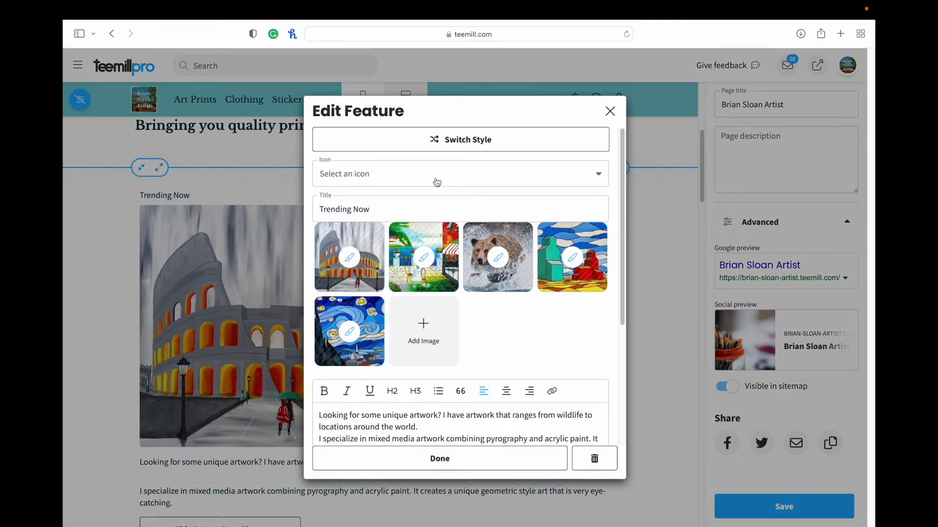
mouse_move(396, 263)
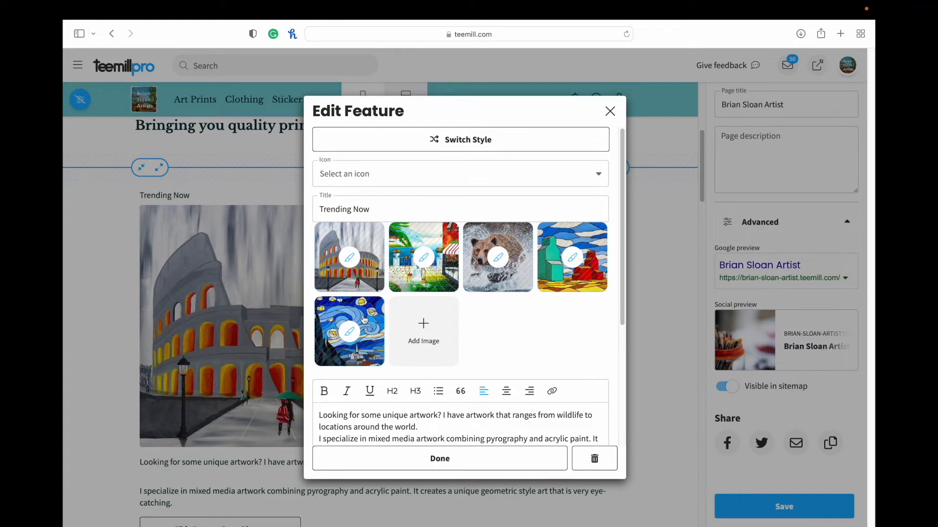
mouse_move(488, 327)
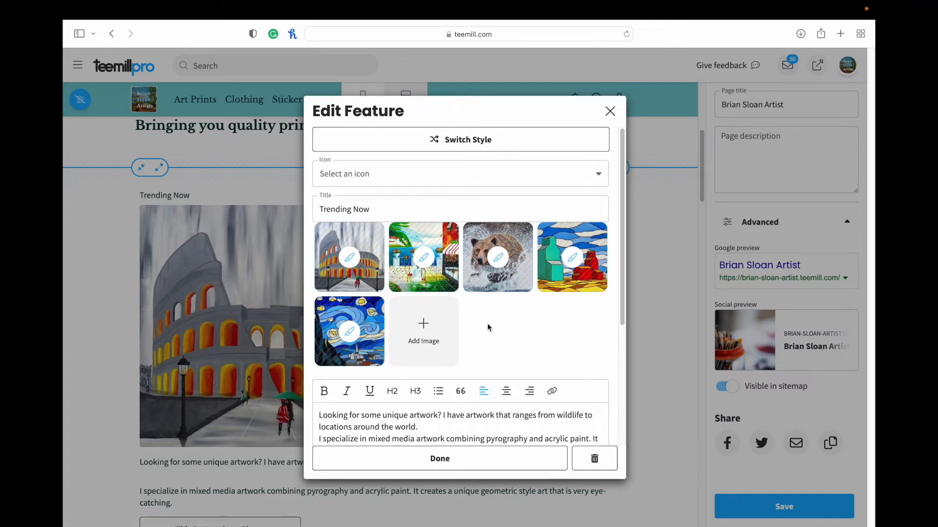
Step: Relabel the Trending Now button Art Print Shop and link it to the Art Prints collection
scroll("down", 3)
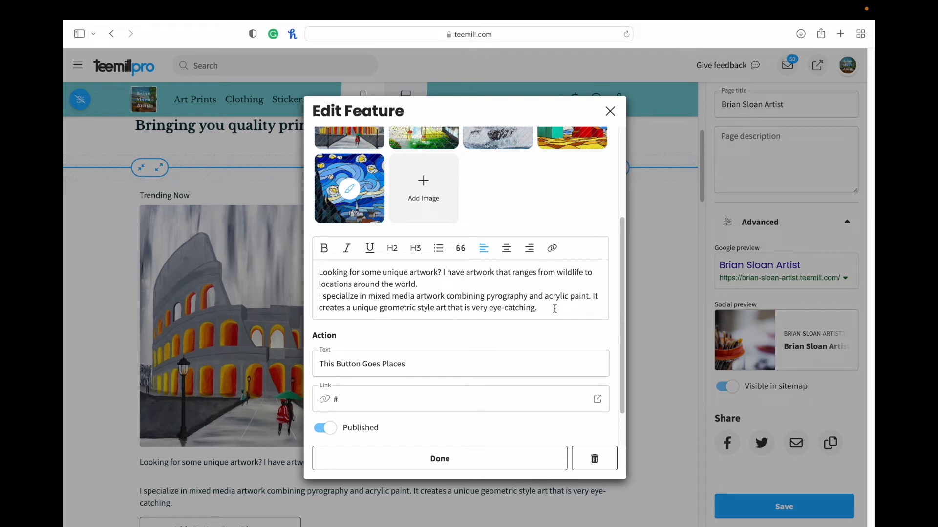
scroll("down", 3)
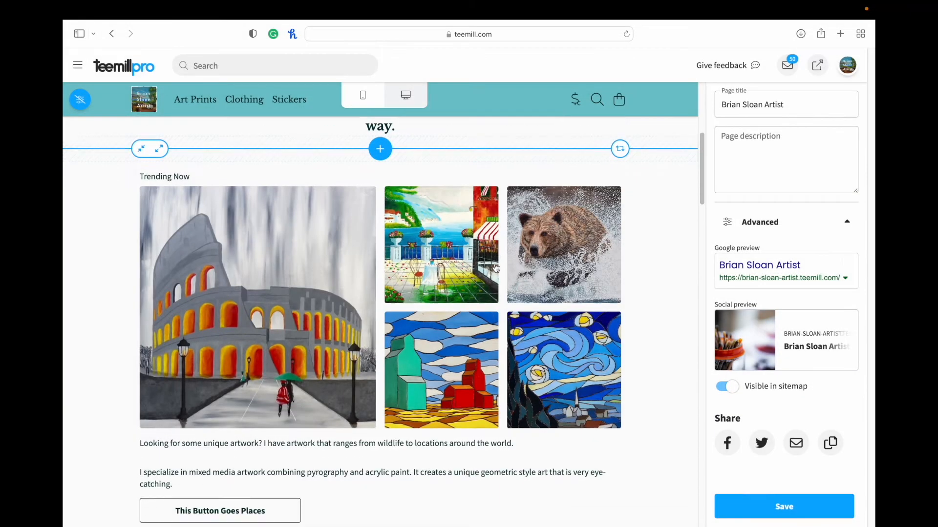
scroll("down", 3)
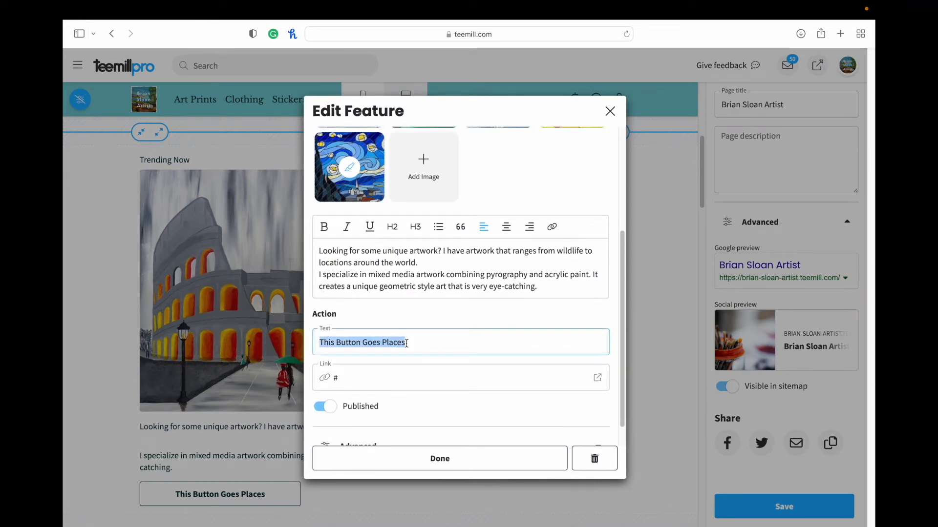
type("Art Print")
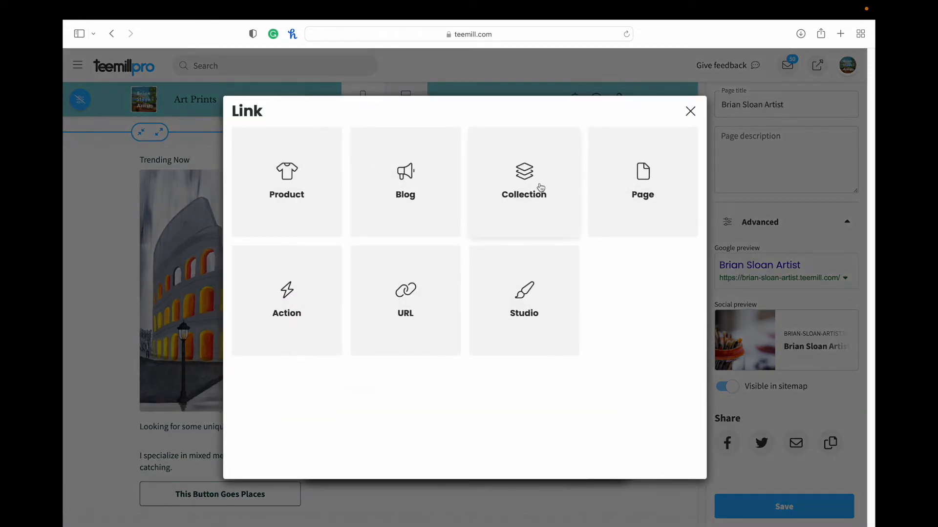
left_click(524, 182)
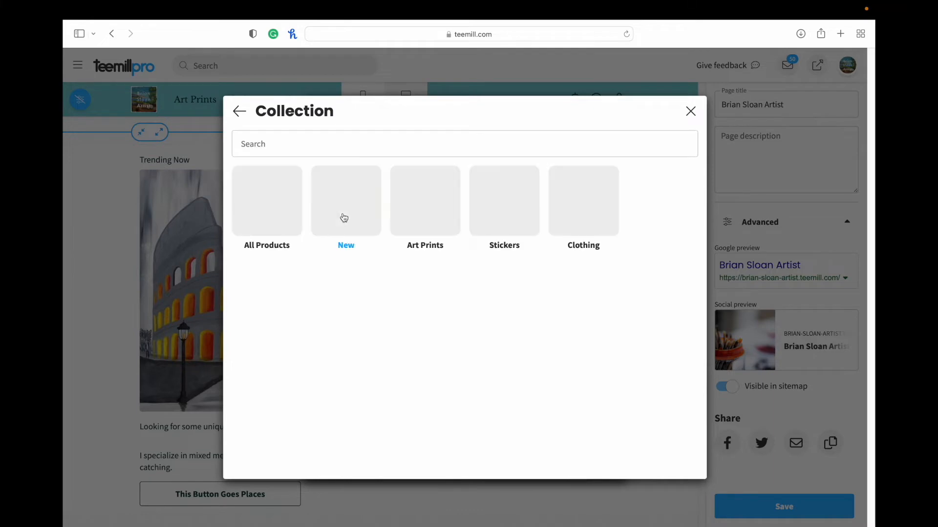
left_click(425, 202)
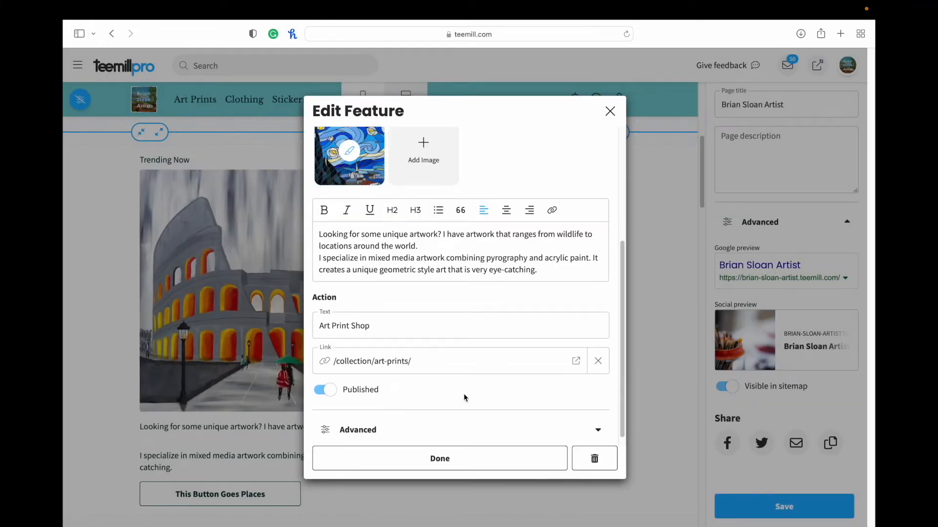
left_click(439, 458)
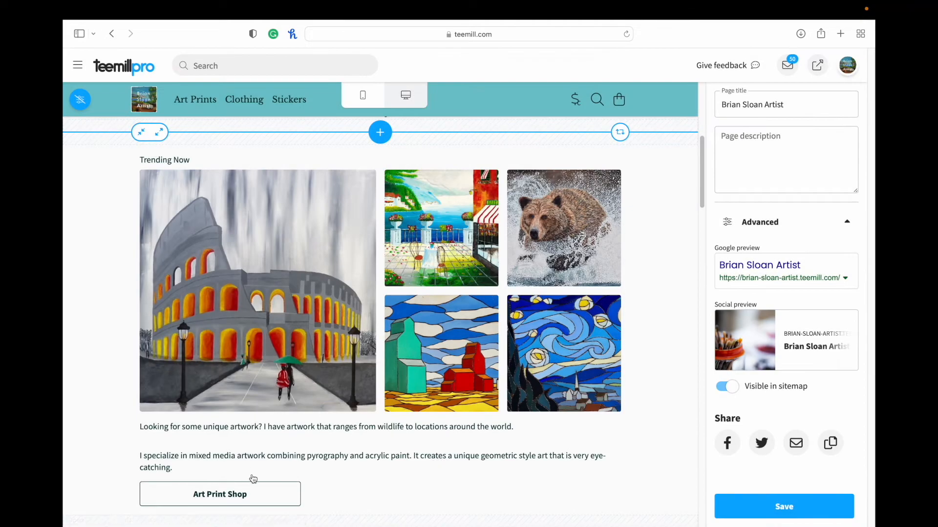
Step: Reopen the Trending Now feature settings and apply a centred button layout
scroll("down", 3)
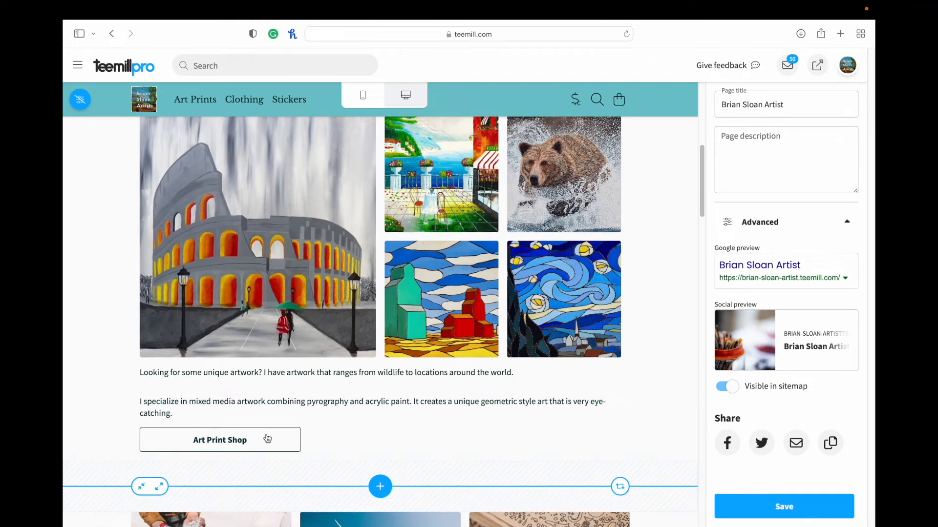
left_click(220, 441)
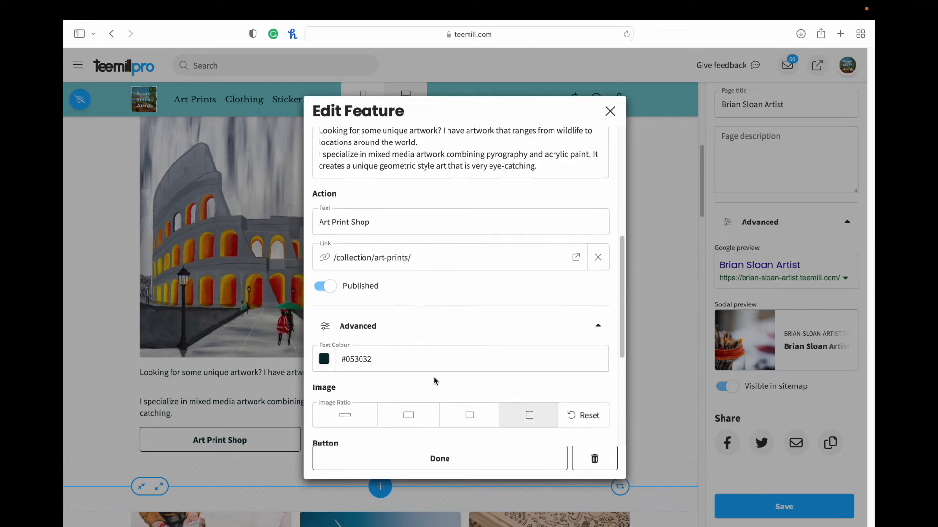
scroll("down", 3)
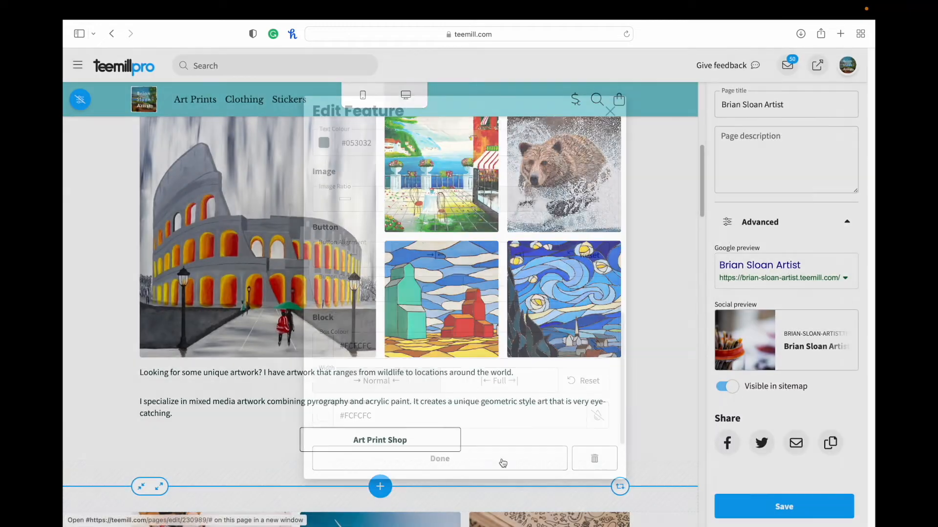
left_click(440, 459)
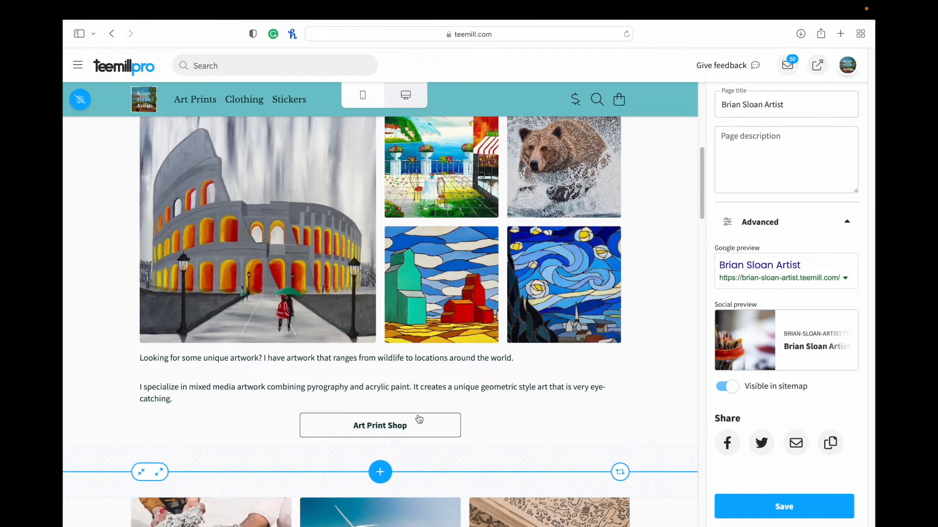
scroll("down", 3)
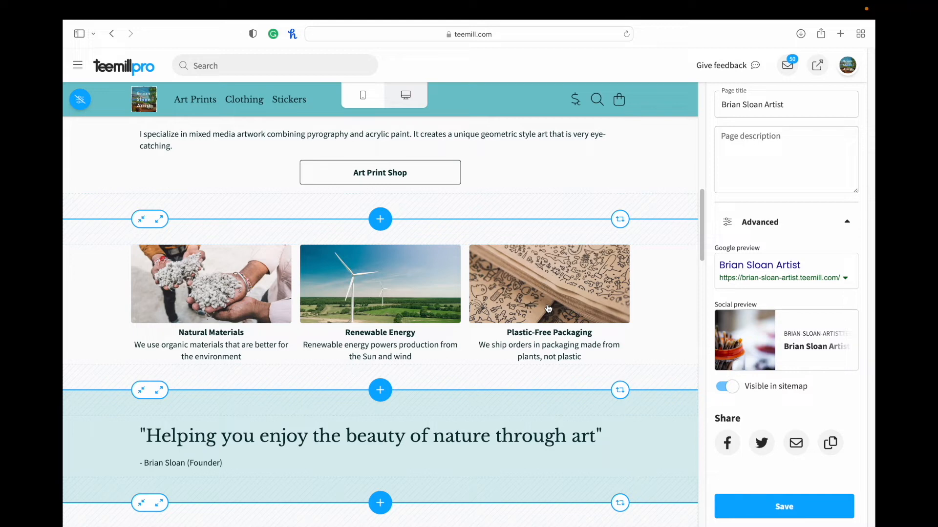
scroll("down", 3)
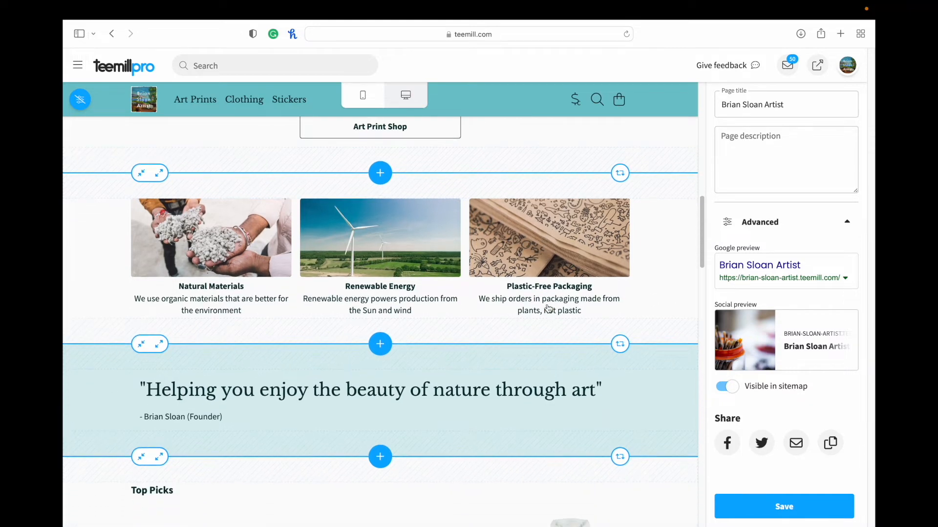
scroll("down", 3)
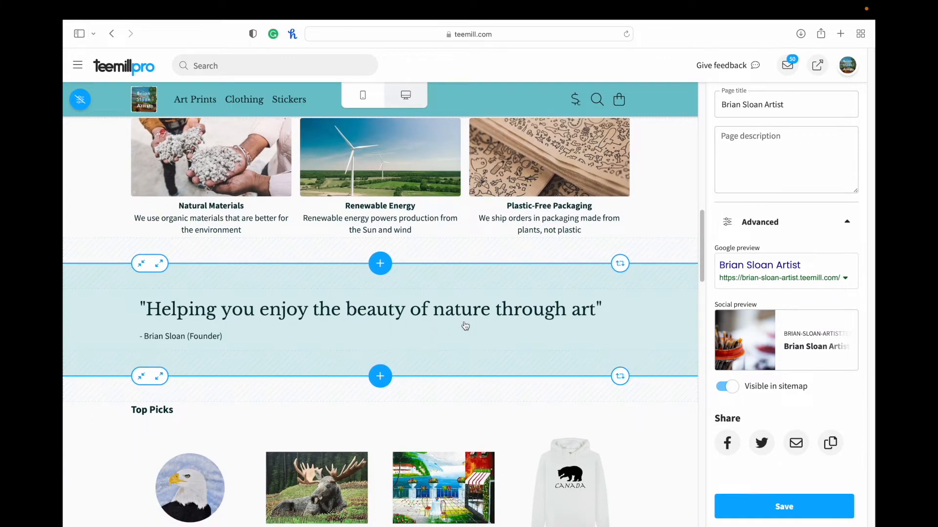
left_click(369, 310)
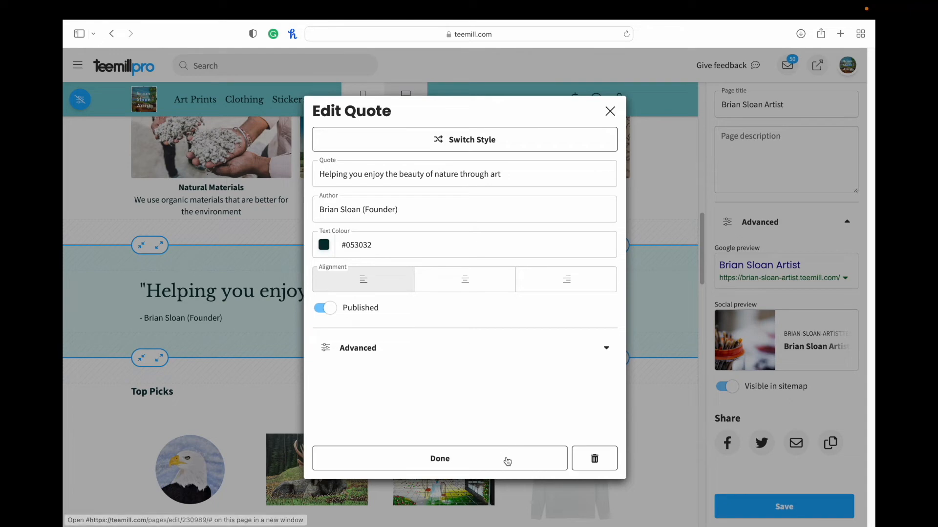
left_click(440, 459)
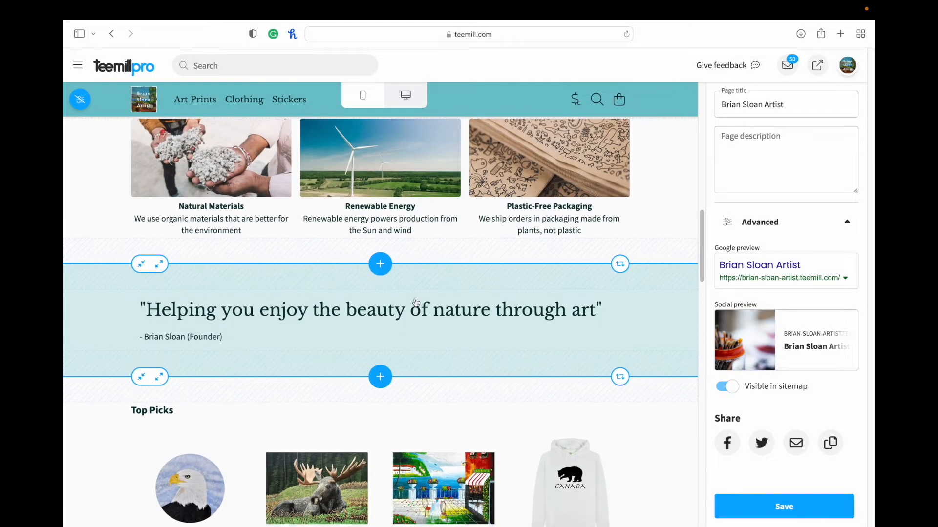
scroll("down", 3)
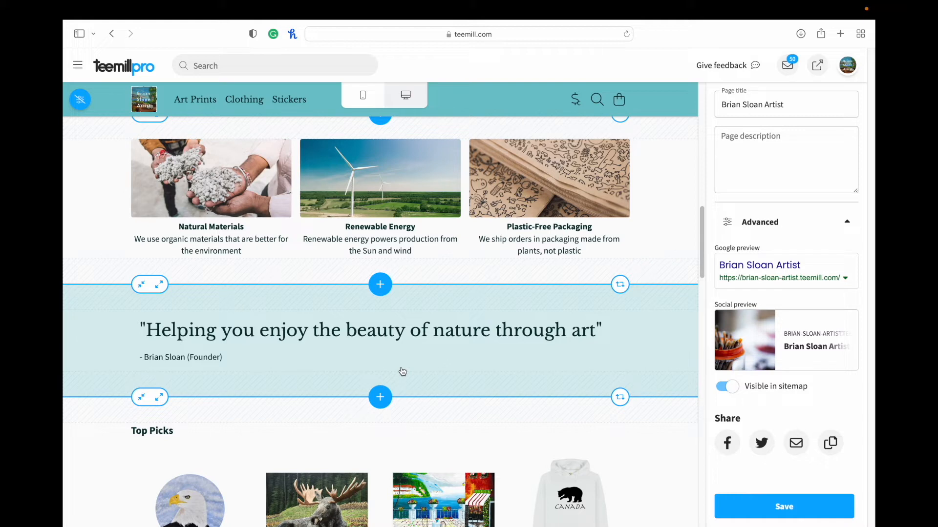
mouse_move(344, 174)
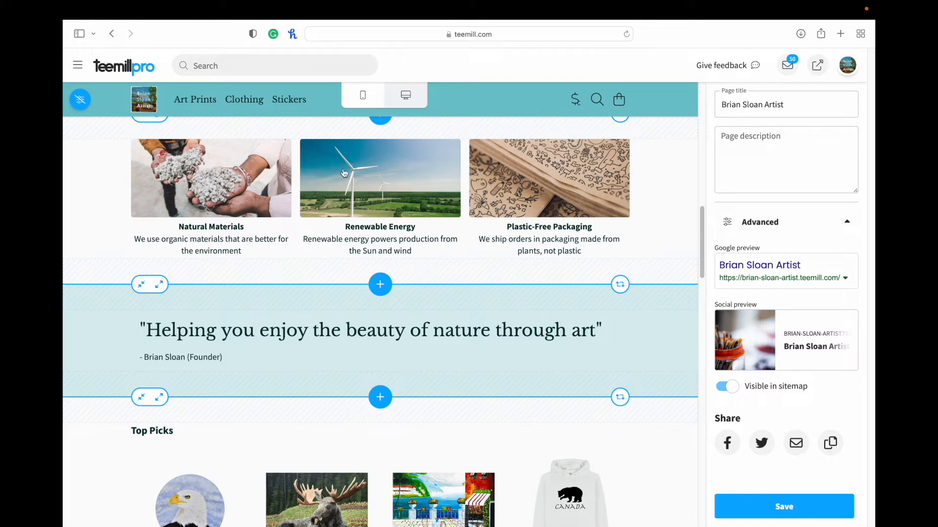
mouse_move(374, 330)
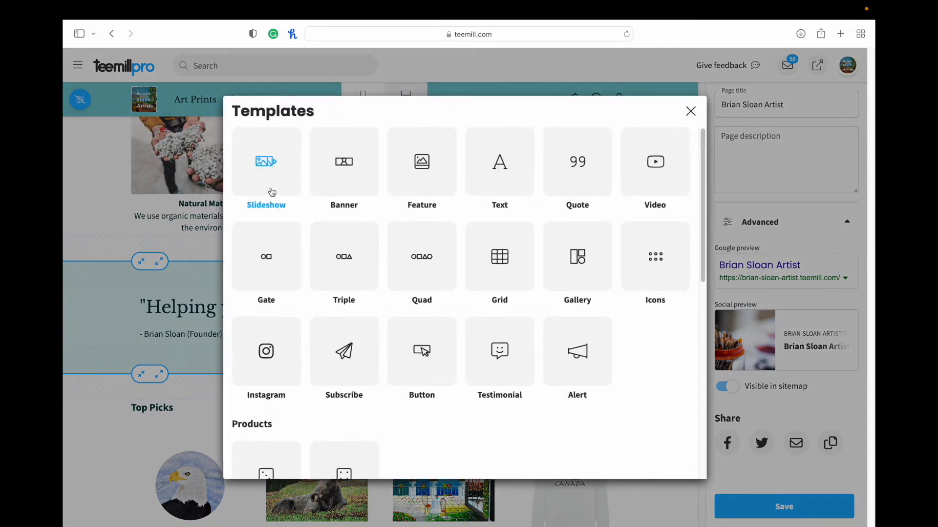
mouse_move(292, 283)
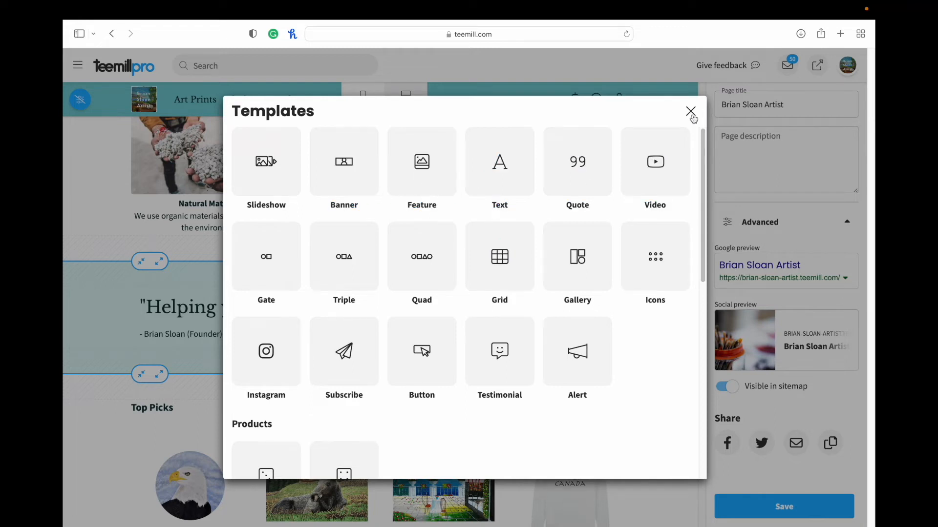
scroll("down", 3)
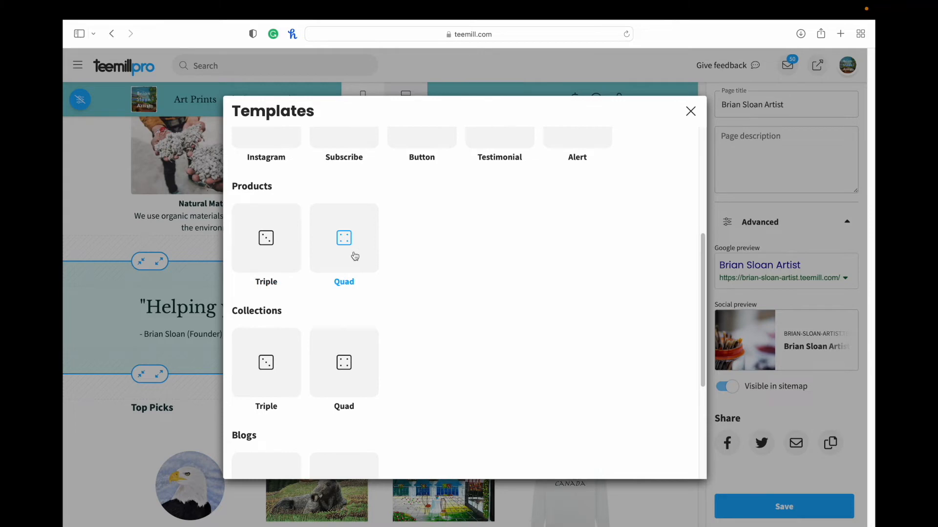
scroll("down", 3)
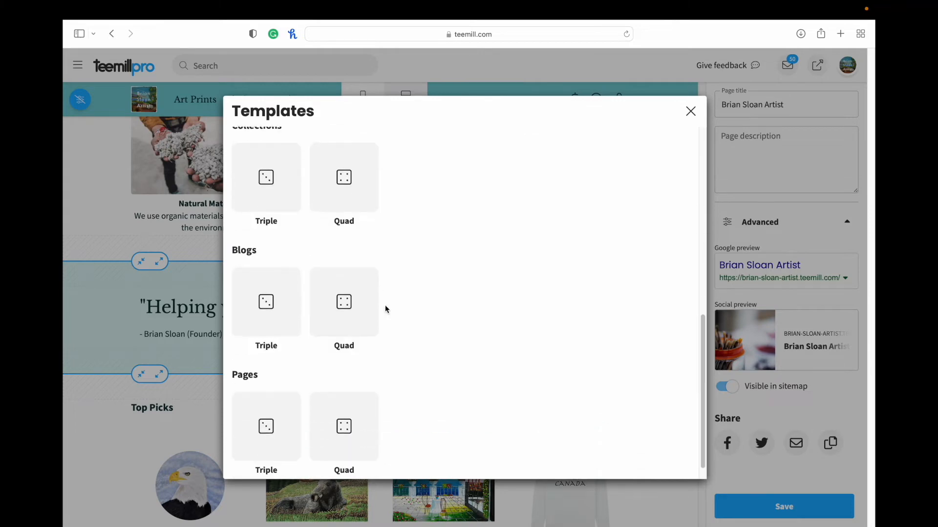
left_click(690, 111)
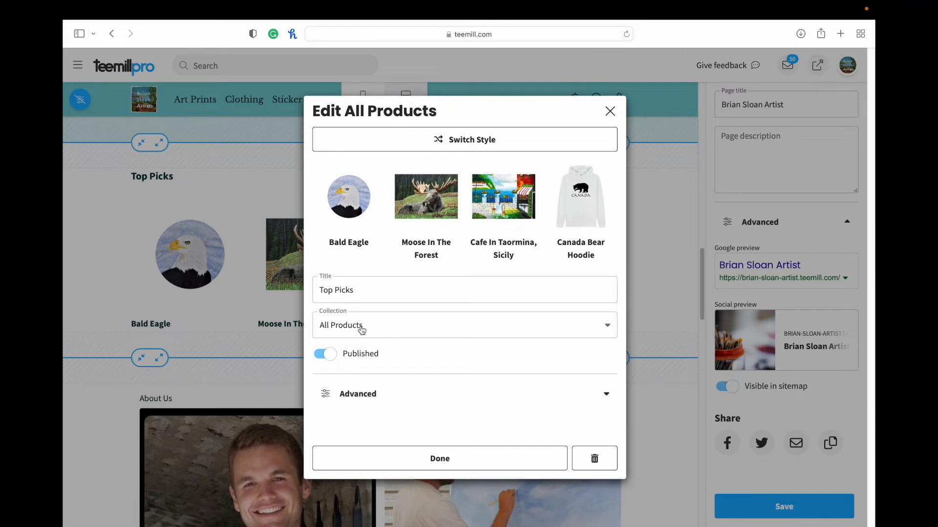
mouse_move(383, 337)
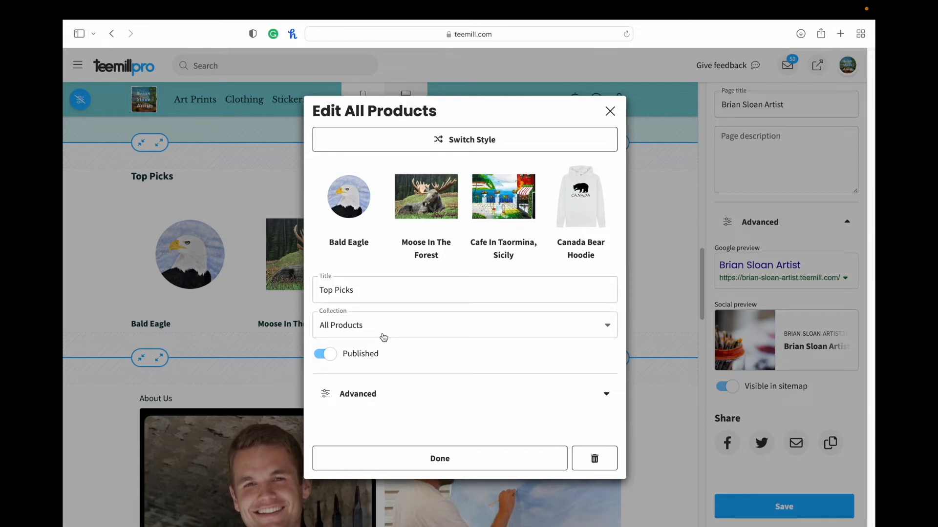
left_click(357, 394)
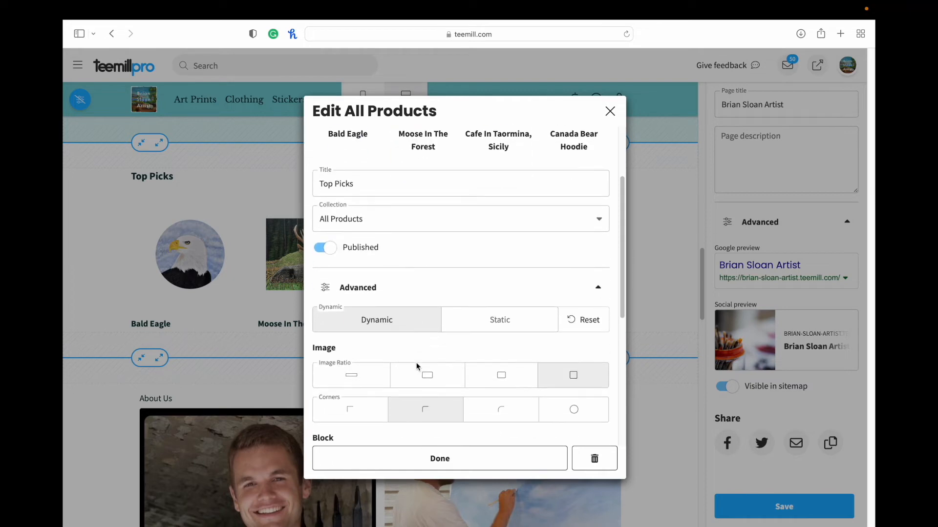
scroll("down", 3)
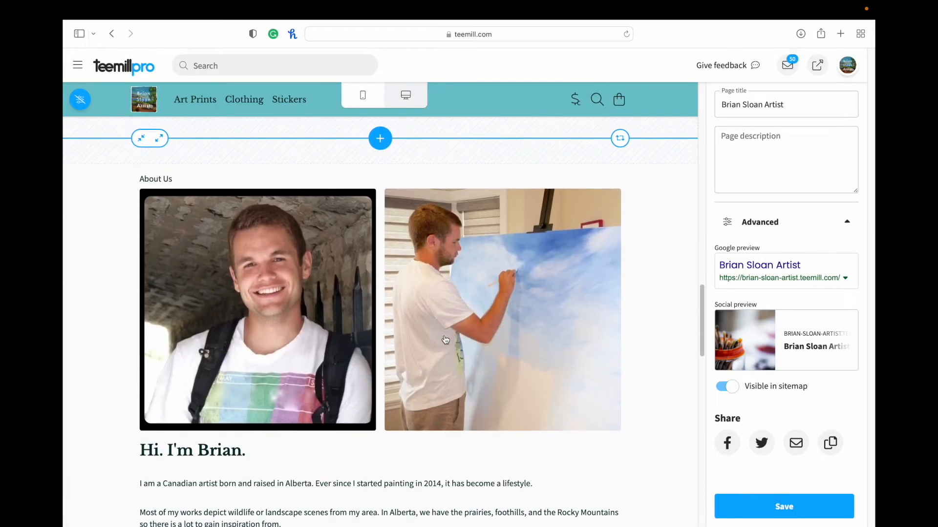
scroll("down", 3)
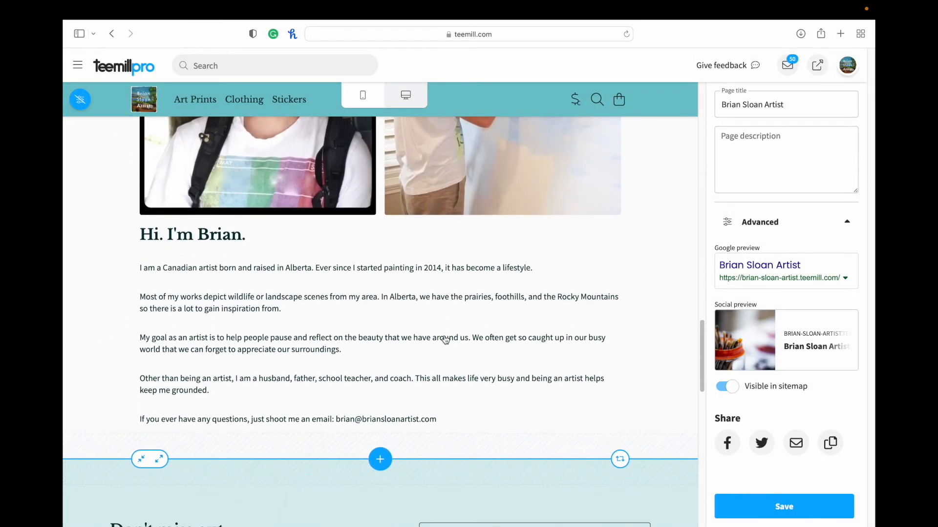
scroll("down", 3)
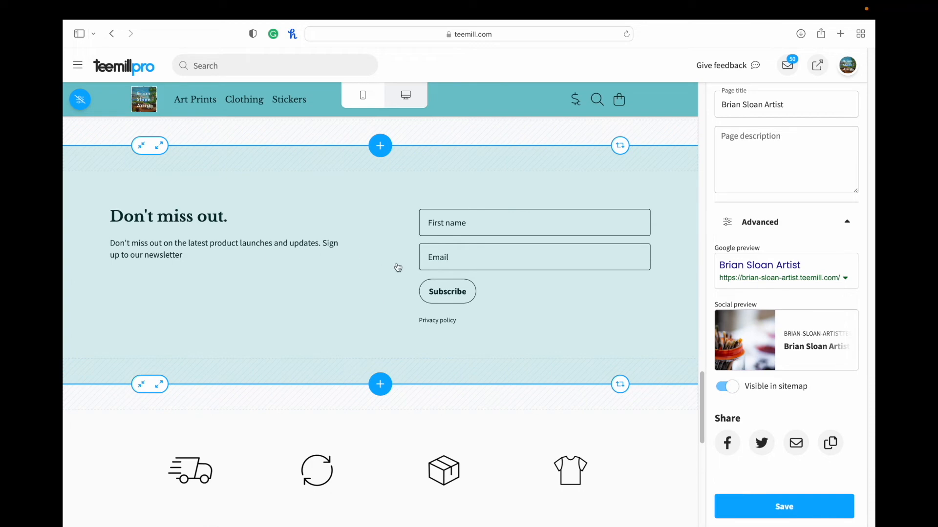
scroll("down", 3)
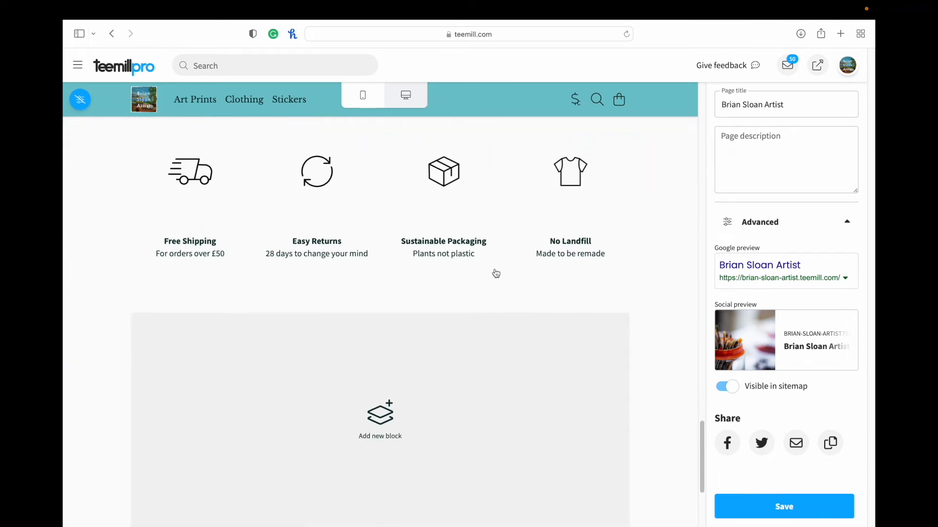
scroll("down", 3)
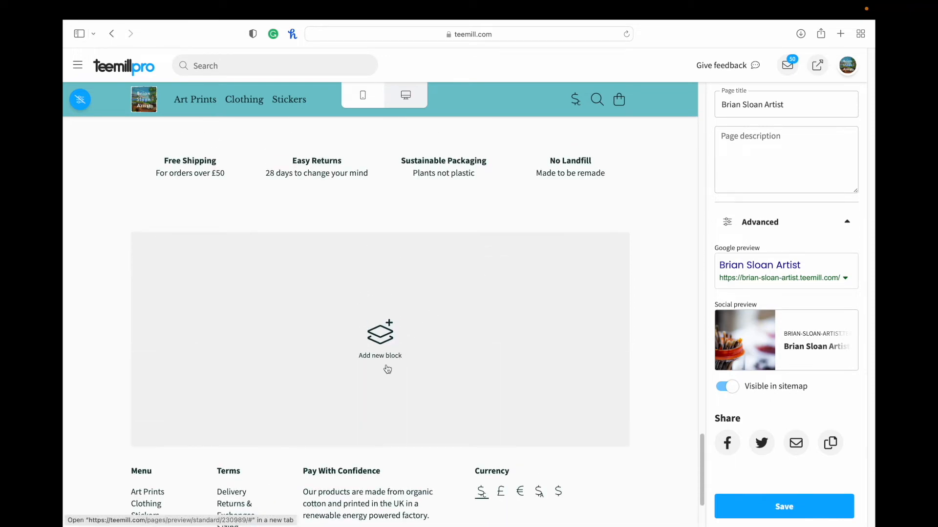
left_click(380, 339)
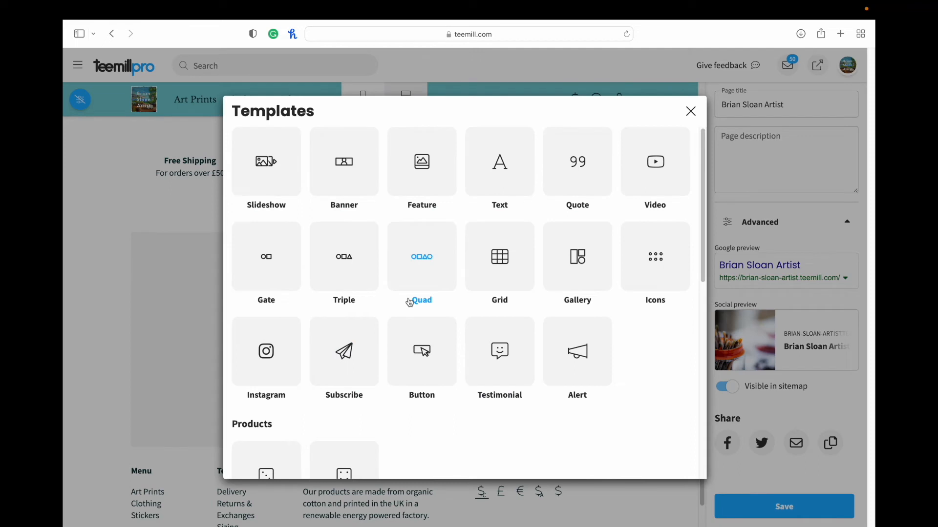
scroll("down", 3)
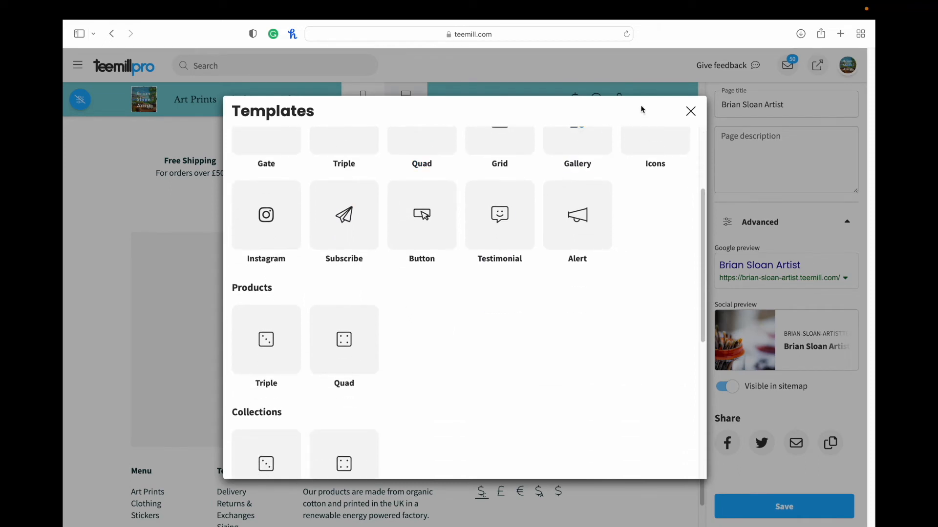
left_click(691, 111)
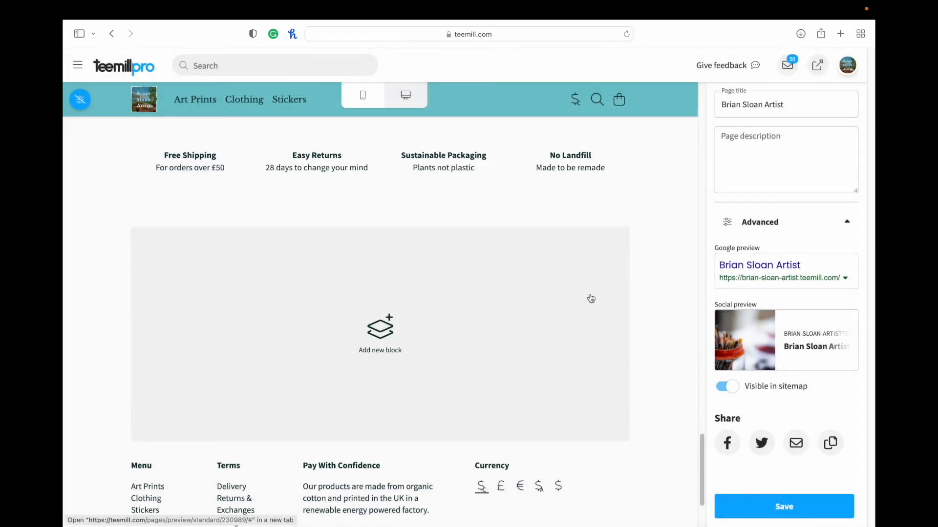
Step: Enter the Homepage description about selling sustainable art worldwide, check the Google preview, and save
scroll("down", 3)
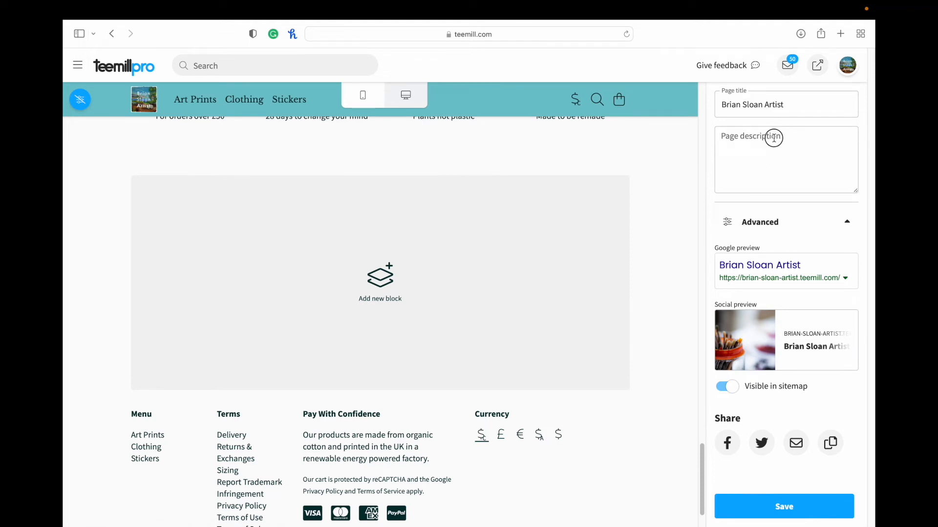
type("Brian Sloa")
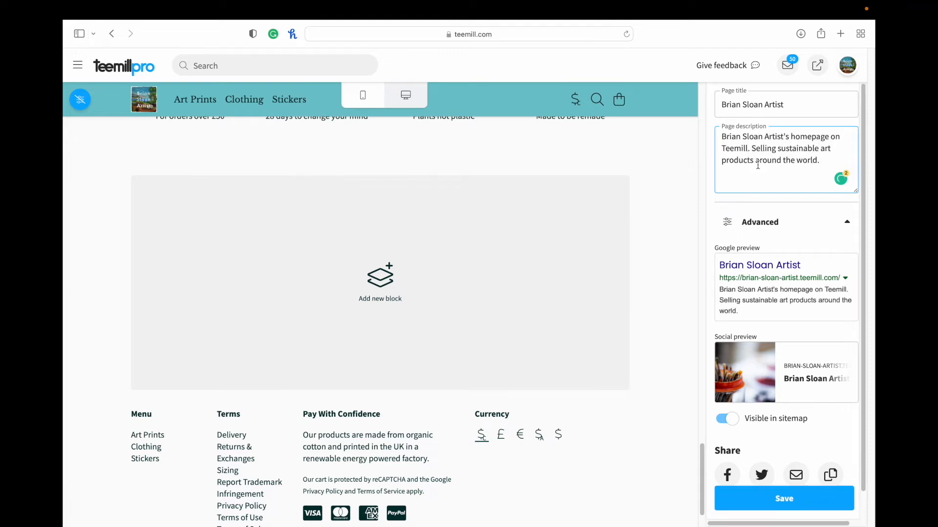
left_click(760, 221)
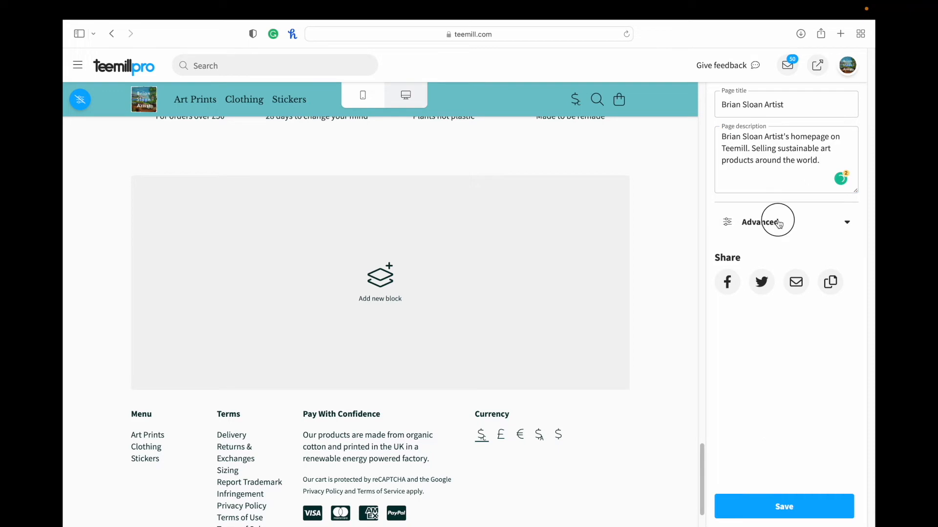
left_click(778, 221)
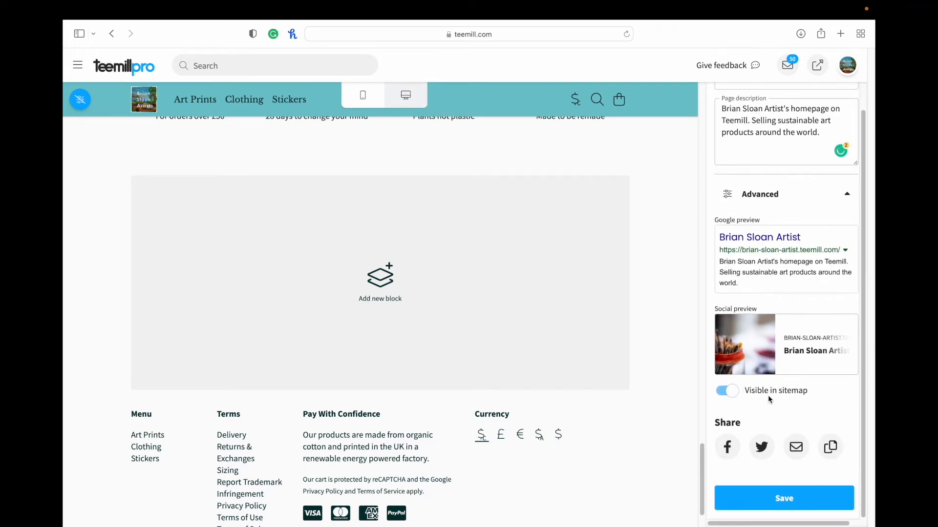
scroll("down", 3)
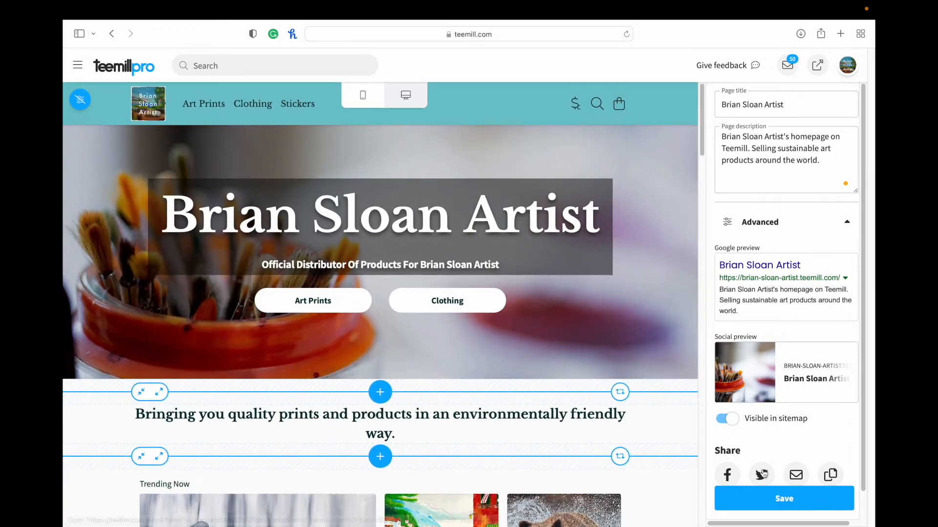
left_click(783, 498)
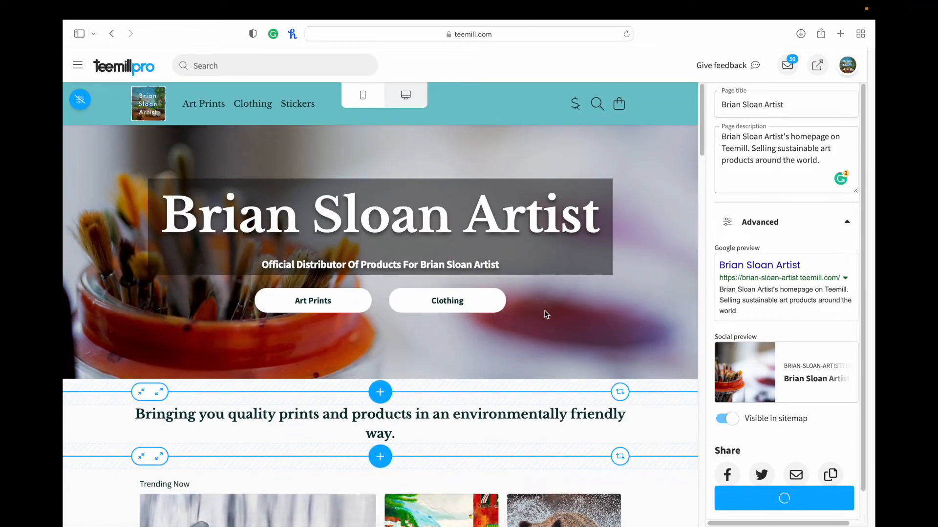
left_click(783, 498)
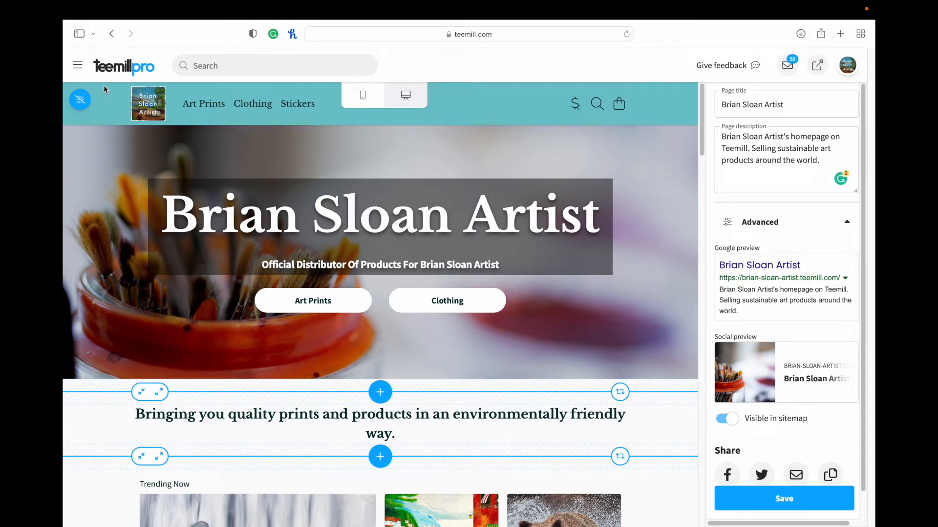
Step: From the dashboard, go to Website > Pages and create a new Blank page
left_click(102, 65)
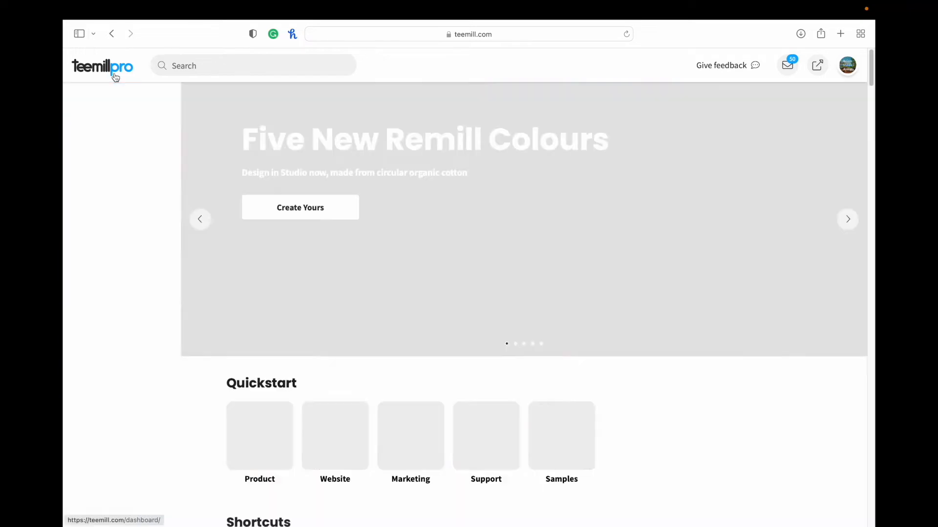
left_click(106, 151)
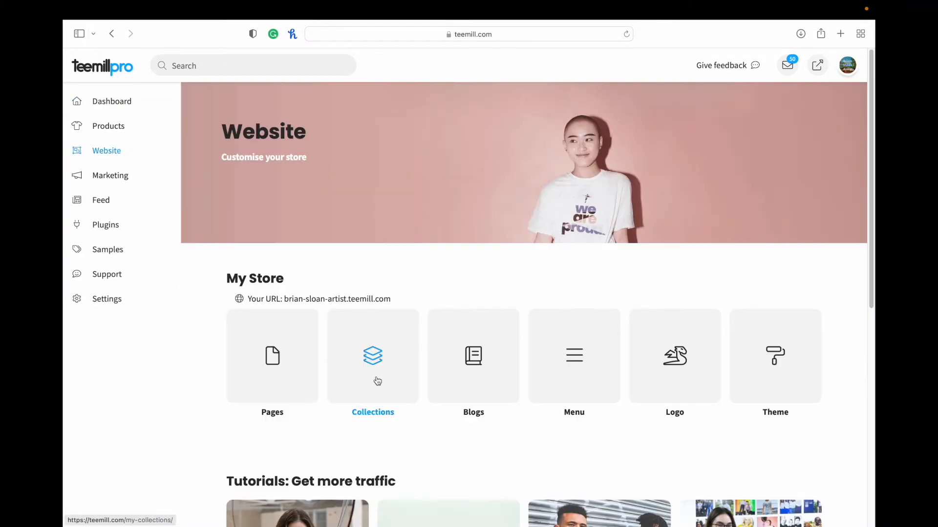
left_click(272, 356)
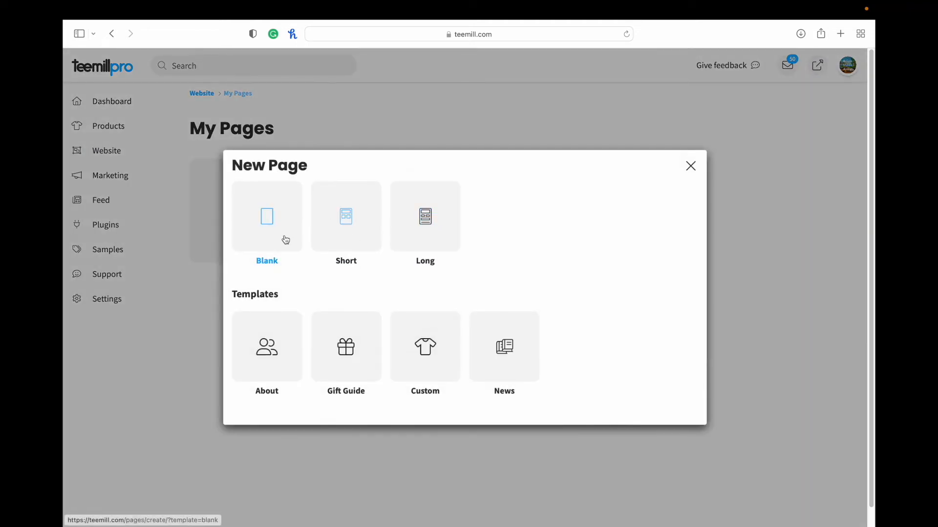
mouse_move(284, 244)
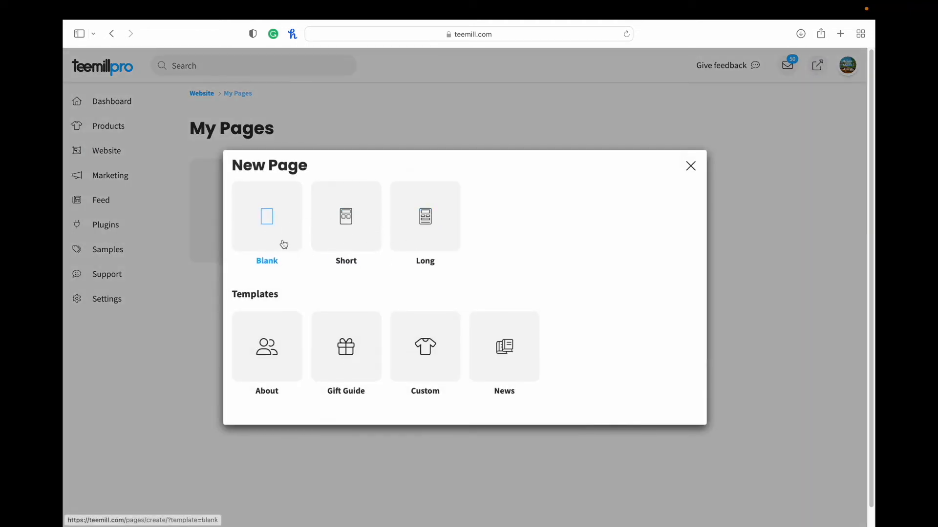
mouse_move(266, 353)
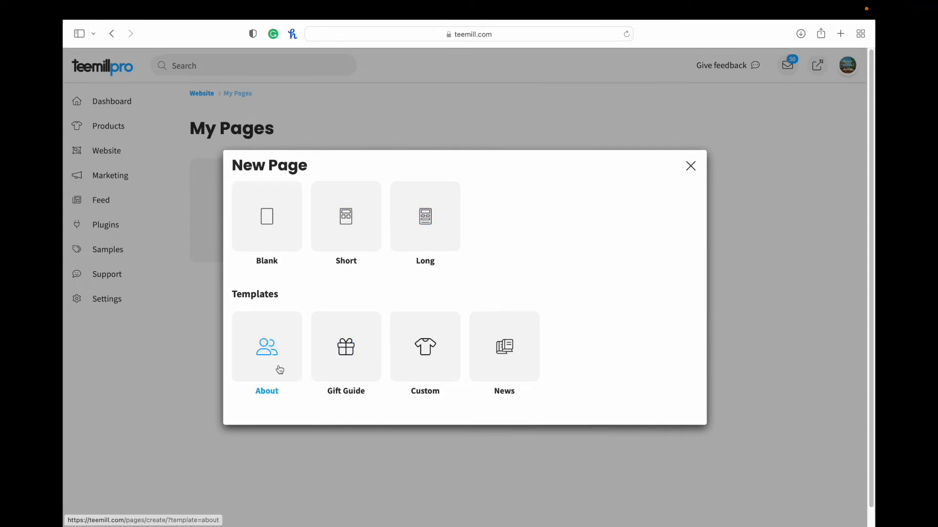
left_click(266, 217)
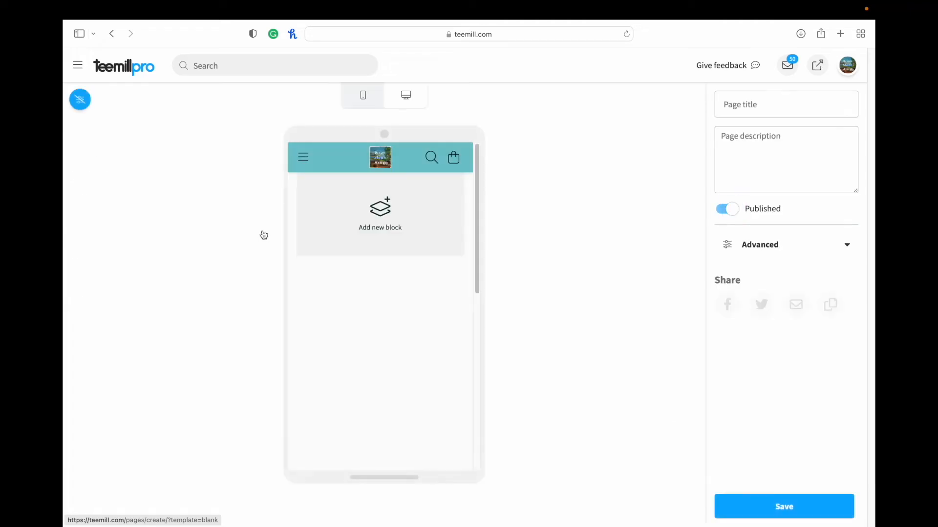
Step: In desktop view, add a Banner block titled Stickers with the line Collect Them All
left_click(406, 94)
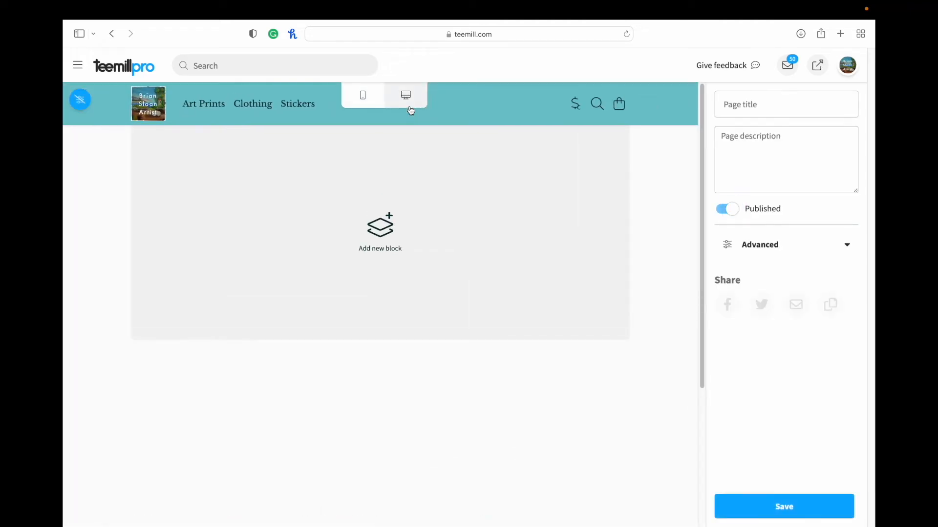
left_click(379, 231)
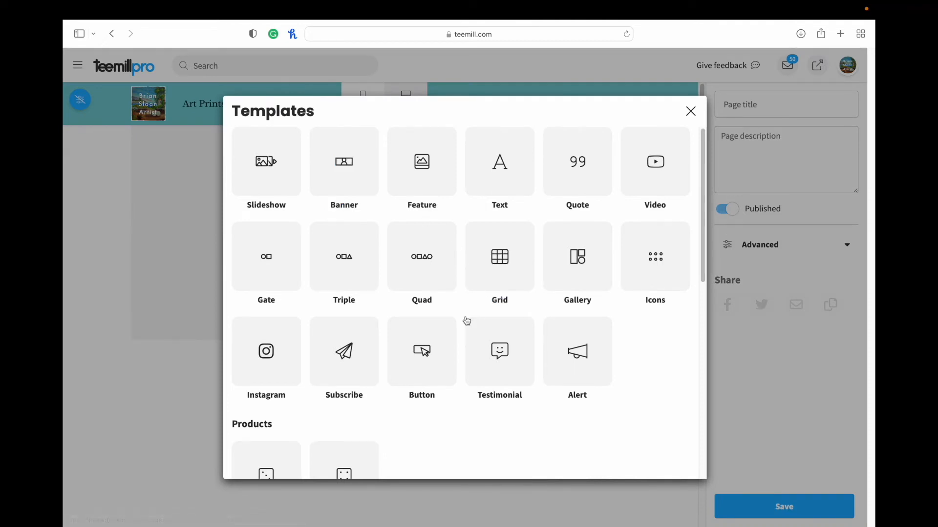
left_click(344, 170)
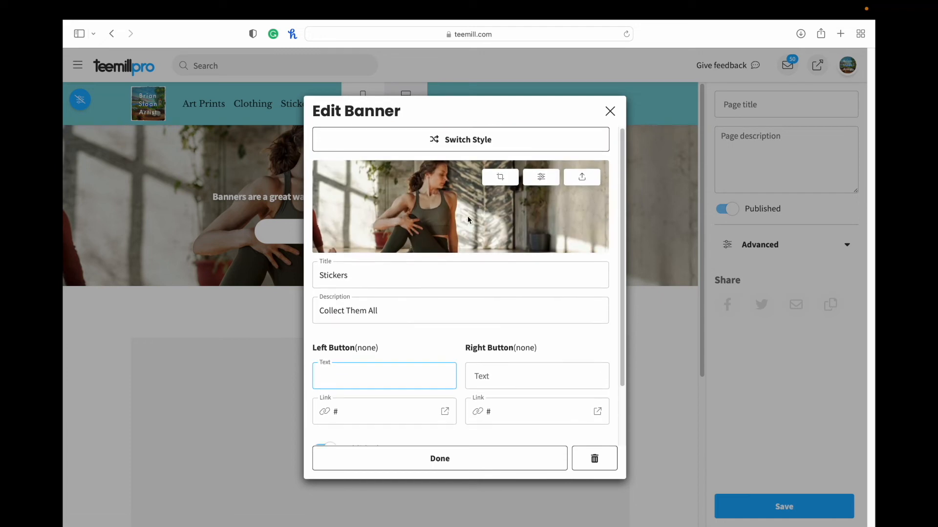
mouse_move(580, 177)
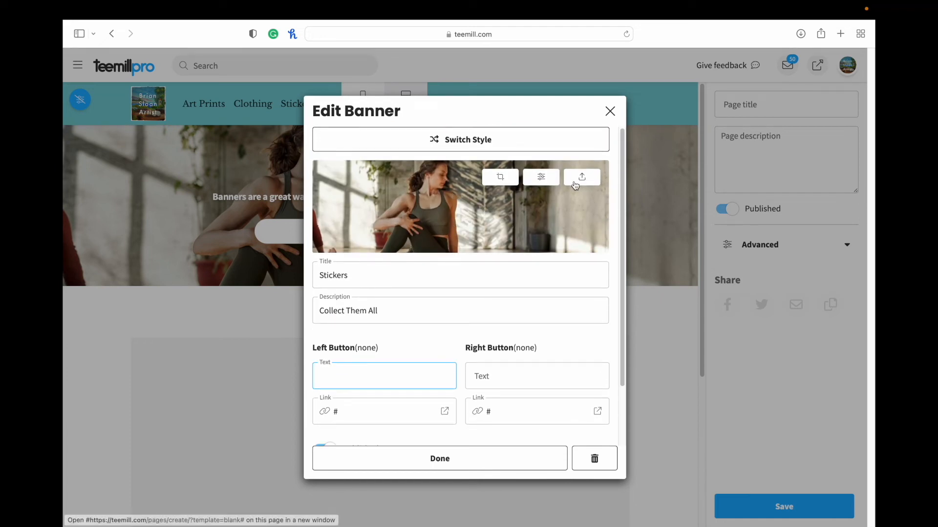
mouse_move(580, 177)
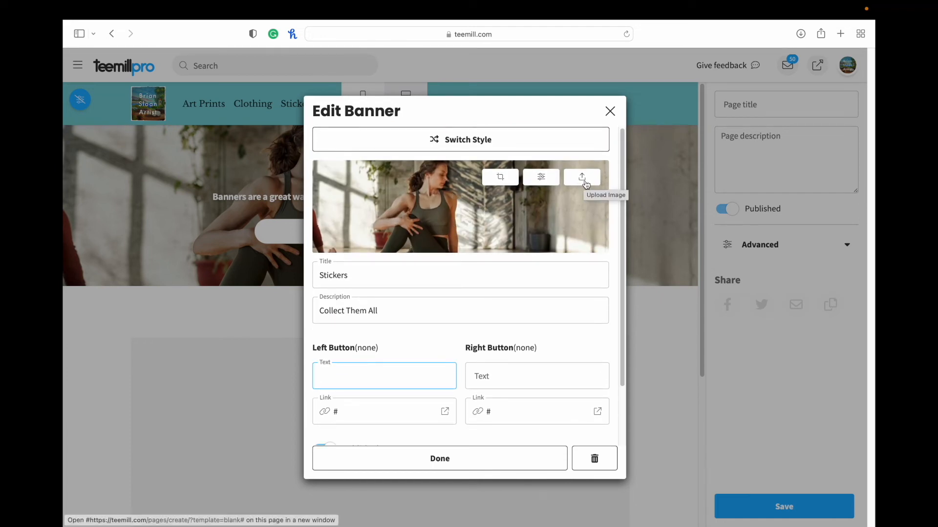
mouse_move(540, 177)
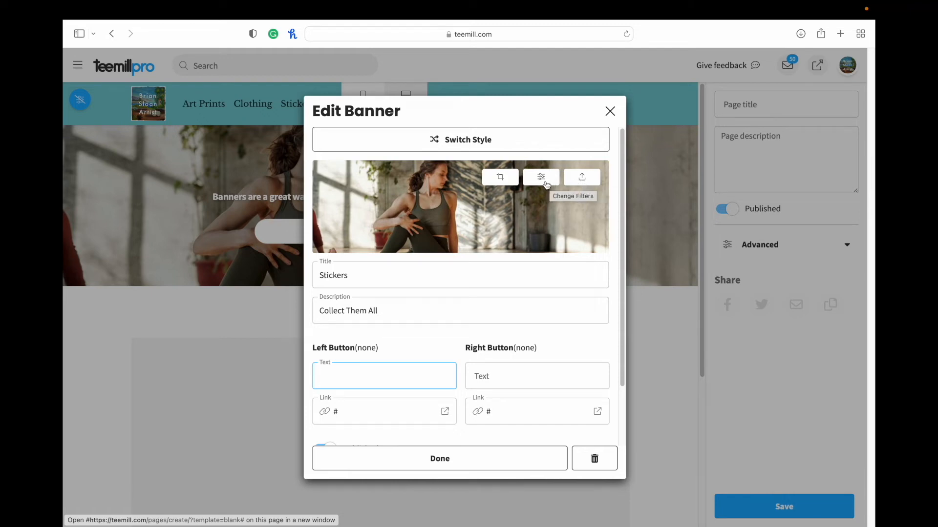
Step: Search 'stickers' for the banner image, use the stickers-on-laptop photo and finish the banner
left_click(580, 177)
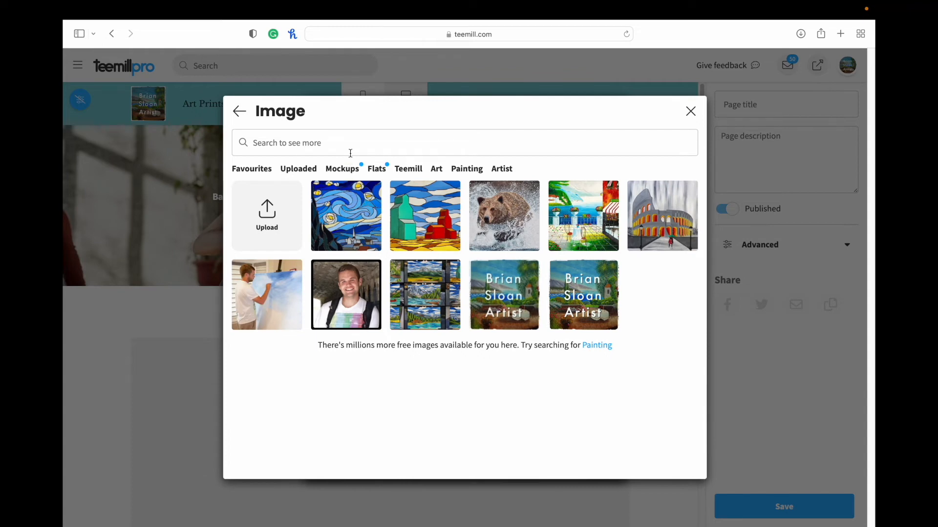
type("stickers")
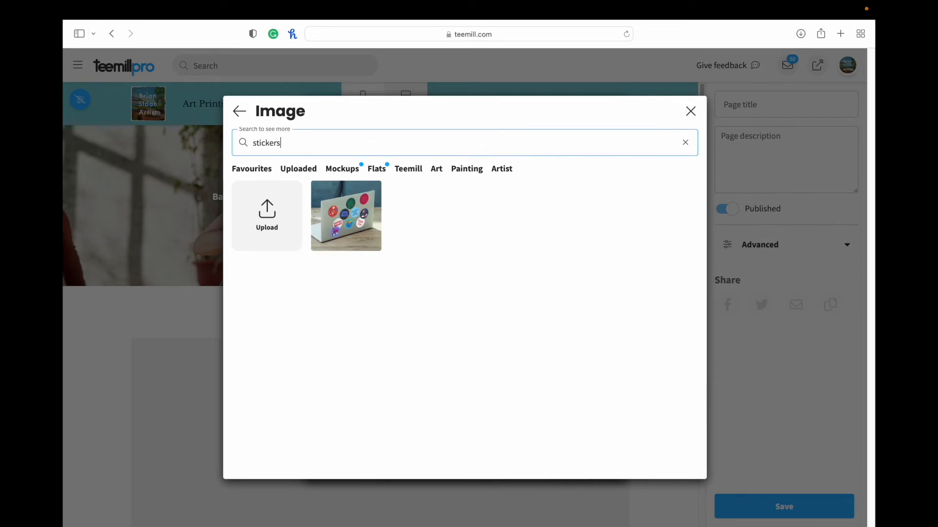
left_click(344, 215)
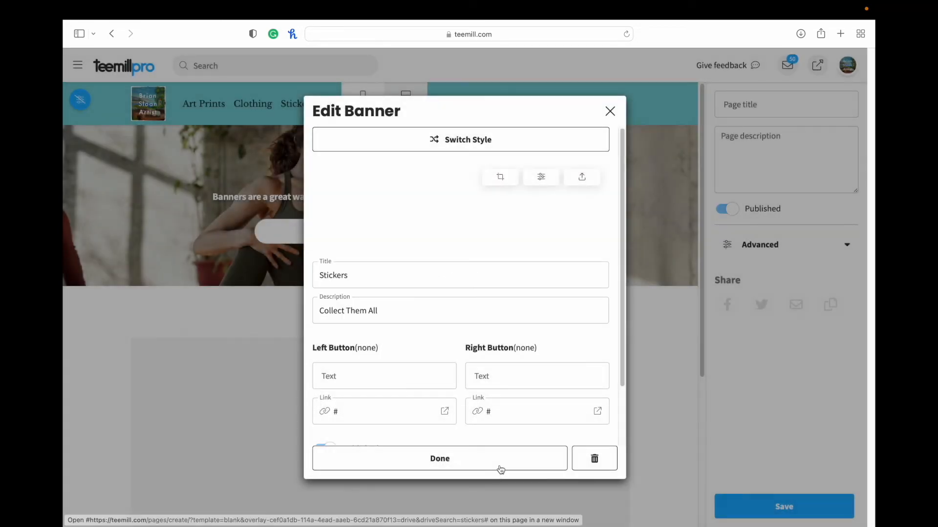
left_click(439, 459)
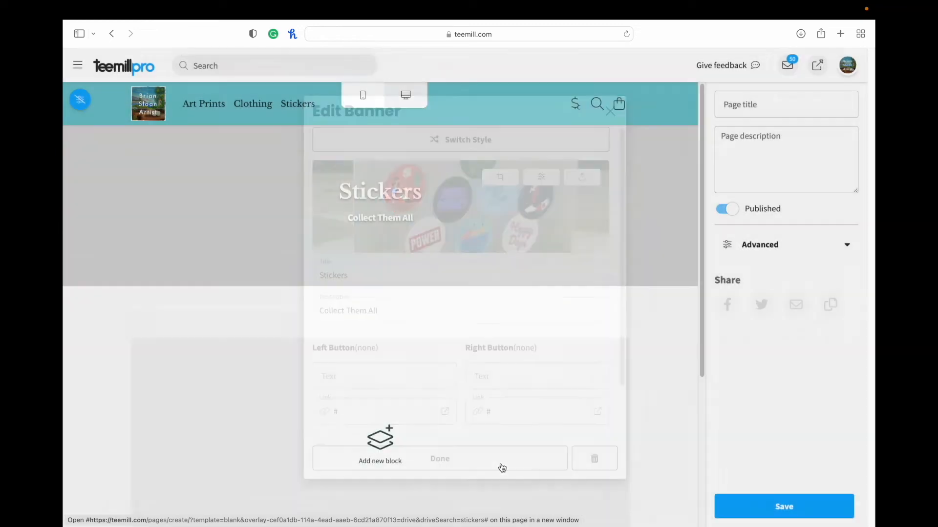
left_click(440, 459)
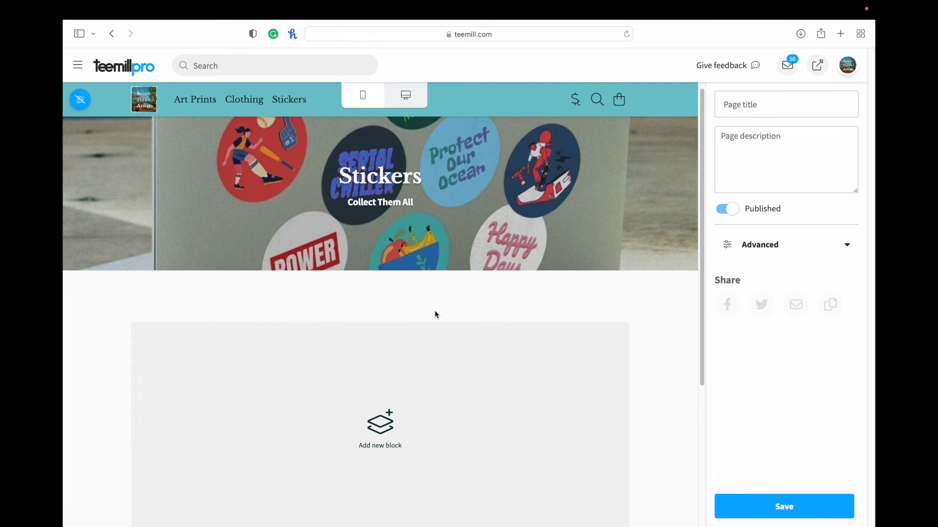
Step: Add a Text block with the thank-you message inviting visitors to ask questions
left_click(379, 429)
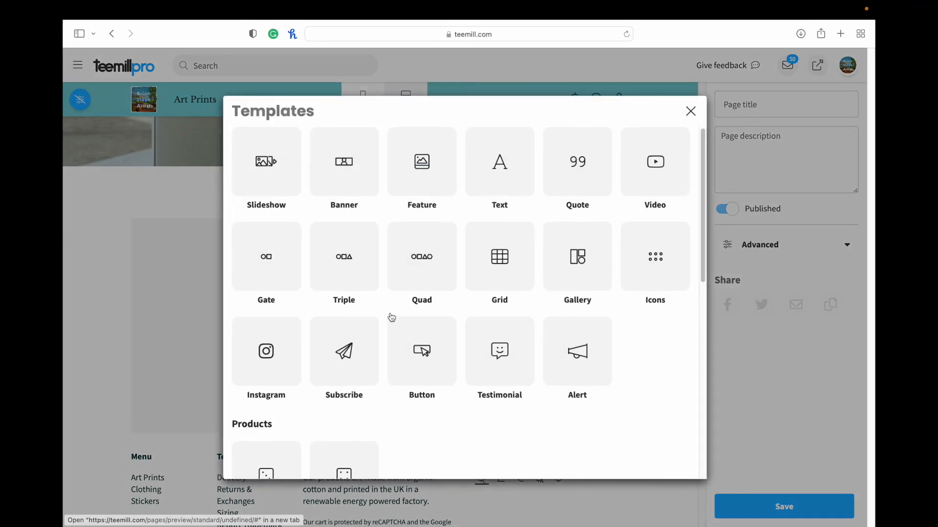
mouse_move(422, 197)
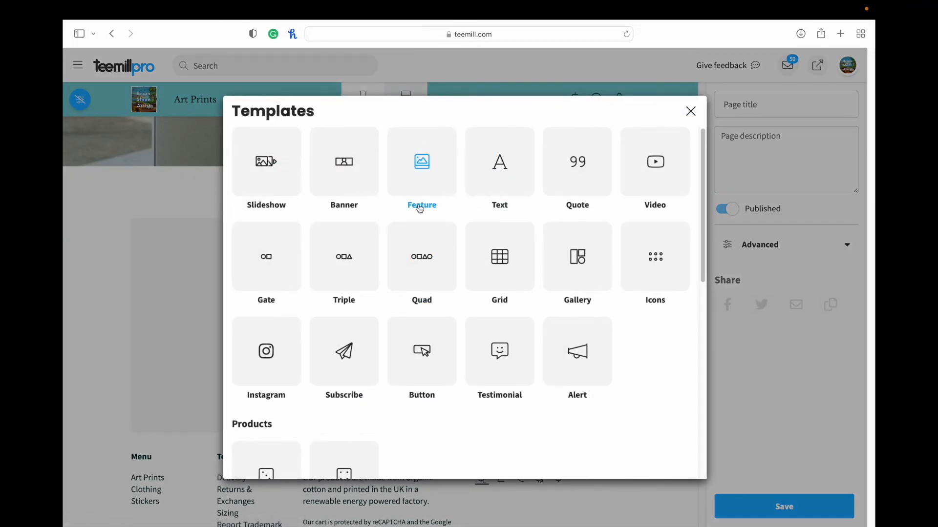
mouse_move(410, 220)
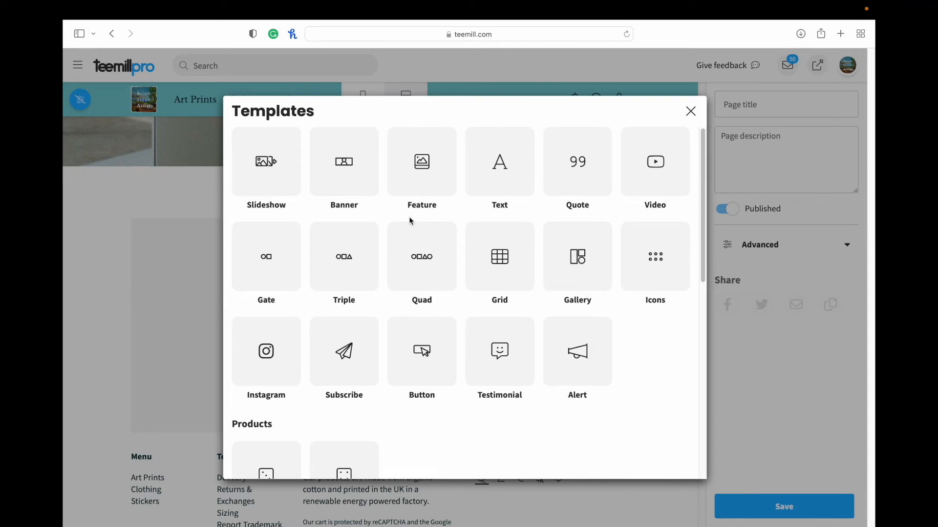
left_click(499, 170)
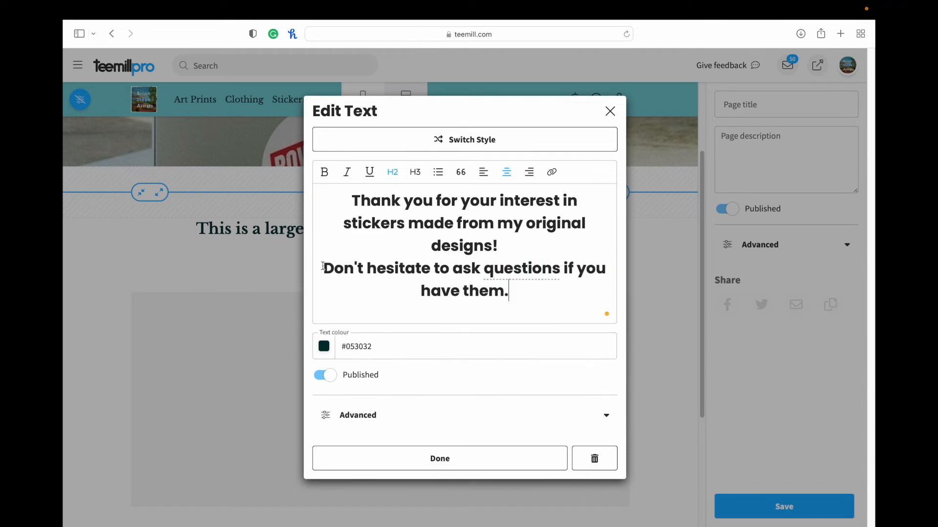
left_click(438, 459)
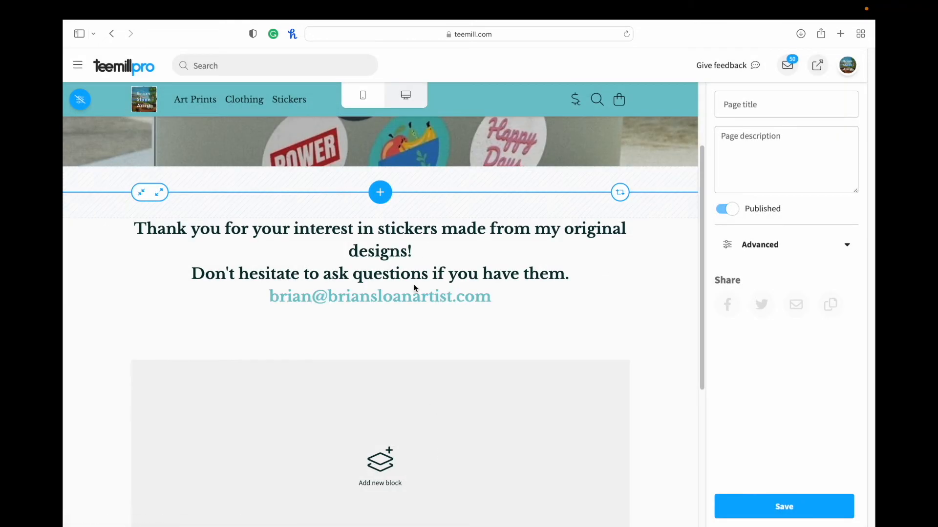
left_click(380, 193)
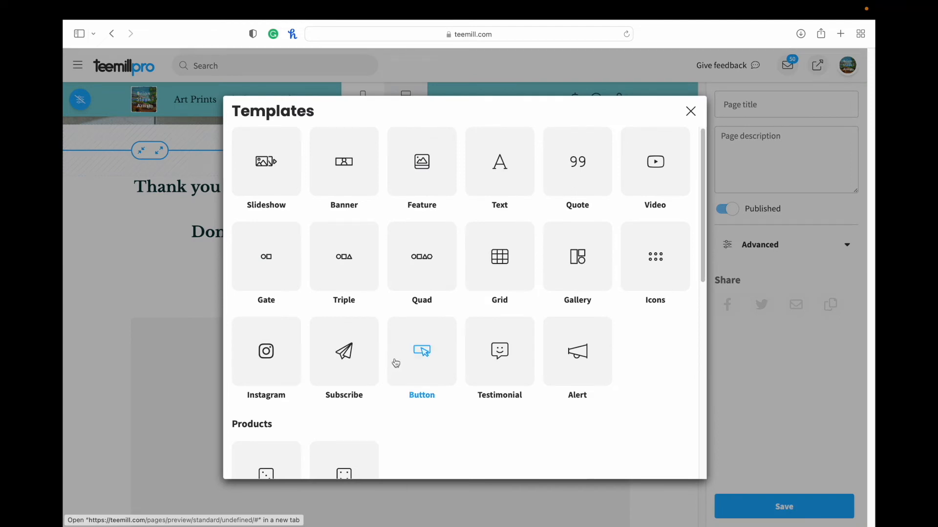
Step: Add a Quad products block filled with the Stickers style's four sticker designs
scroll("down", 3)
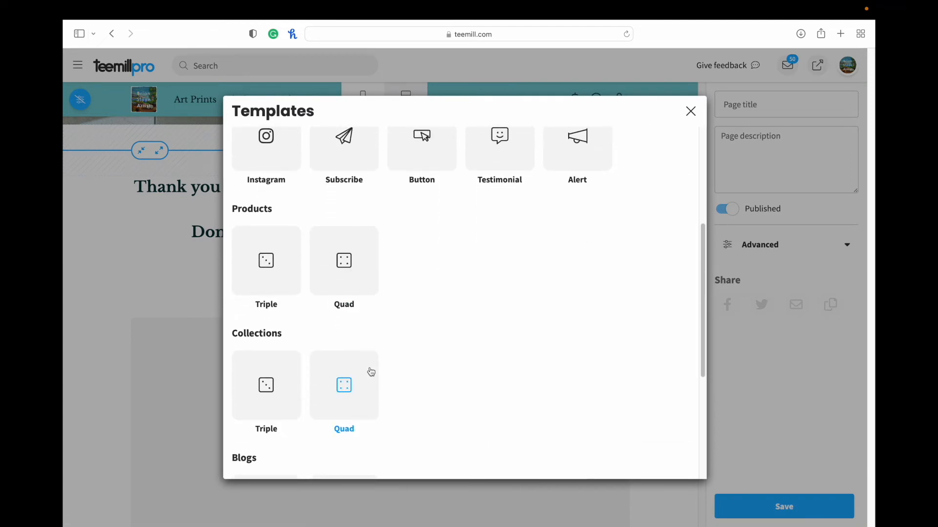
mouse_move(362, 294)
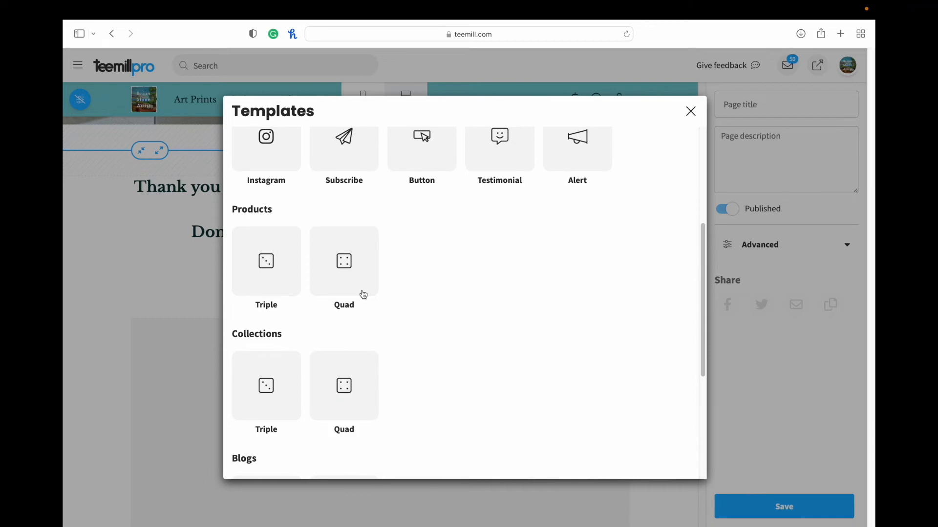
left_click(343, 262)
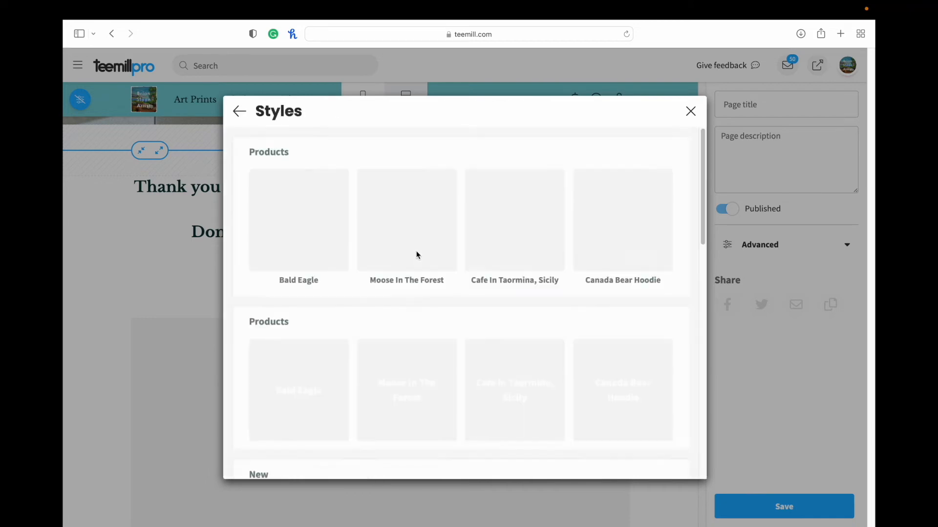
scroll("down", 3)
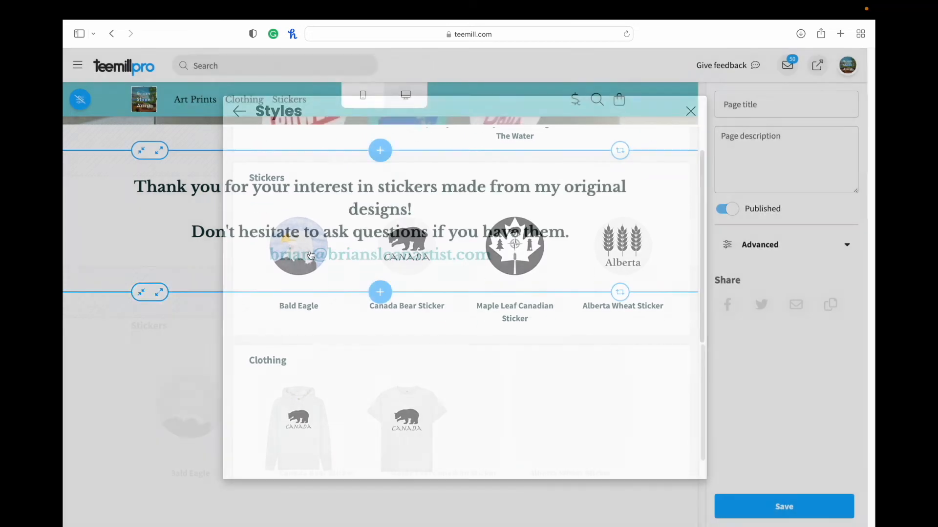
left_click(691, 111)
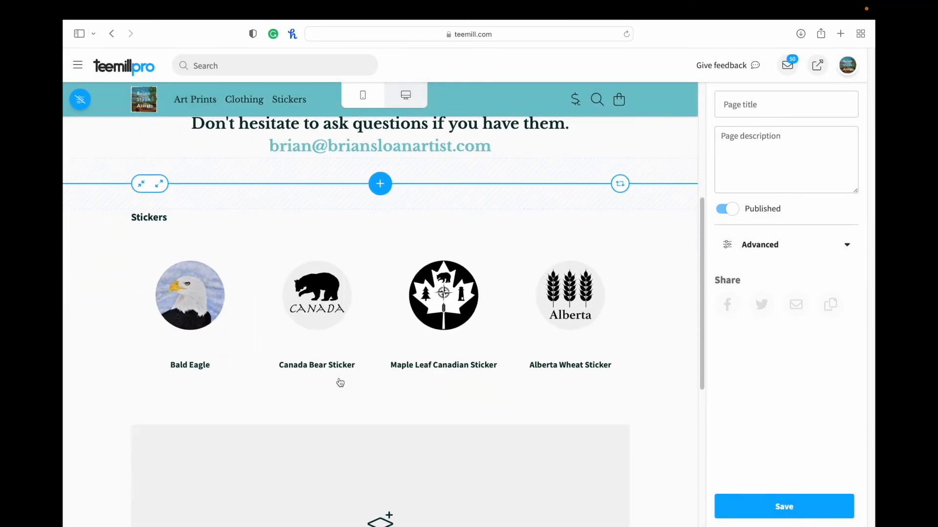
scroll("down", 3)
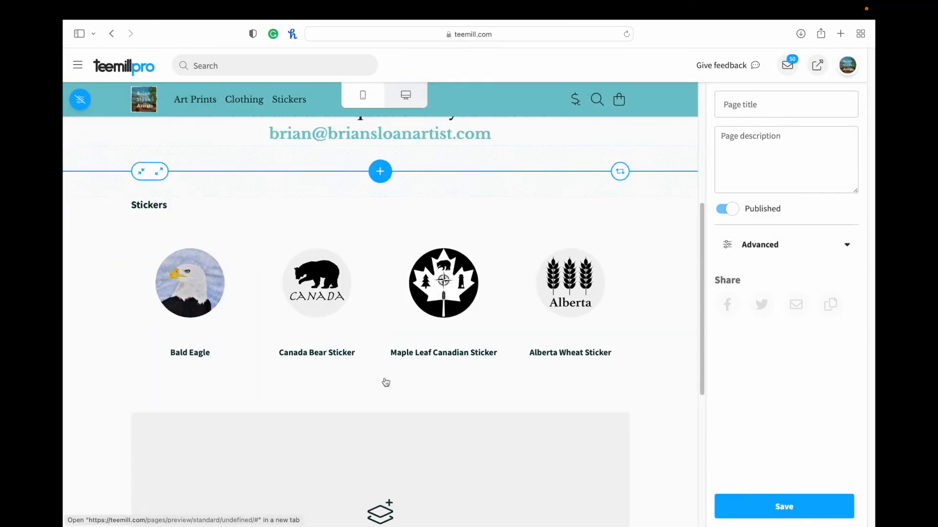
scroll("down", 3)
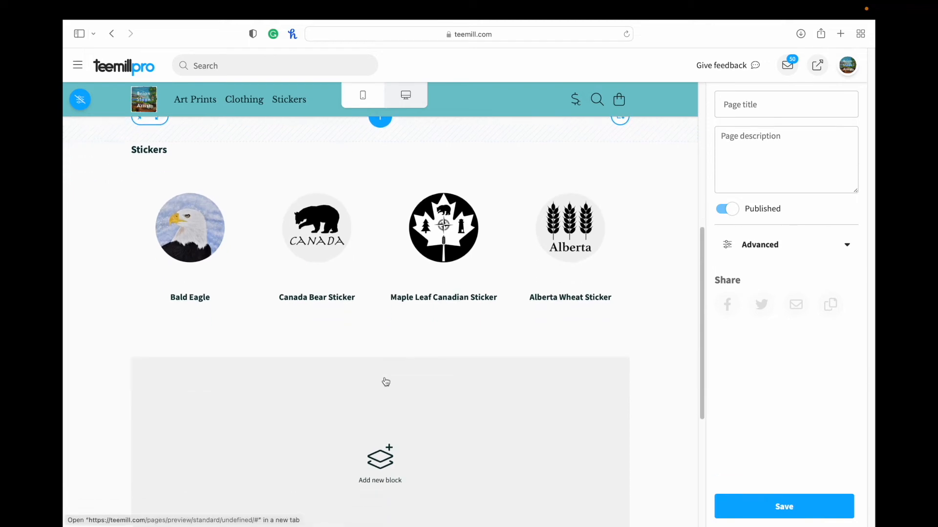
left_click(380, 463)
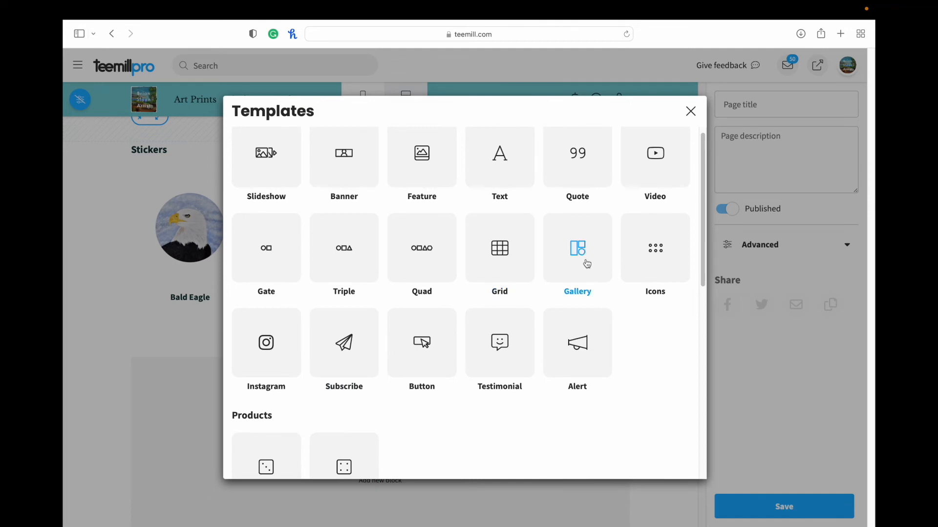
scroll("down", 3)
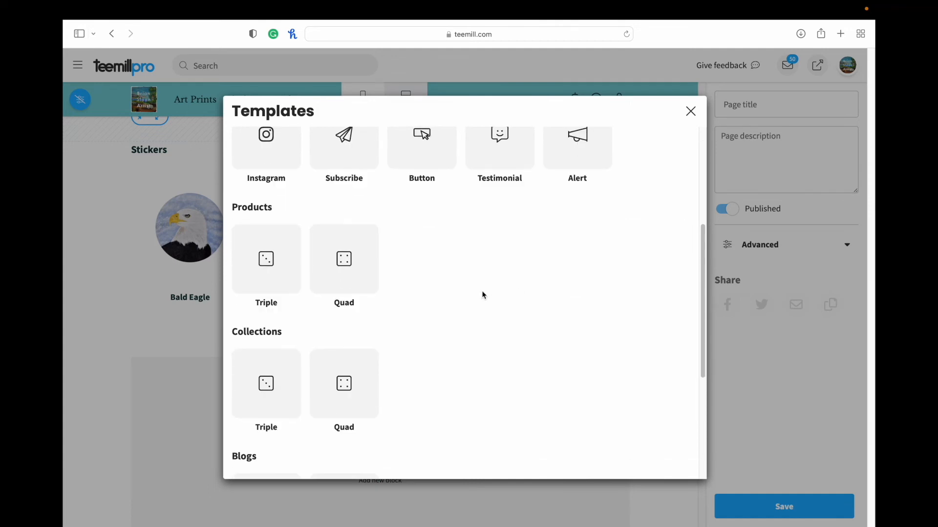
scroll("down", 3)
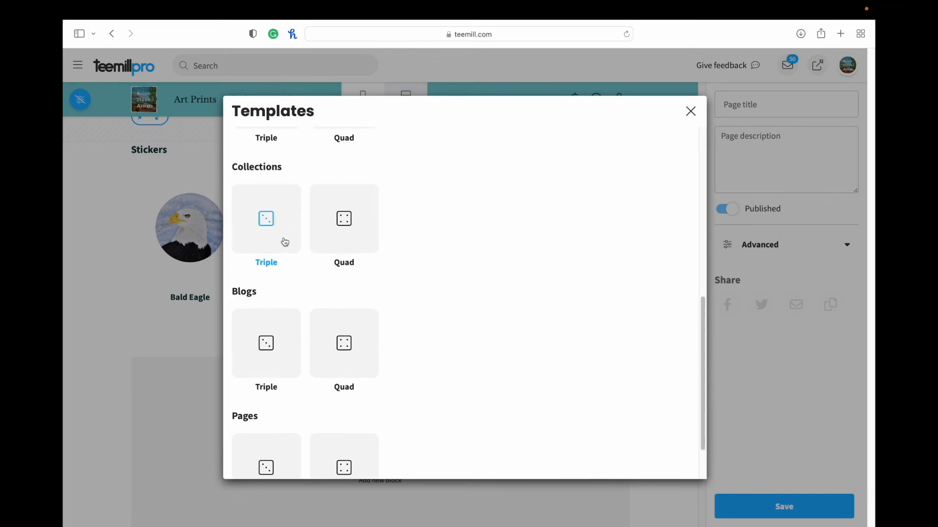
left_click(266, 218)
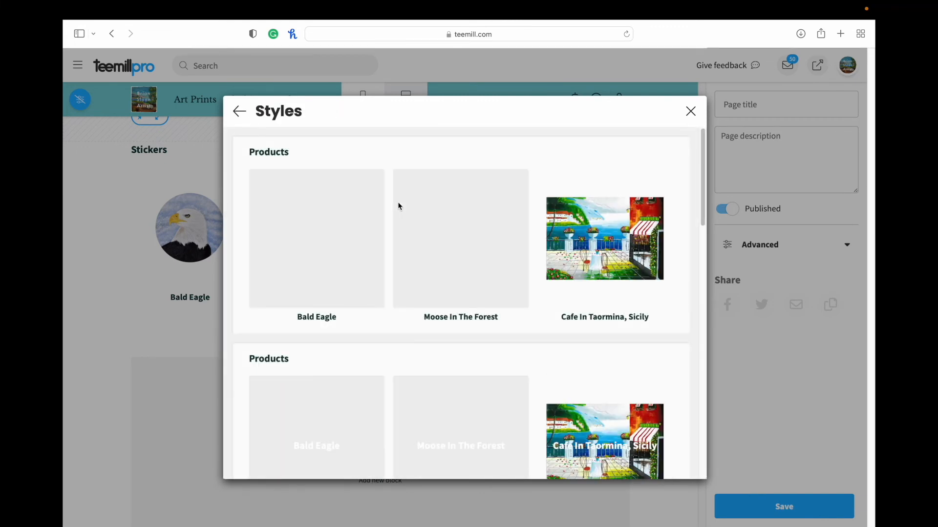
scroll("down", 3)
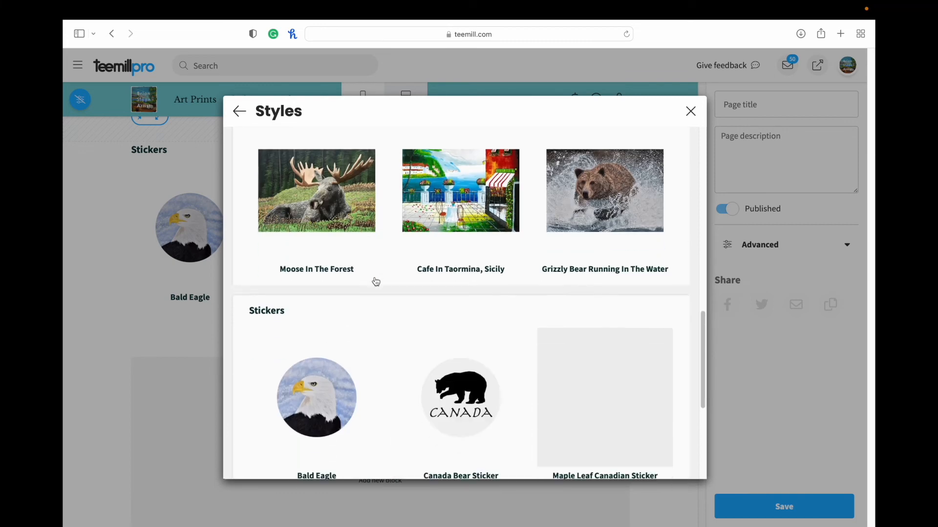
left_click(690, 111)
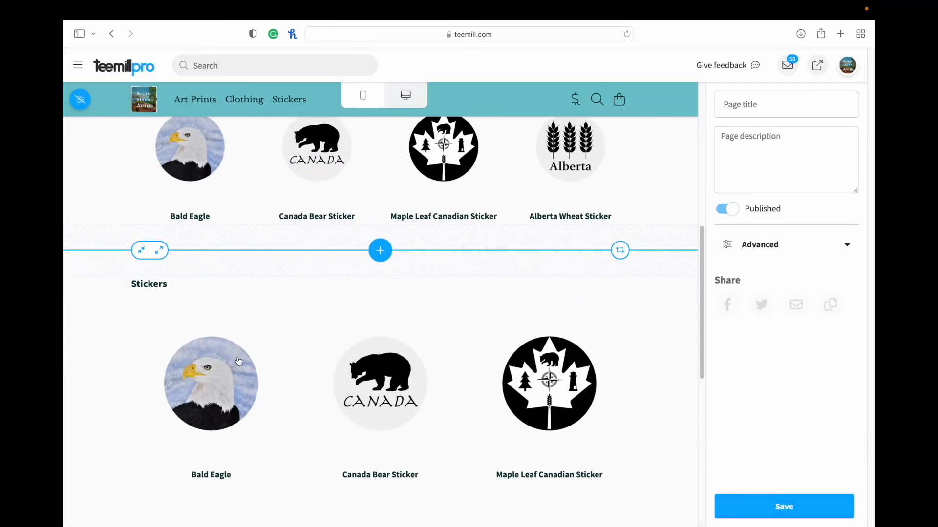
scroll("down", 3)
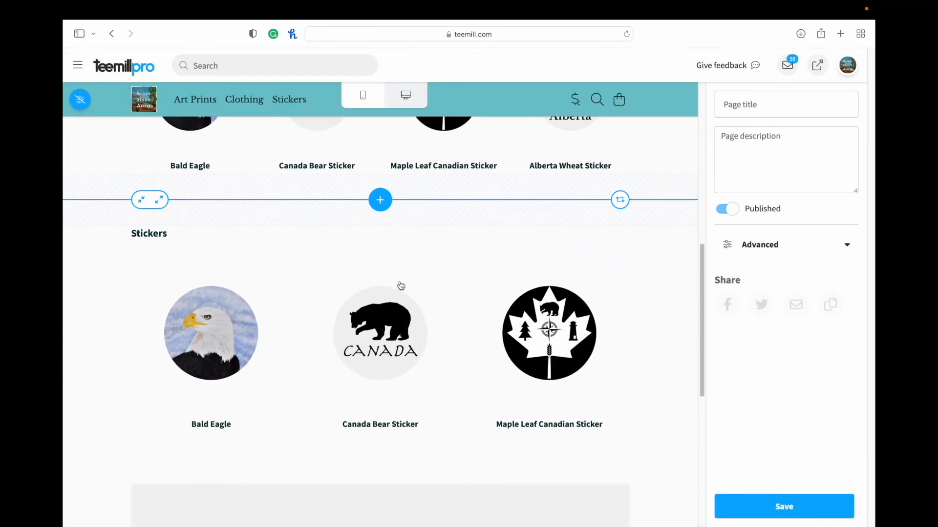
scroll("down", 3)
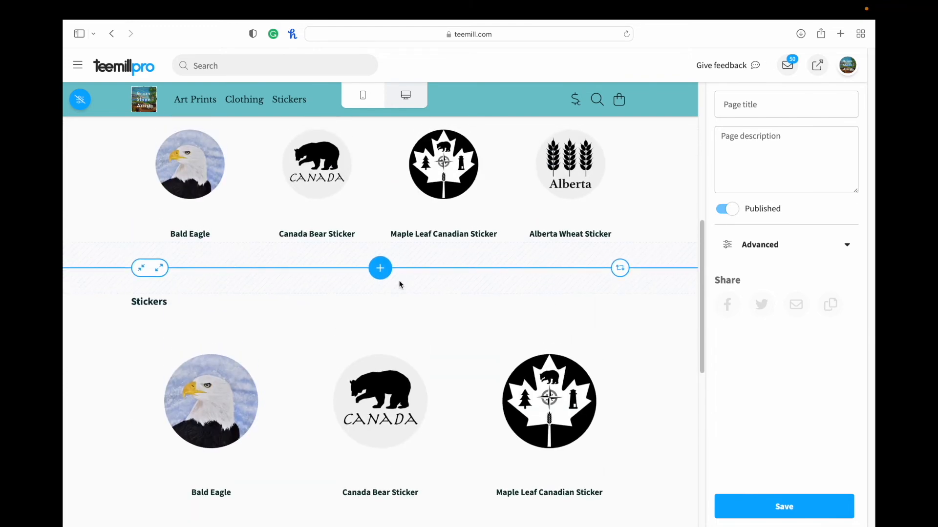
mouse_move(399, 310)
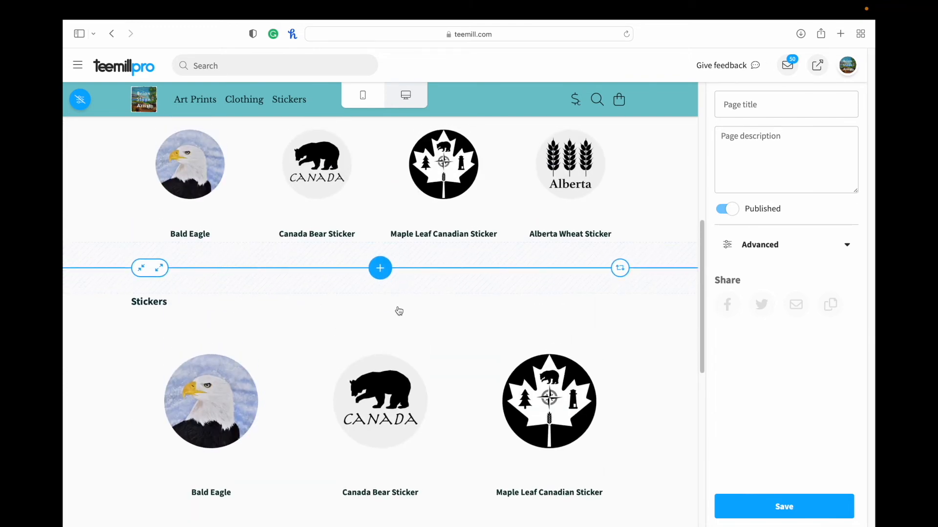
left_click(380, 268)
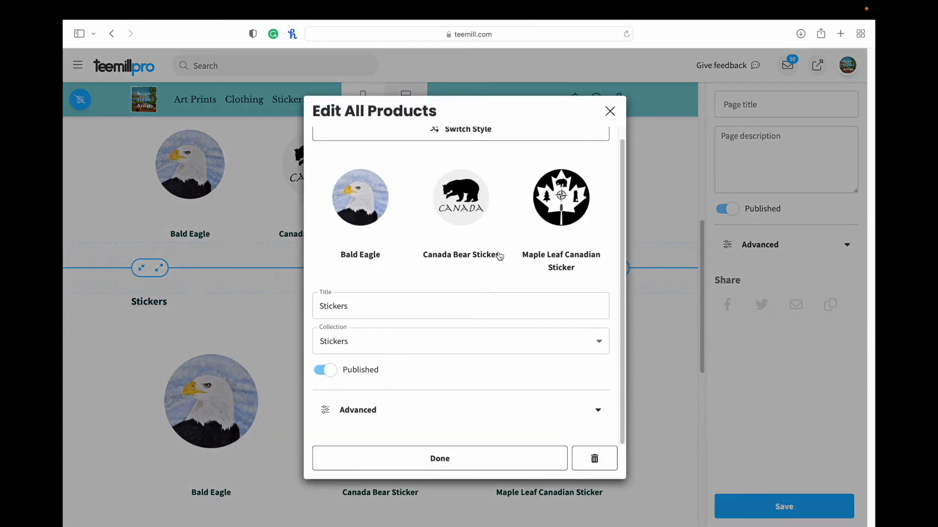
left_click(593, 458)
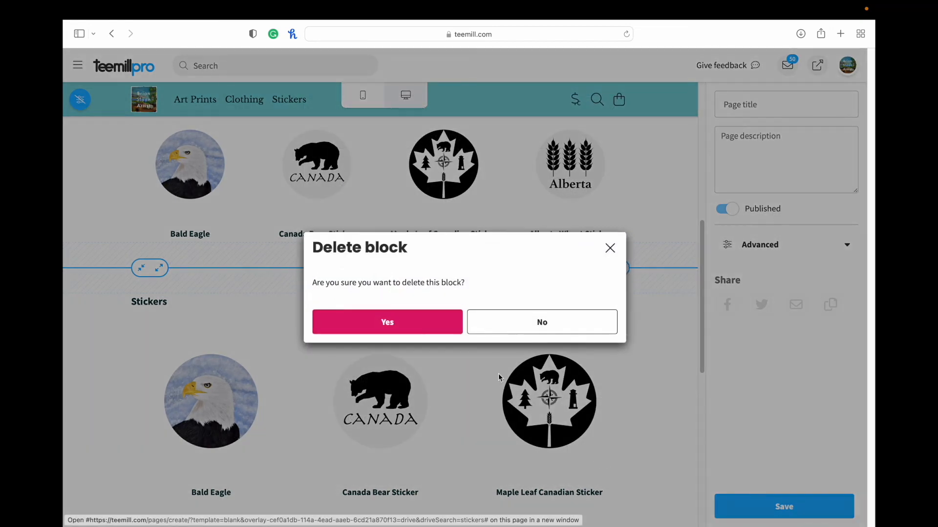
left_click(386, 322)
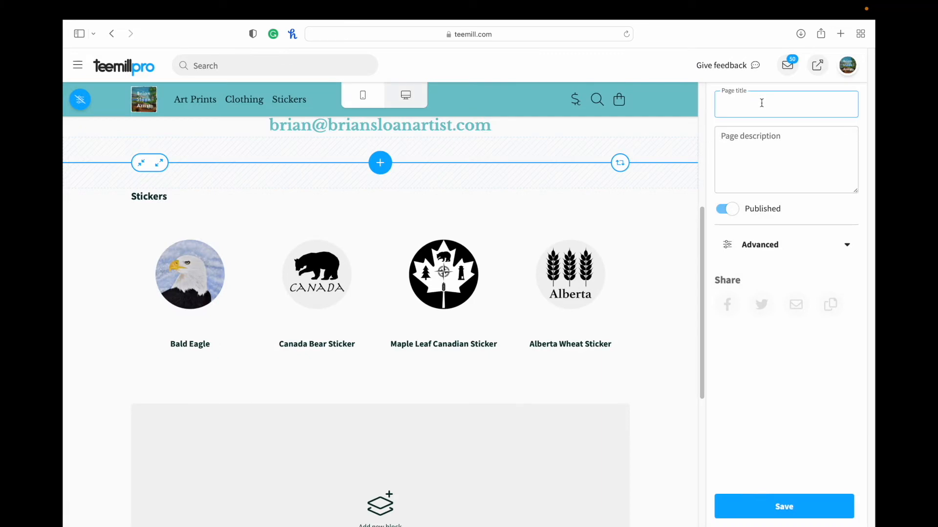
Step: Set SEO title 'Stickers by Brian Sloan' and the Canadian artist description, review previews and save the page
type("Stickers by Brian Sloan")
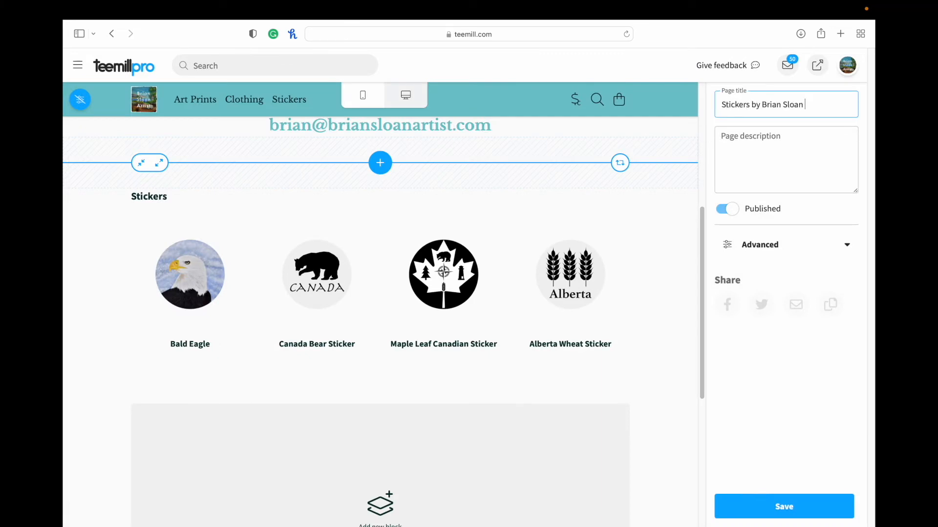
type("Get a sticker designed by the Canadian Artist Brian Sloan.")
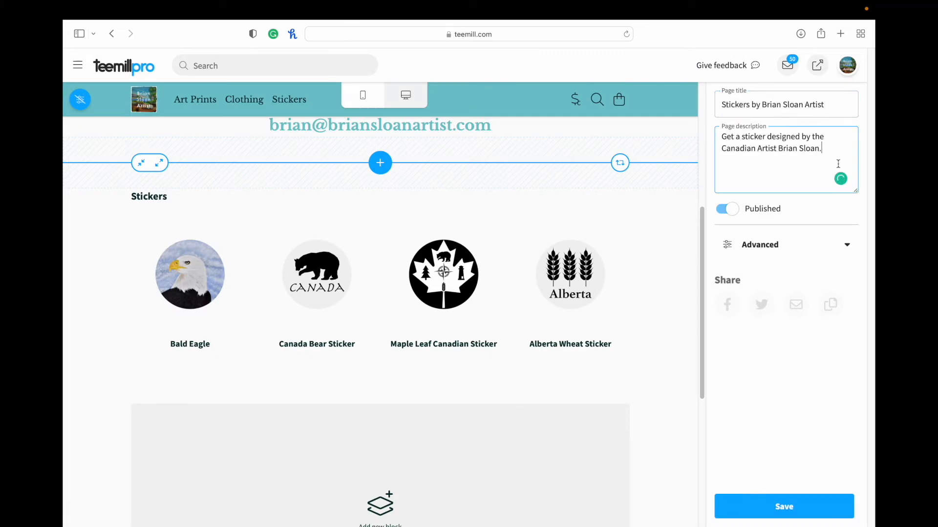
left_click(760, 244)
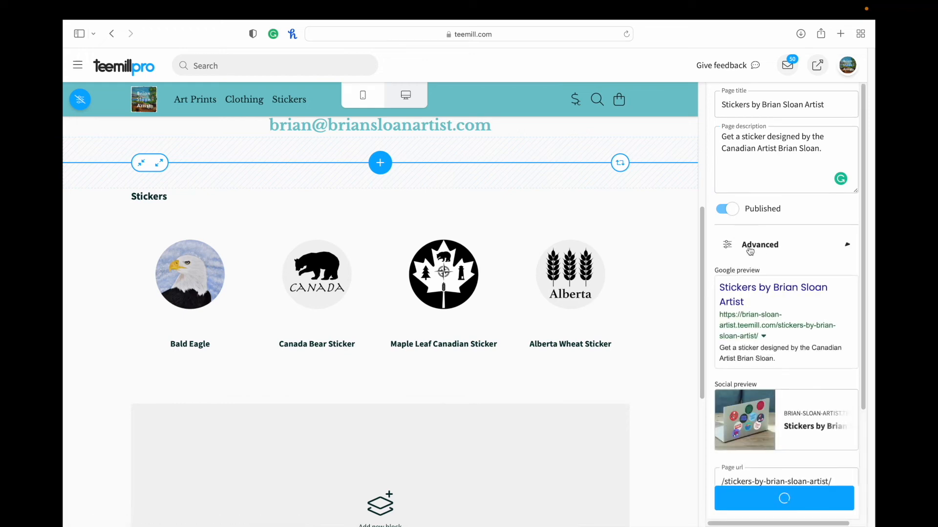
scroll("down", 3)
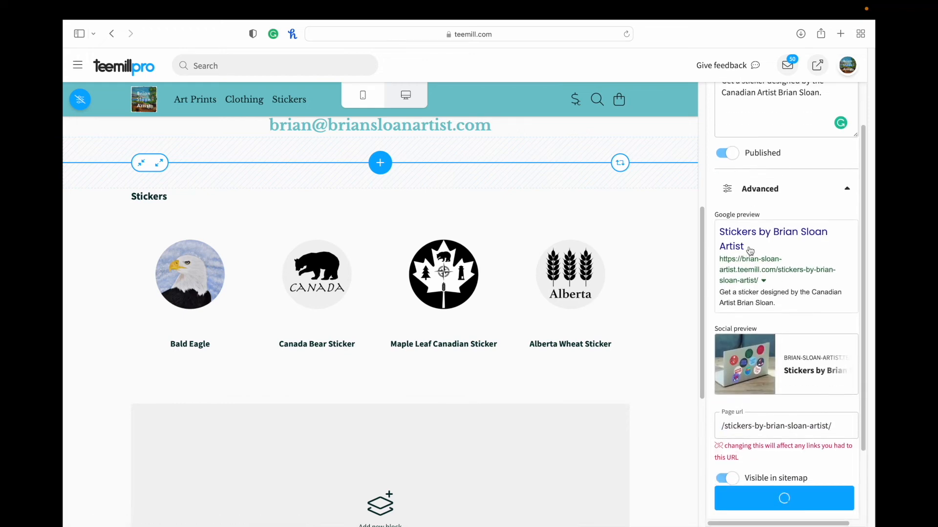
scroll("down", 3)
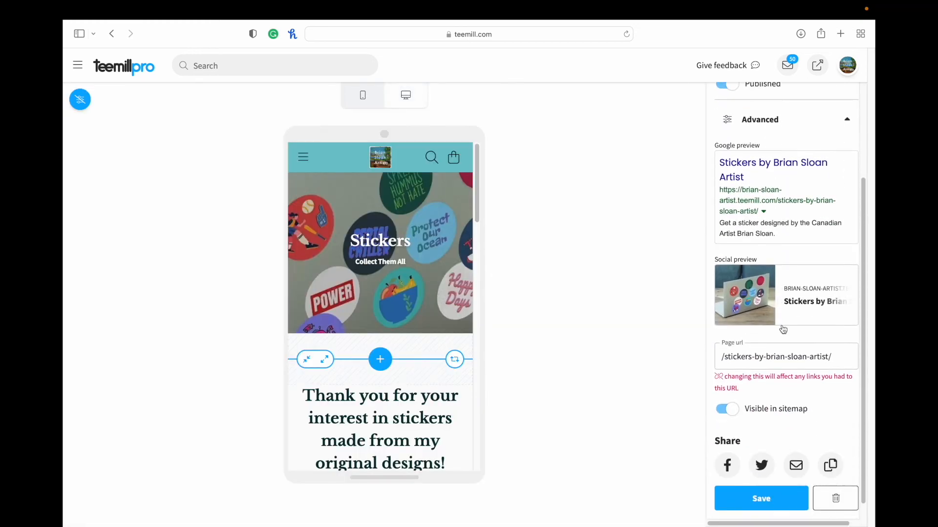
left_click(785, 357)
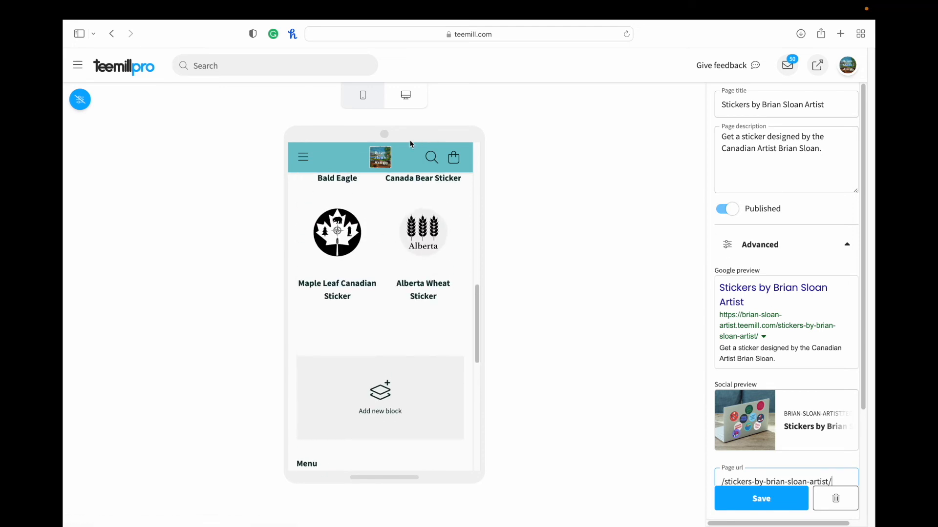
left_click(406, 94)
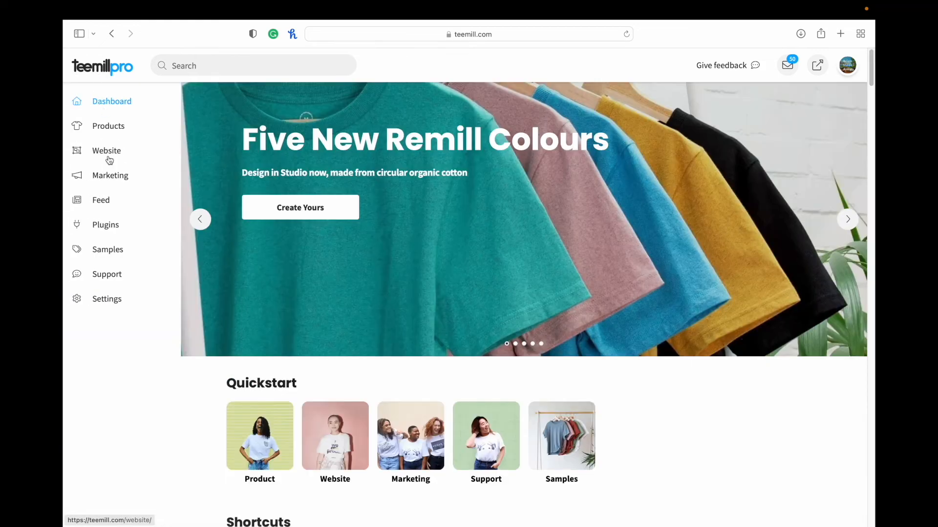
Step: From the Website section, open the live store via the 'Your URL' link
left_click(106, 150)
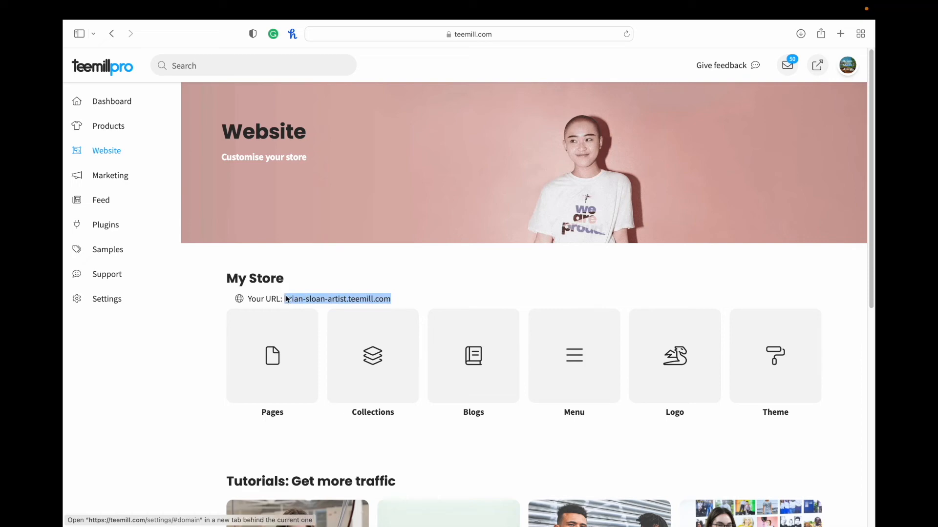
left_click(337, 299)
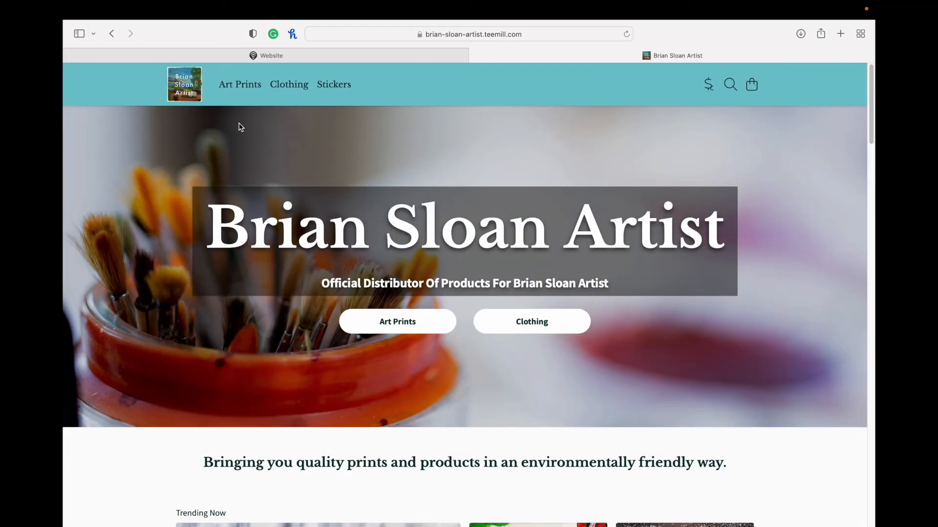
Step: Scroll the live homepage, then review the Art Prints collection page and its products
scroll("down", 3)
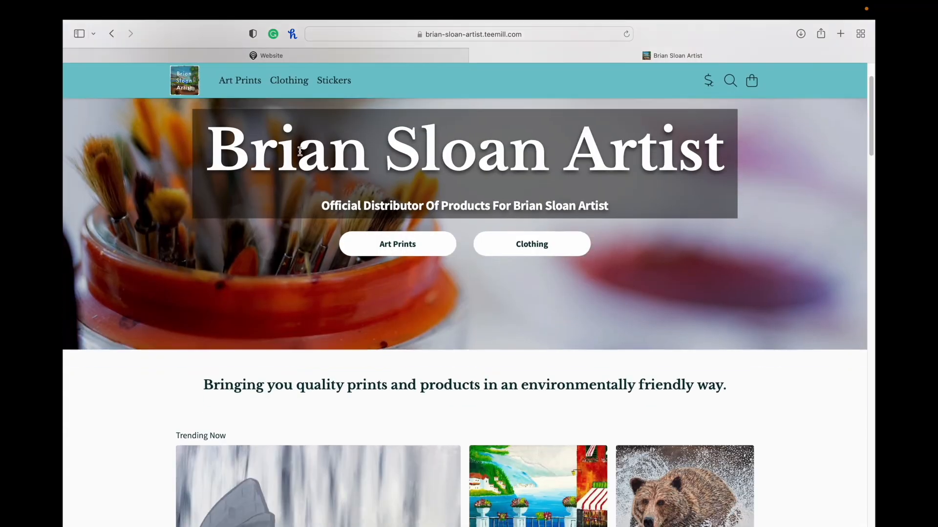
scroll("down", 3)
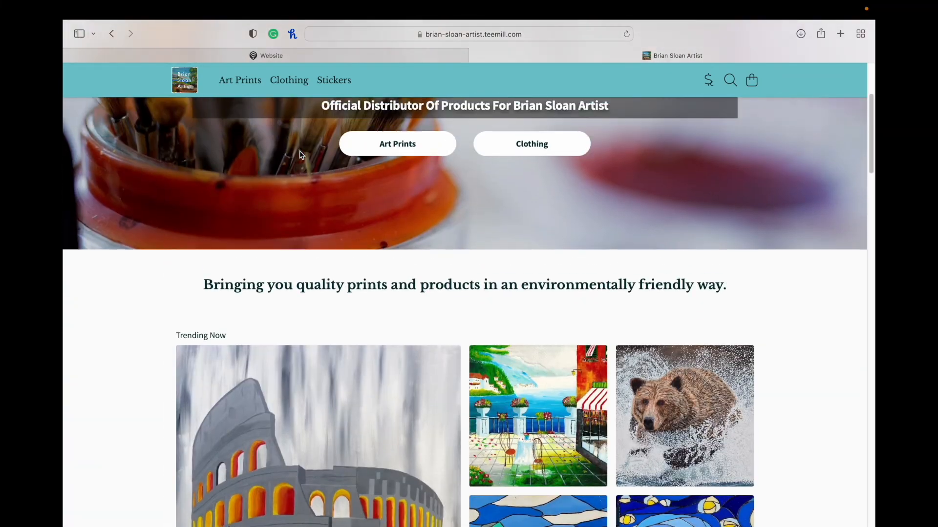
scroll("up", 3)
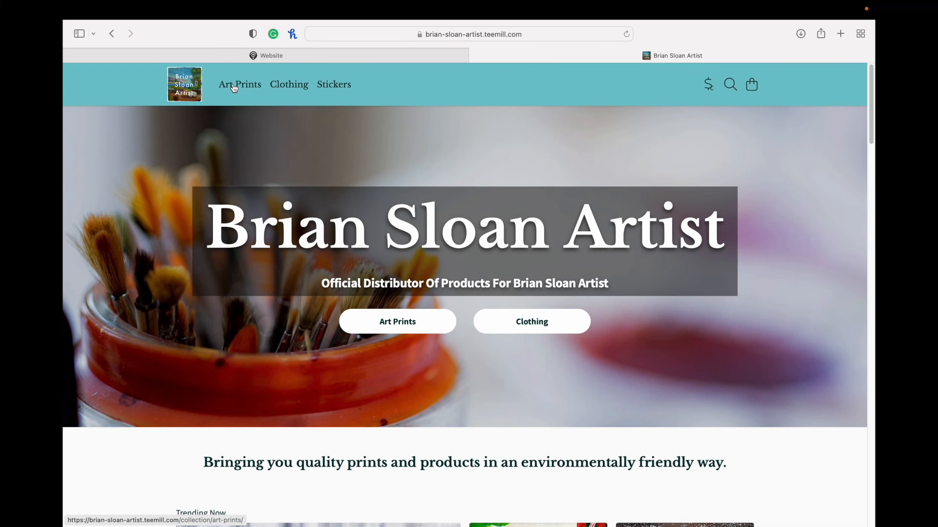
left_click(240, 84)
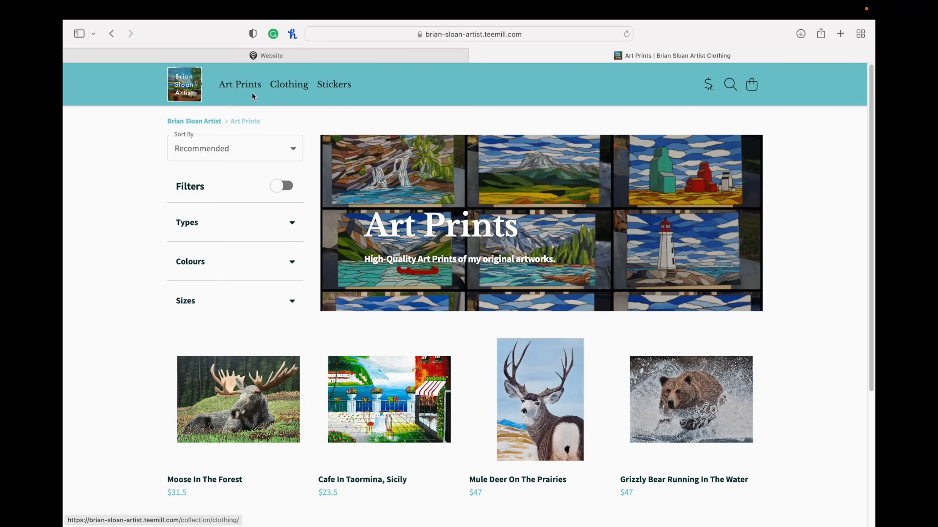
mouse_move(307, 100)
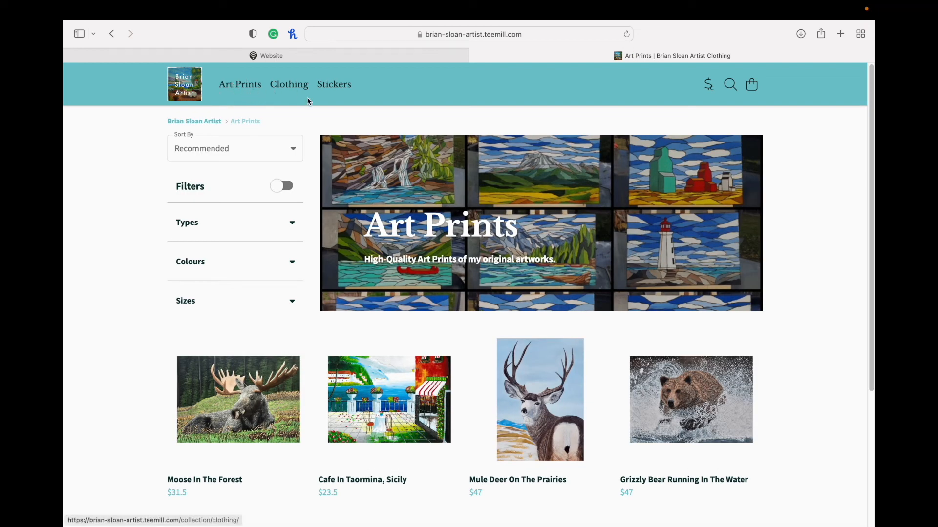
mouse_move(261, 127)
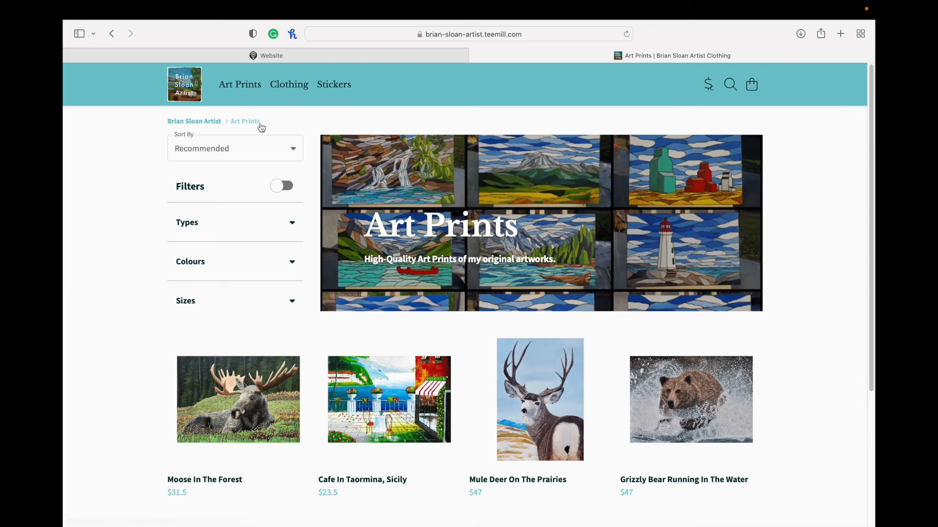
mouse_move(334, 84)
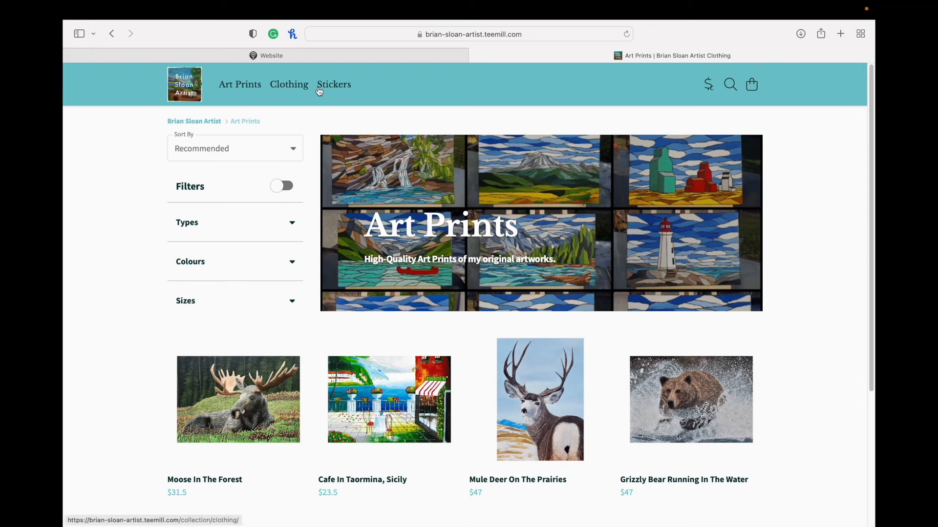
mouse_move(251, 160)
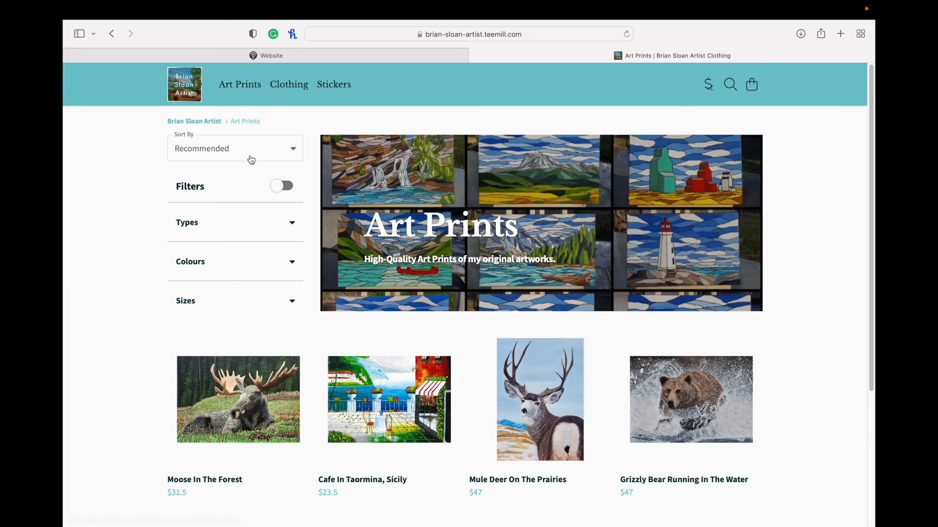
scroll("down", 3)
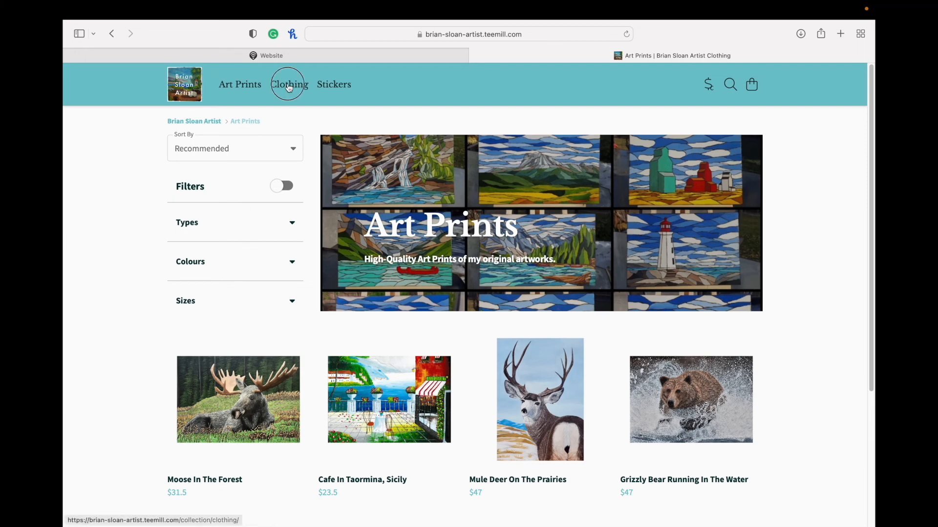
Step: Review the Clothing and Stickers collection pages from the top navigation, then return home
left_click(333, 84)
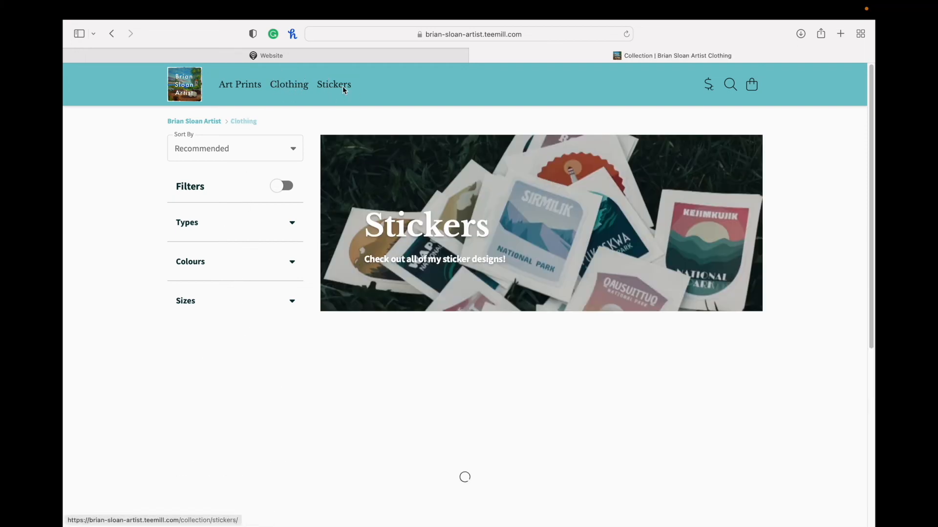
left_click(333, 84)
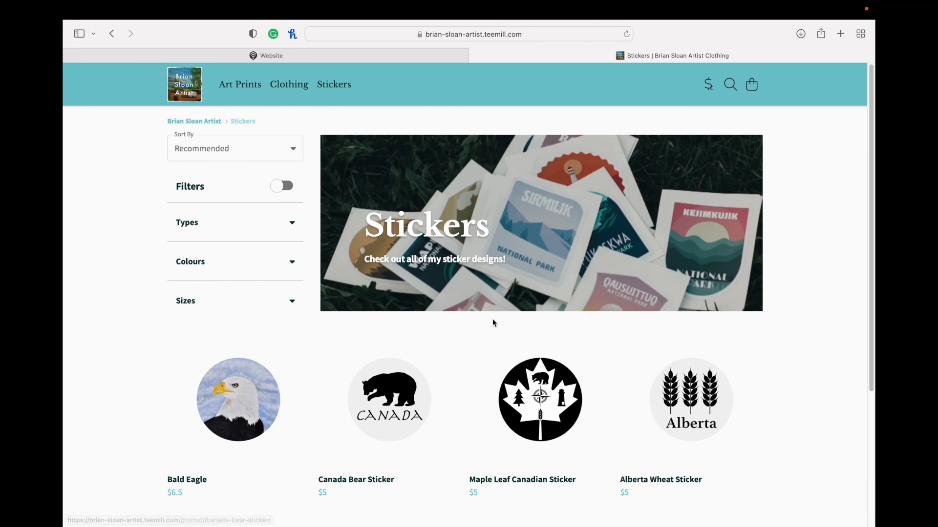
mouse_move(209, 102)
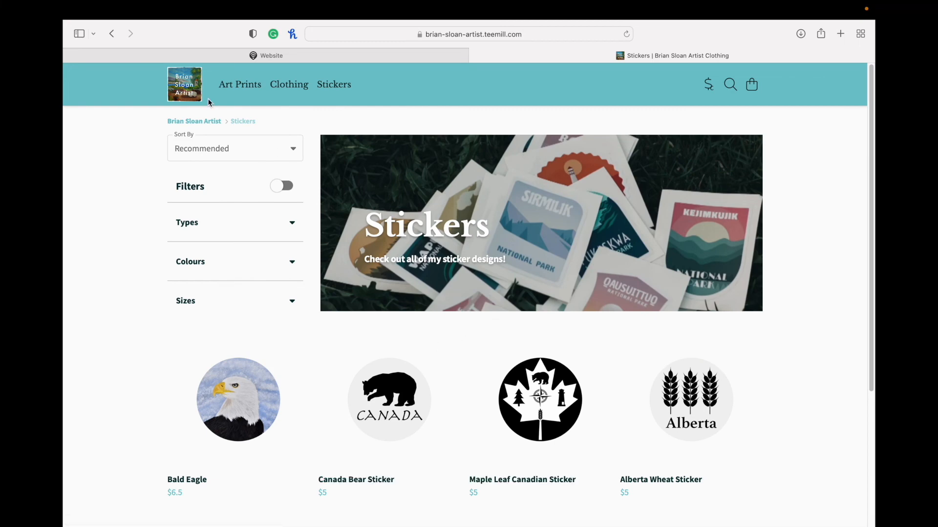
left_click(184, 84)
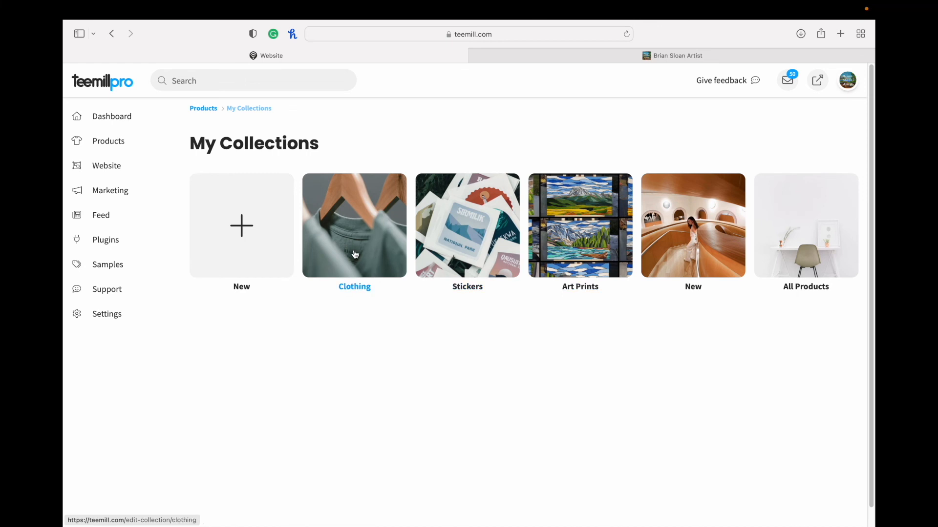
mouse_move(106, 166)
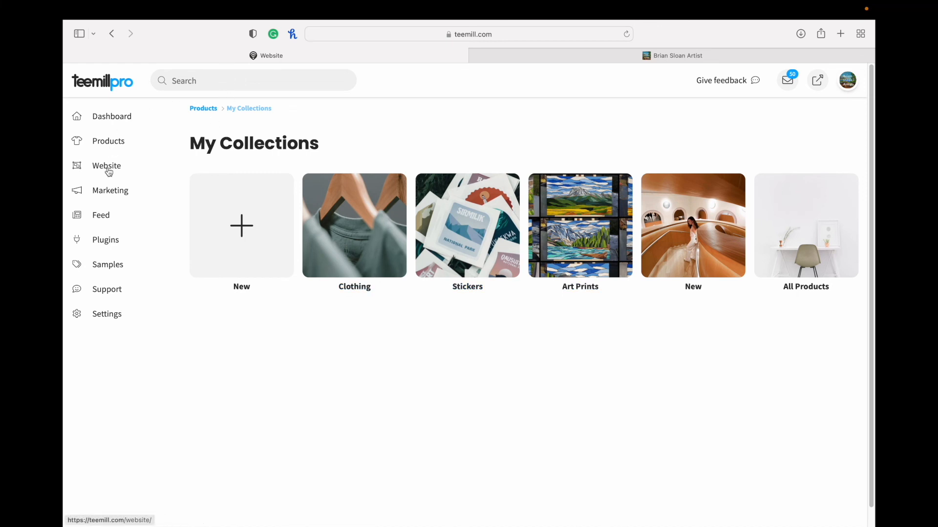
Step: Open the Website Menu editor listing Art Prints, Clothing and Stickers
left_click(106, 166)
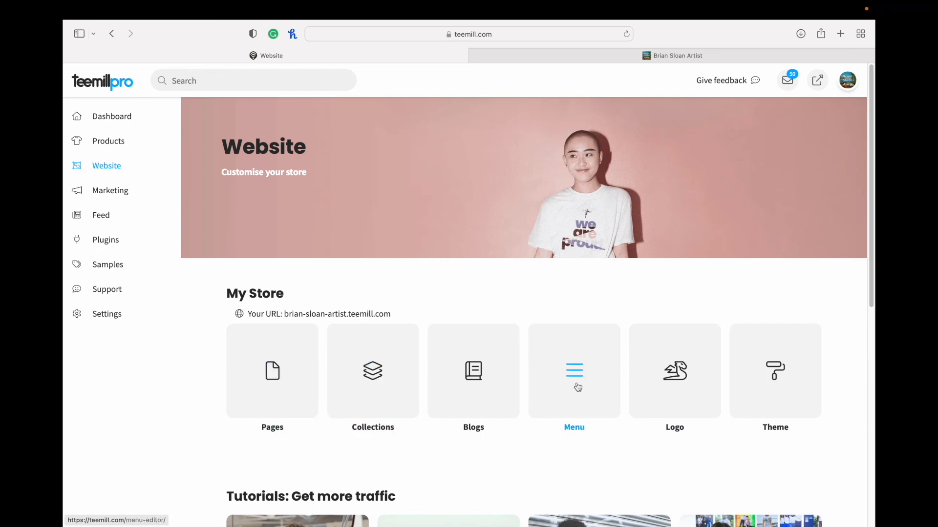
left_click(573, 371)
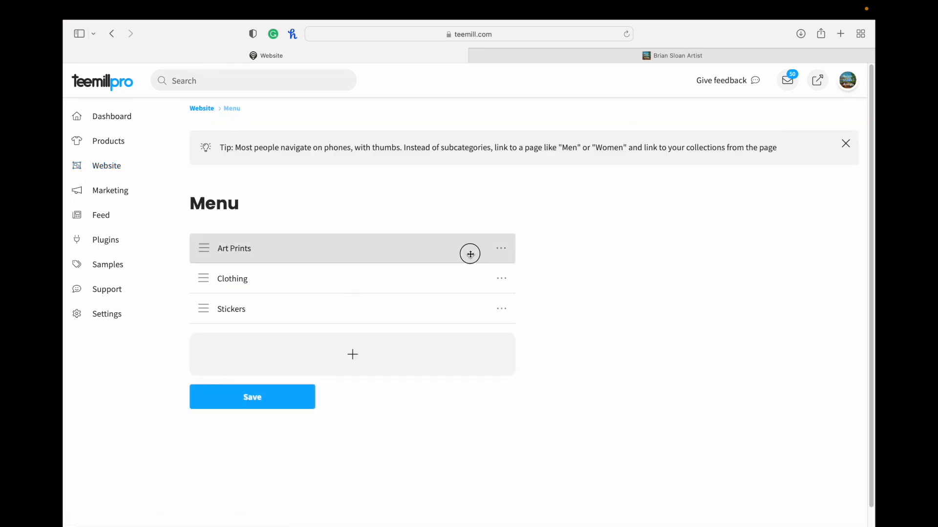
left_click(469, 248)
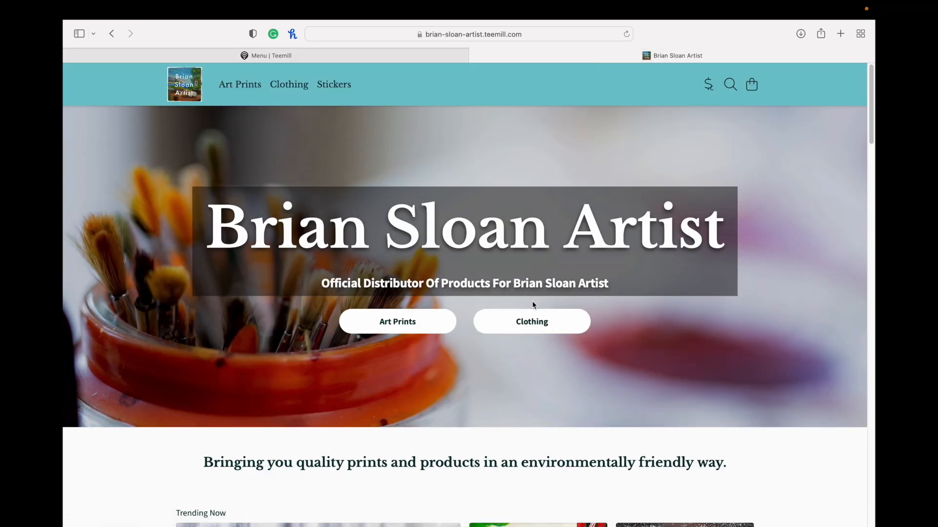
mouse_move(240, 84)
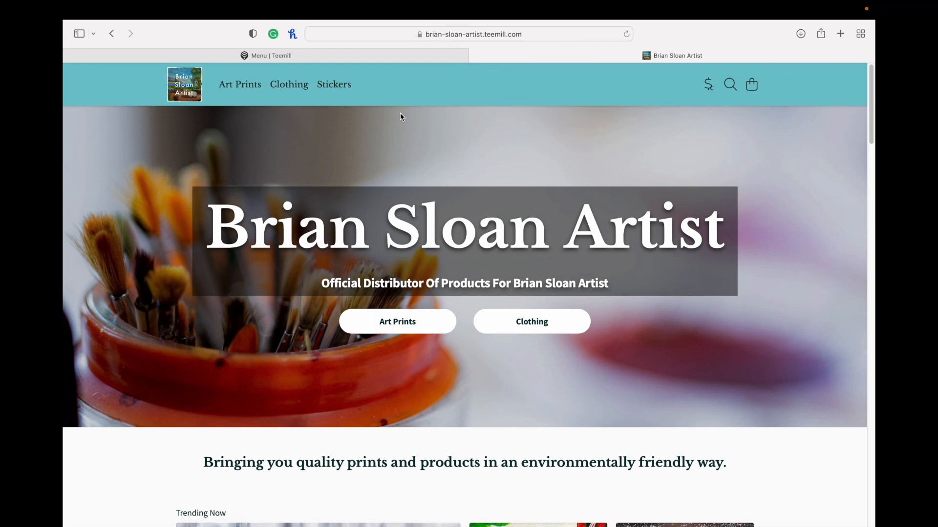
mouse_move(385, 91)
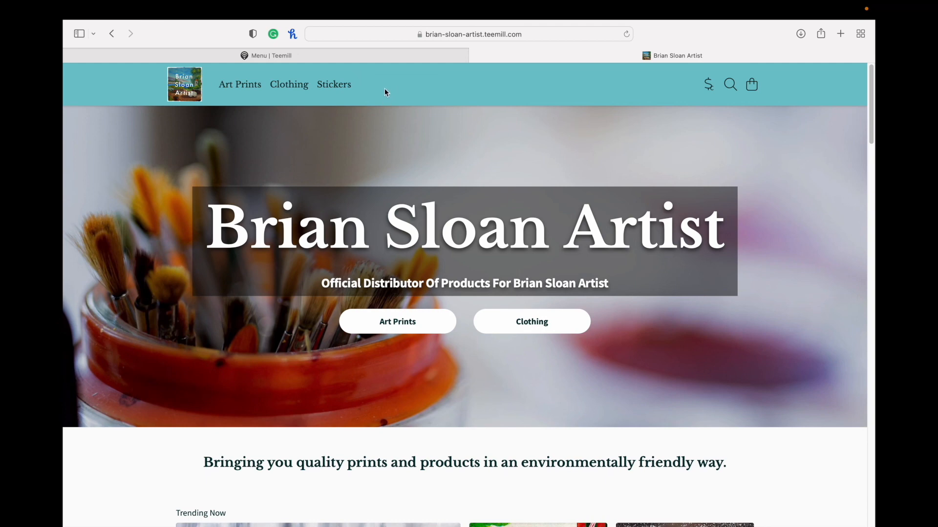
mouse_move(404, 51)
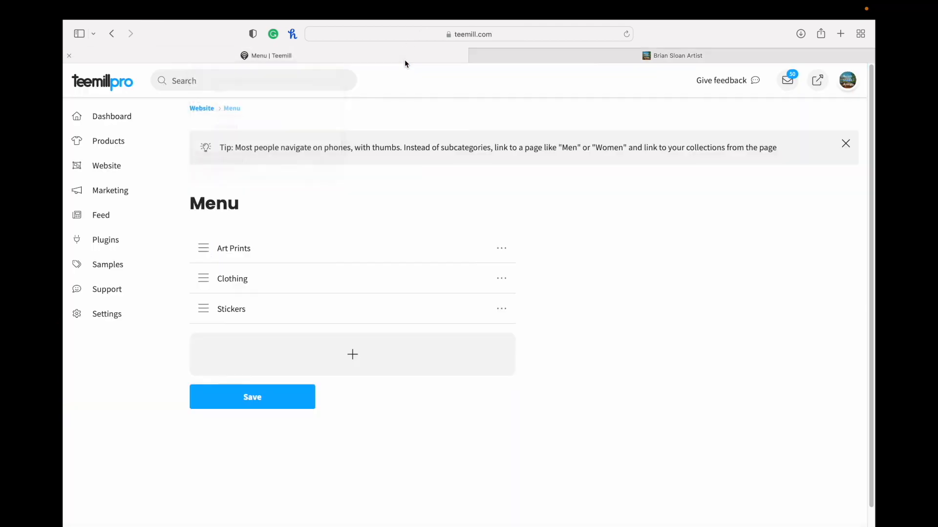
Step: View the Collections list under Products, then return to the Website customisation hub
left_click(109, 141)
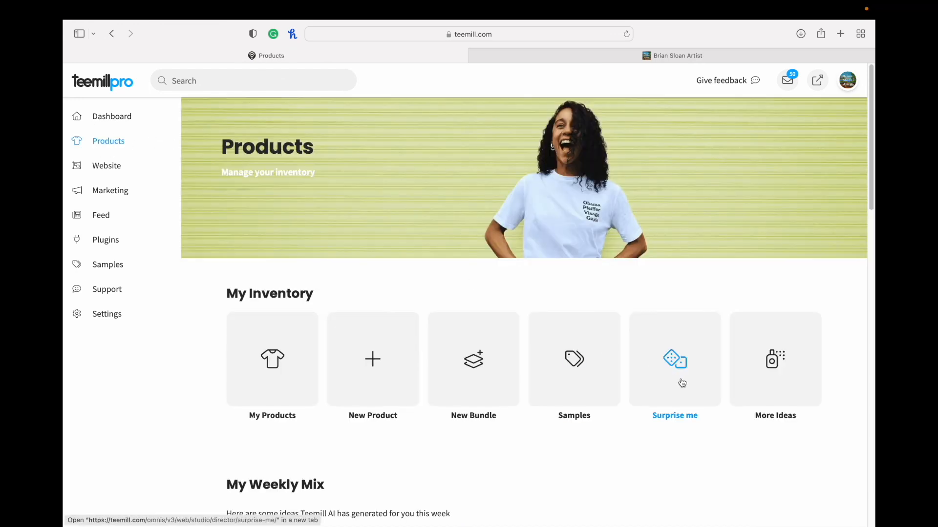
mouse_move(119, 175)
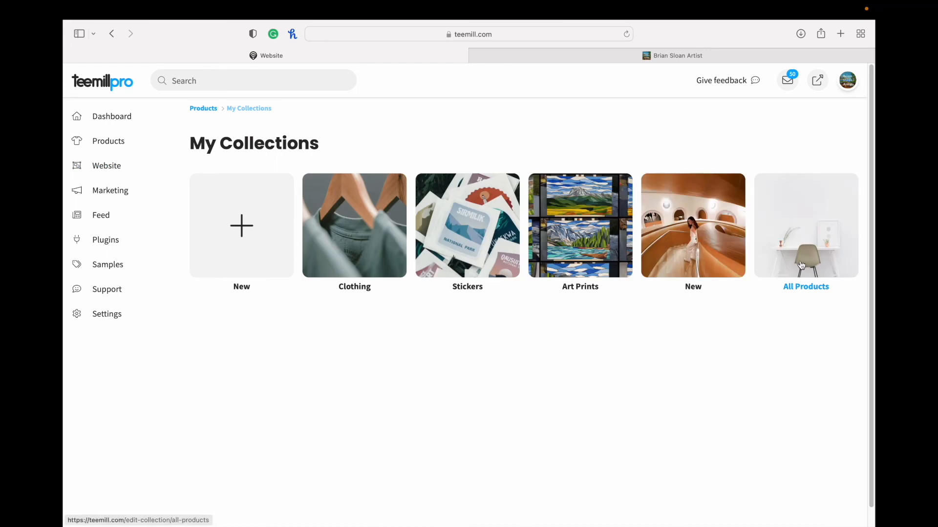
mouse_move(815, 270)
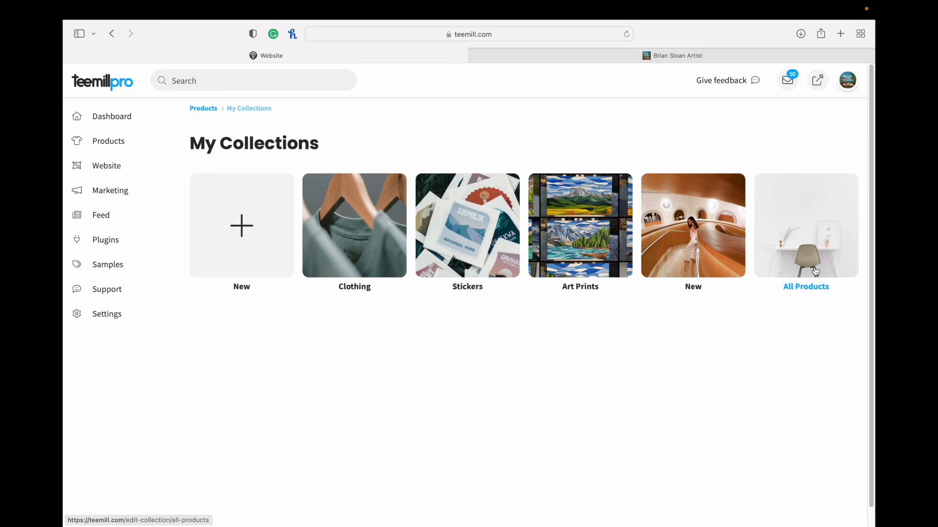
left_click(105, 166)
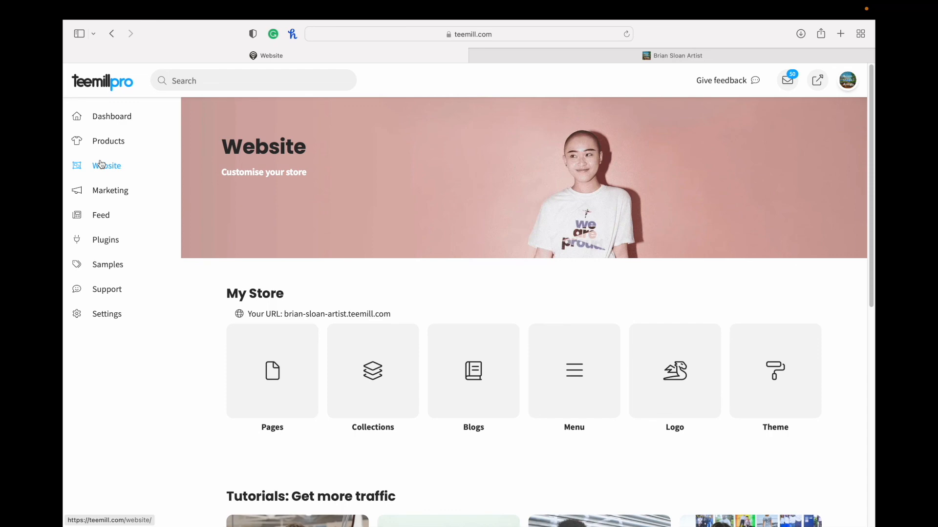
mouse_move(106, 289)
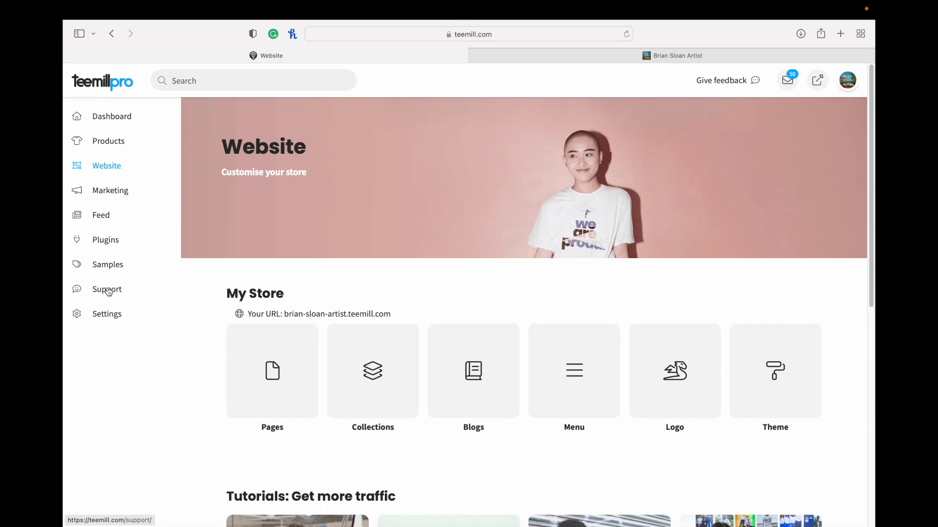